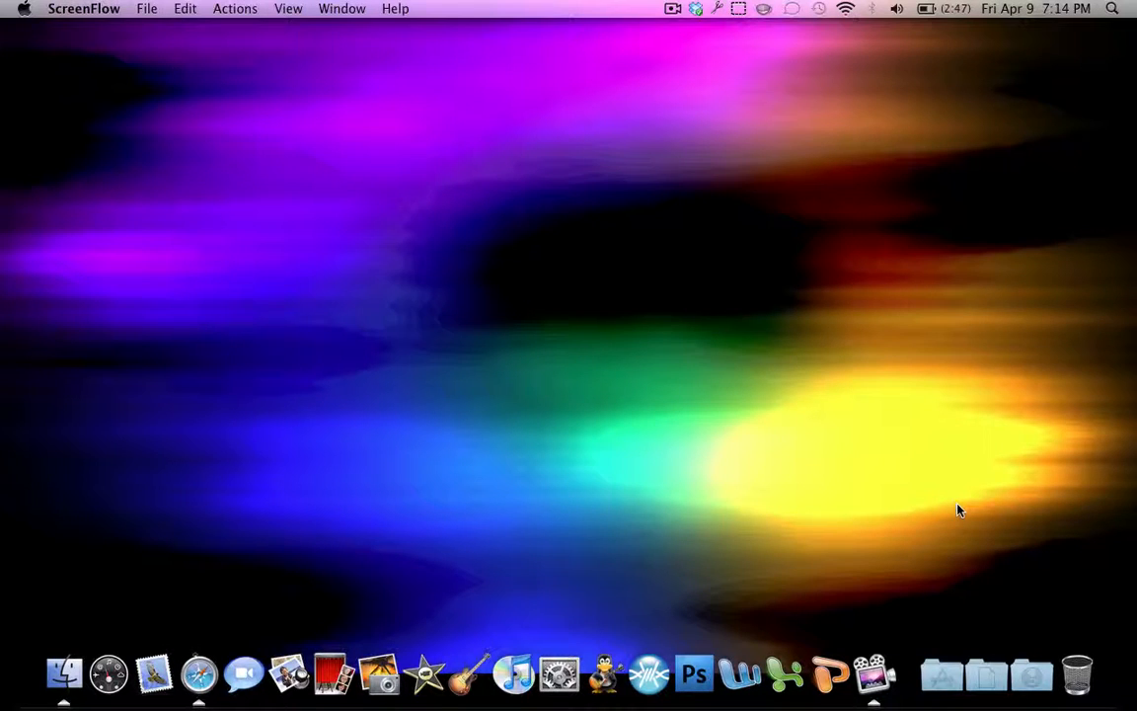
mouse_move(693, 673)
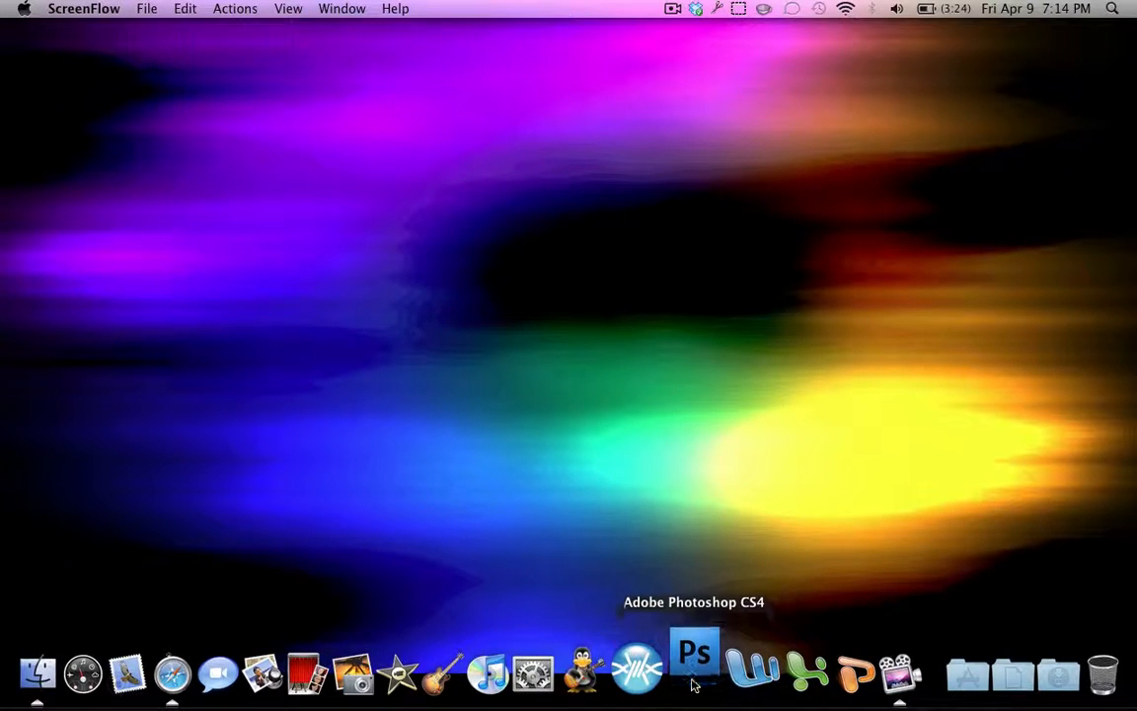
Step: Launch Adobe Photoshop CS4 from its Dock icon
click(694, 671)
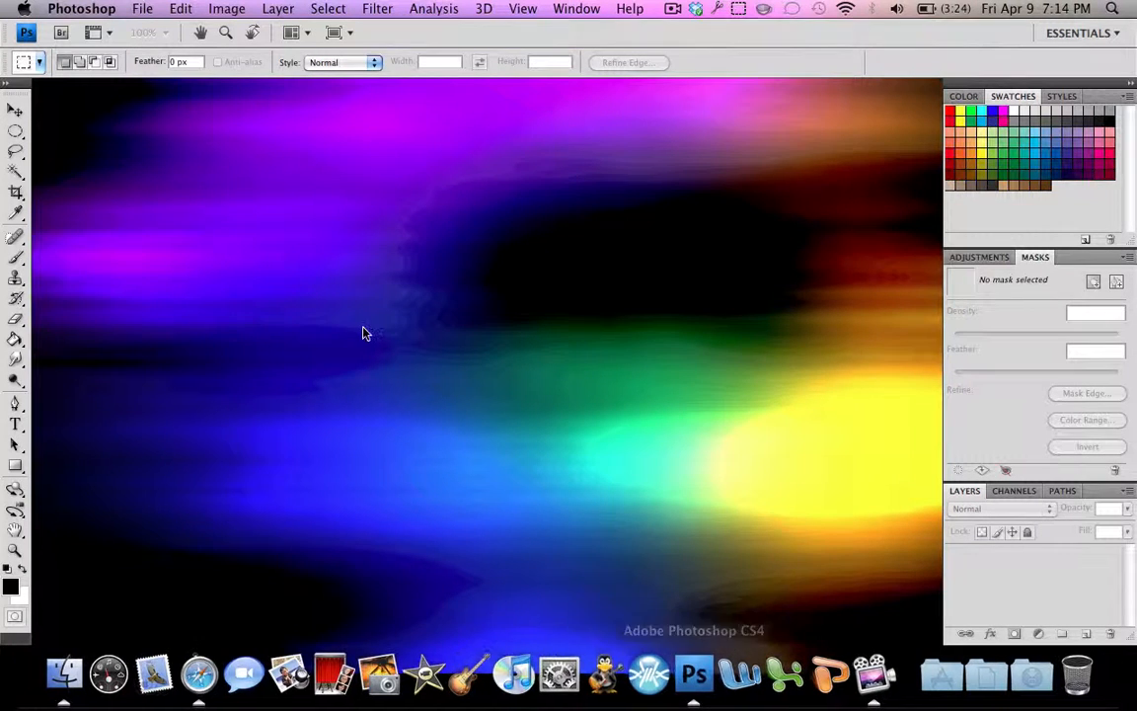
mouse_move(198, 281)
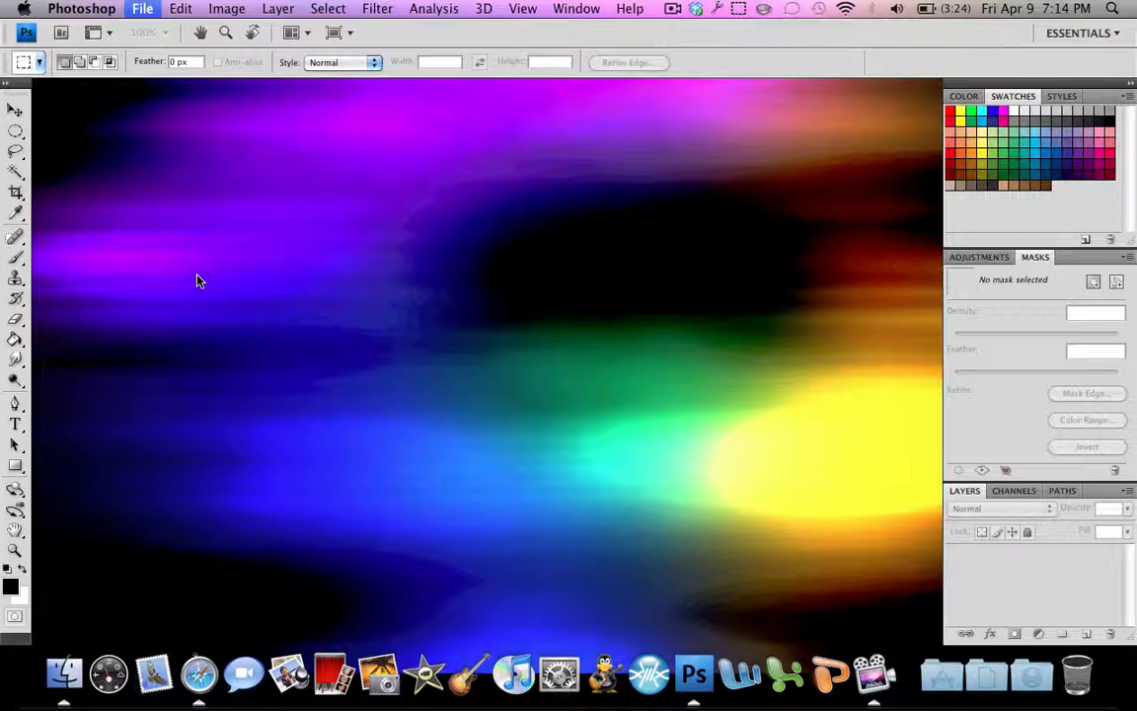
Step: Create a new document 1280 pixels wide by 800 pixels high
click(142, 8)
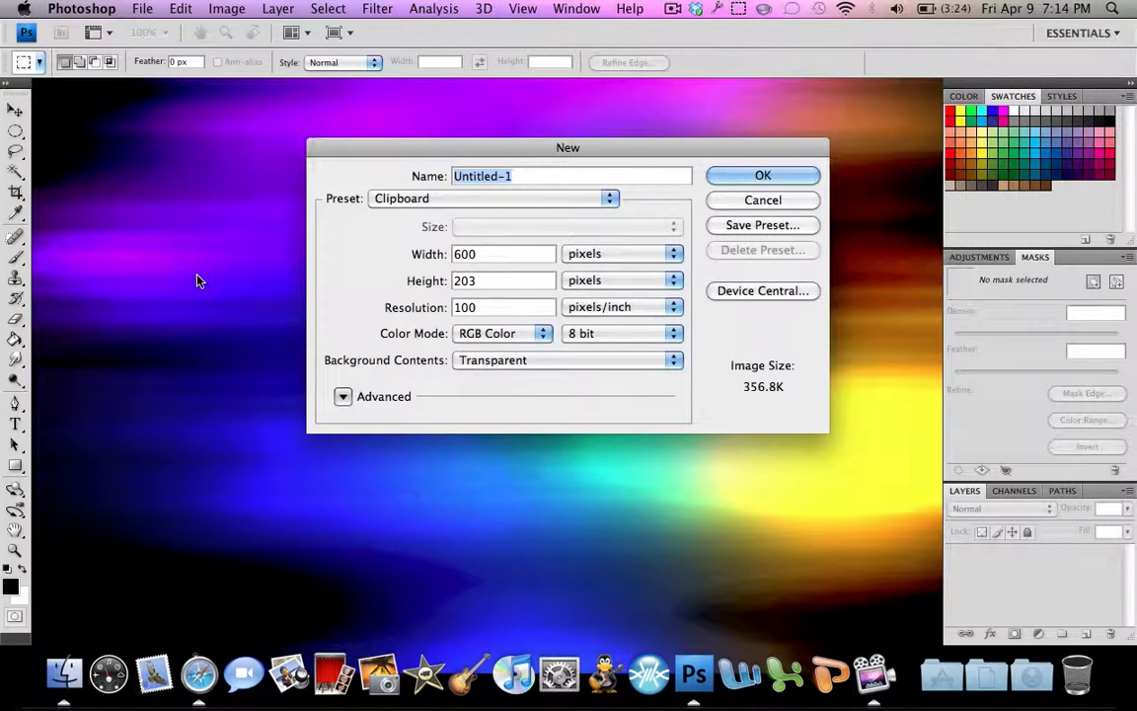
click(503, 254)
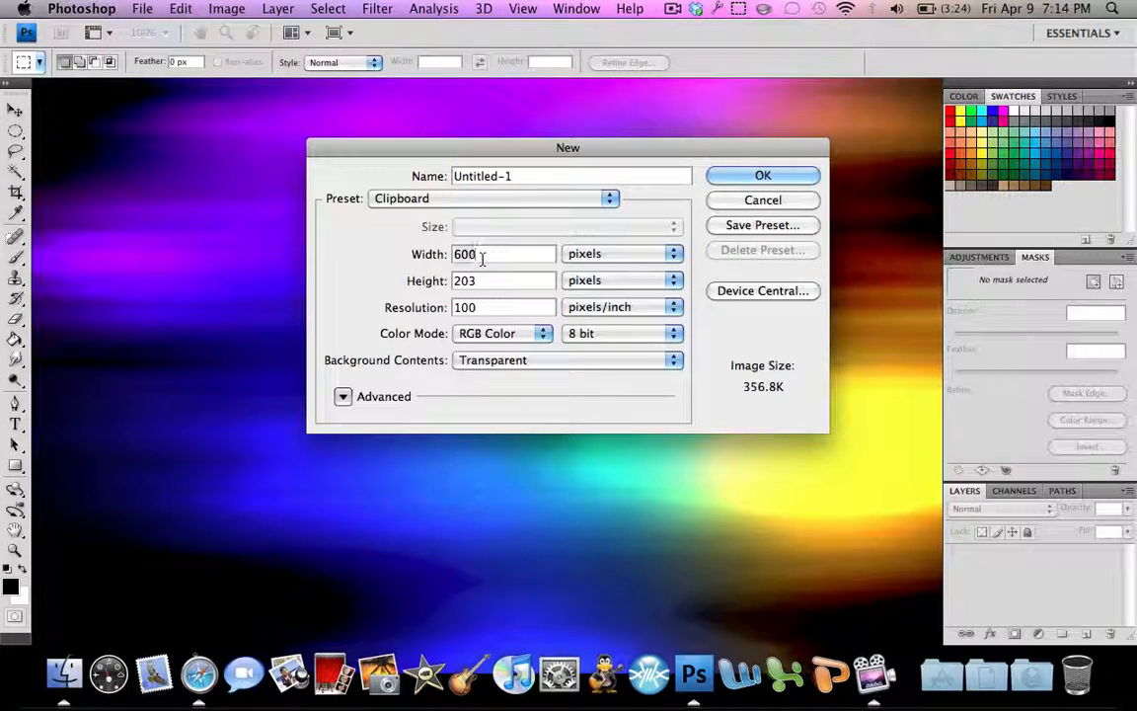
text(1280)
text(800)
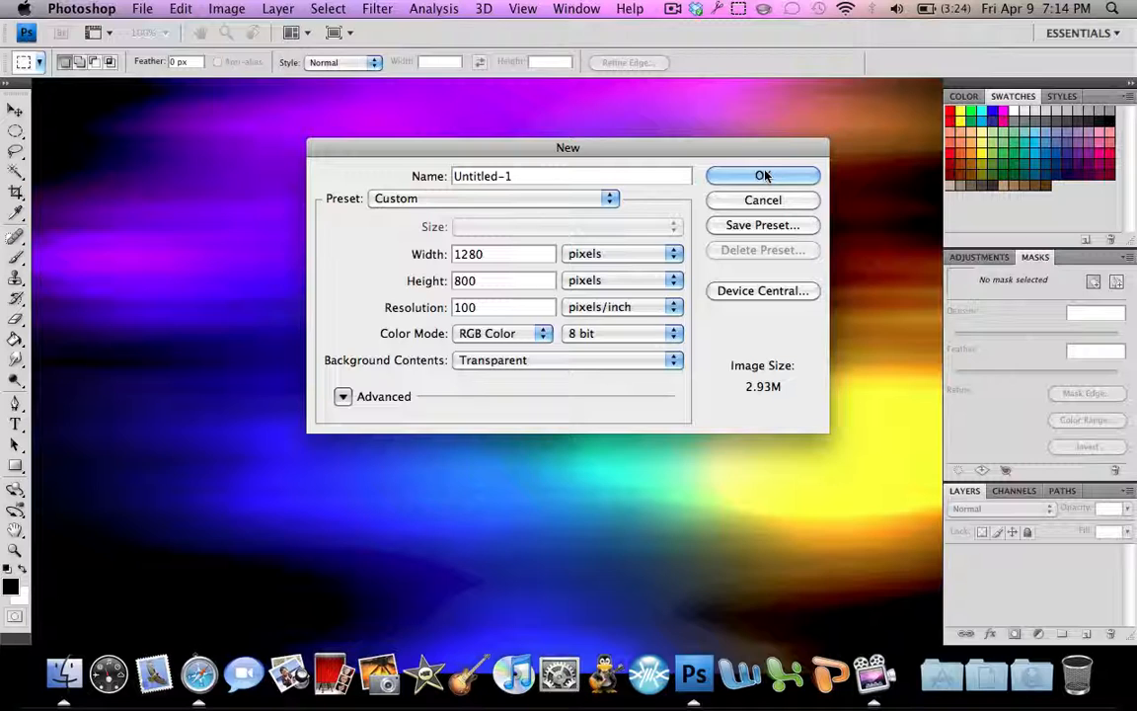
mouse_move(764, 176)
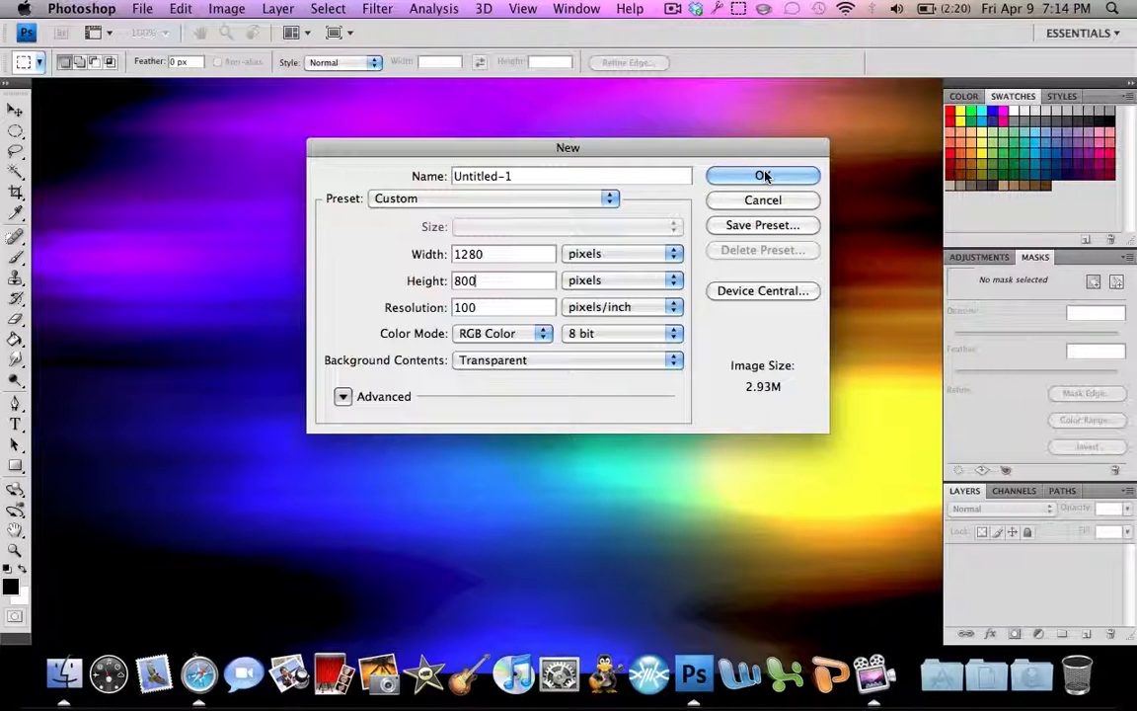
mouse_move(494, 303)
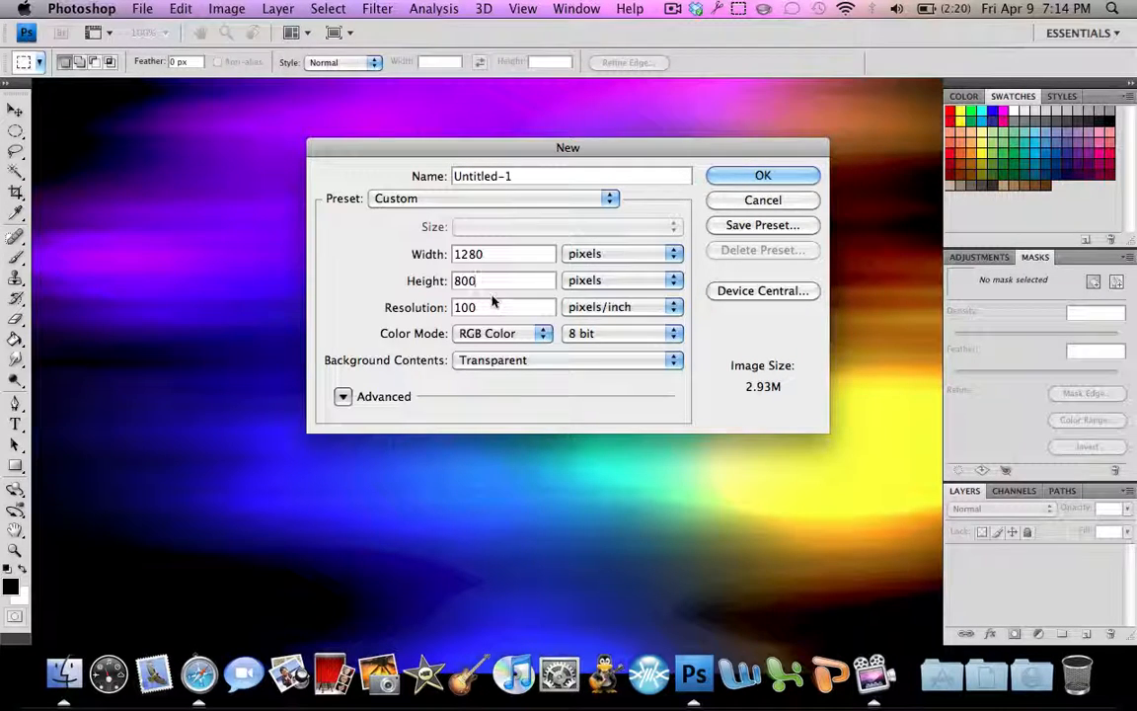
mouse_move(513, 349)
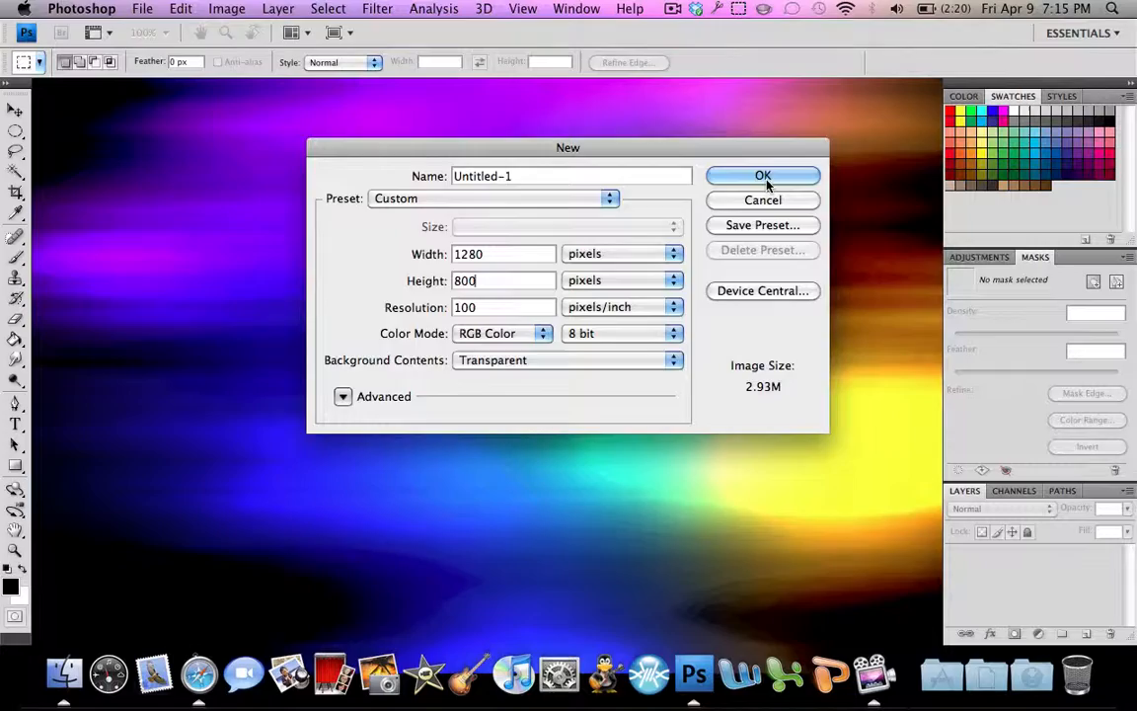
click(762, 174)
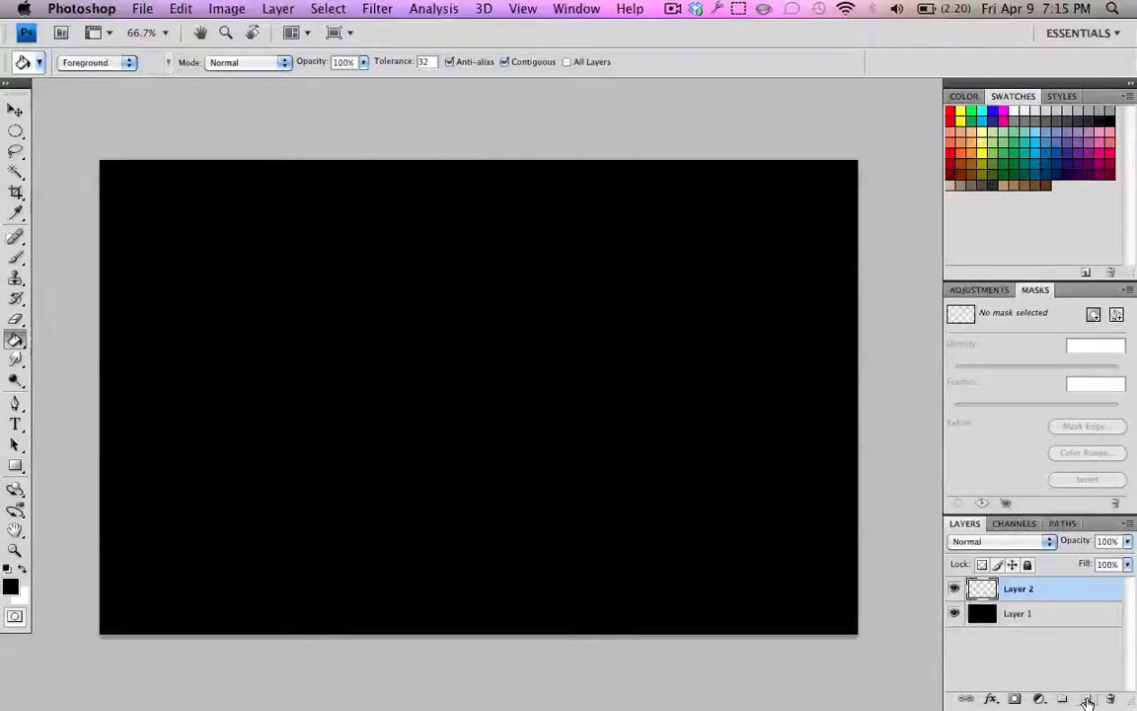
Step: Select an ellipse in the upper-left of the canvas and fill it with pure red
click(16, 129)
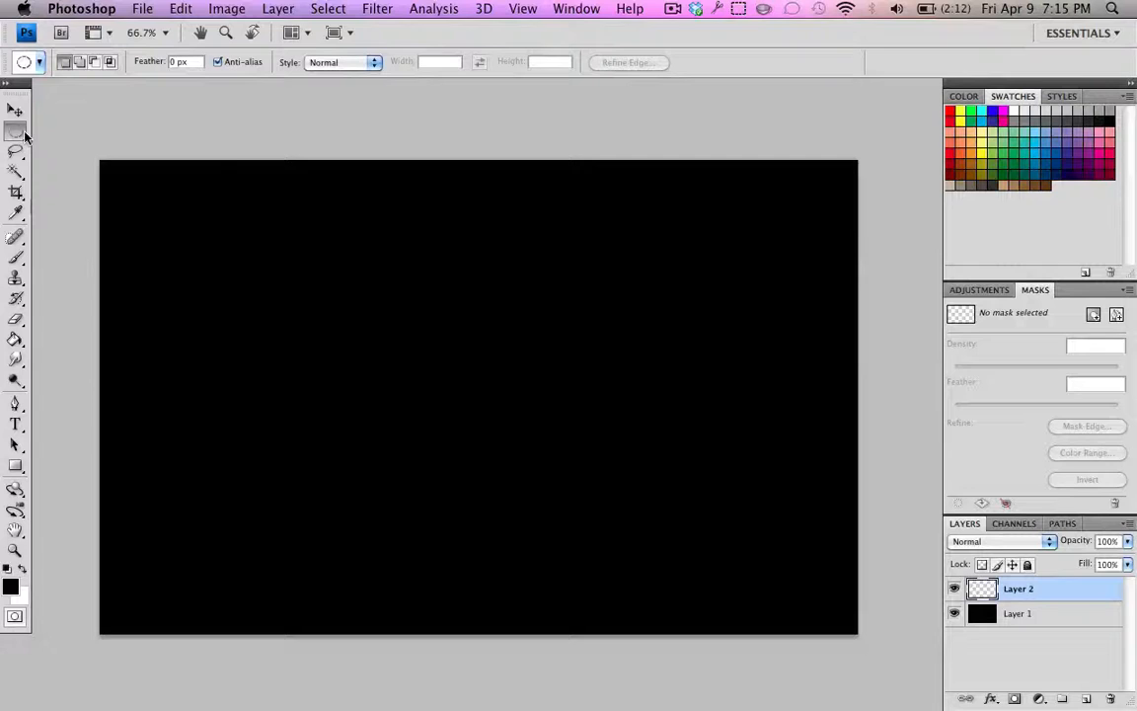
drag(227, 237, 582, 429)
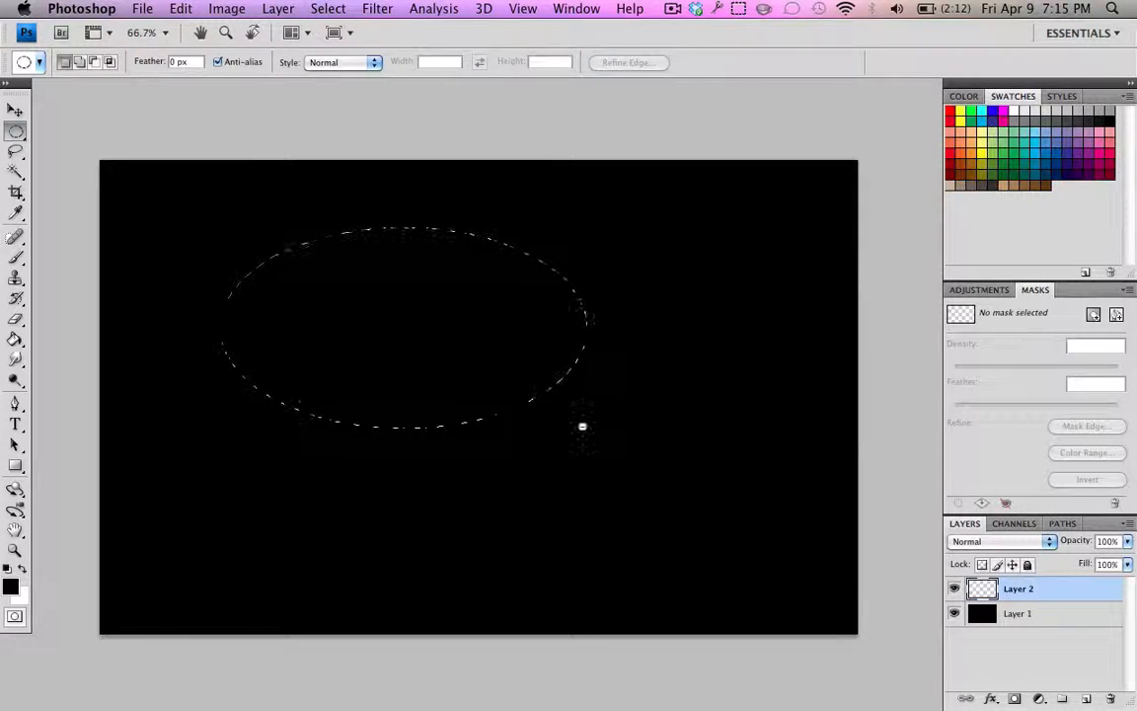
click(10, 585)
text(255)
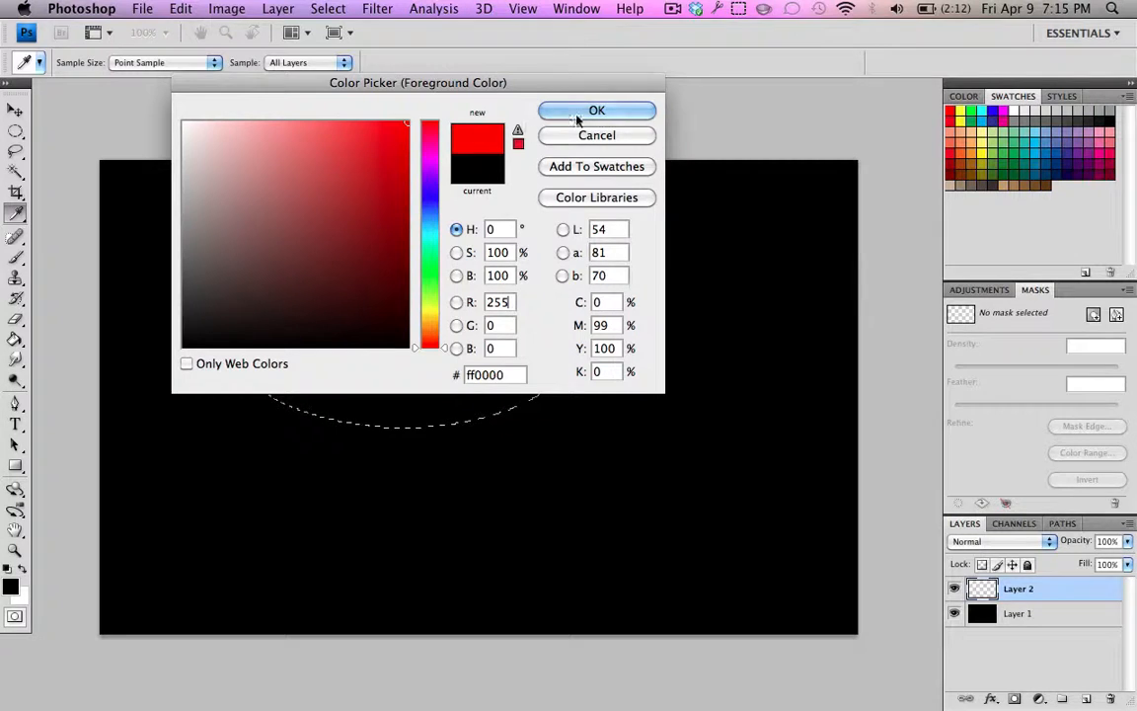
click(596, 110)
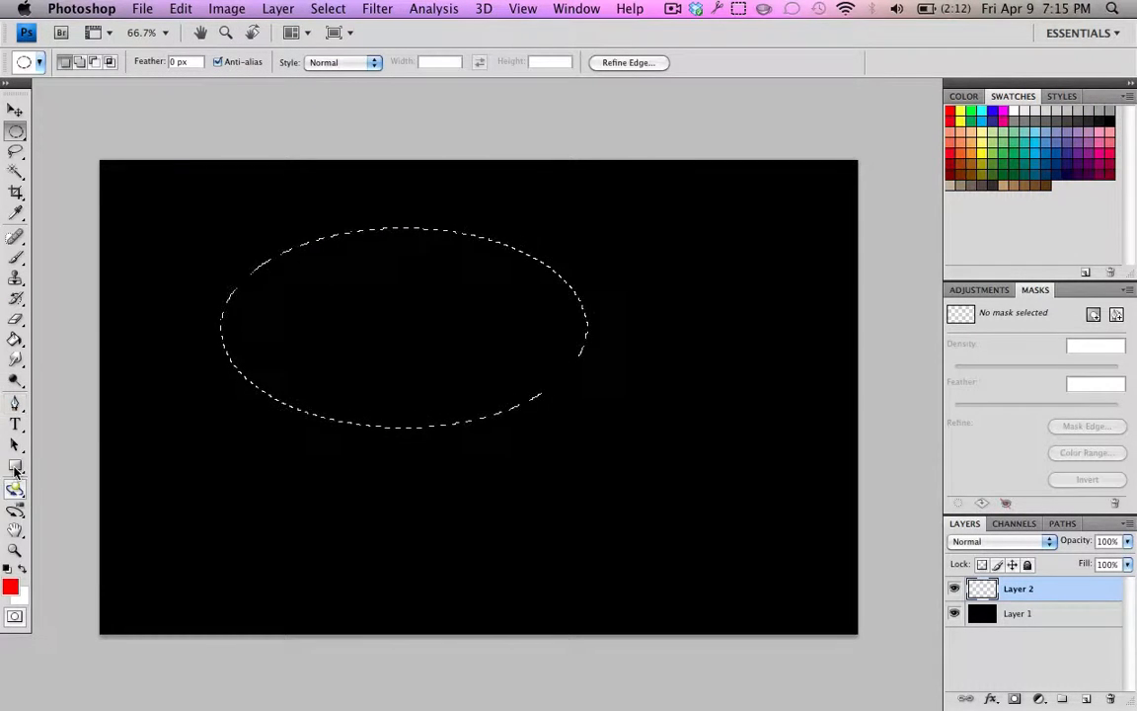
click(306, 328)
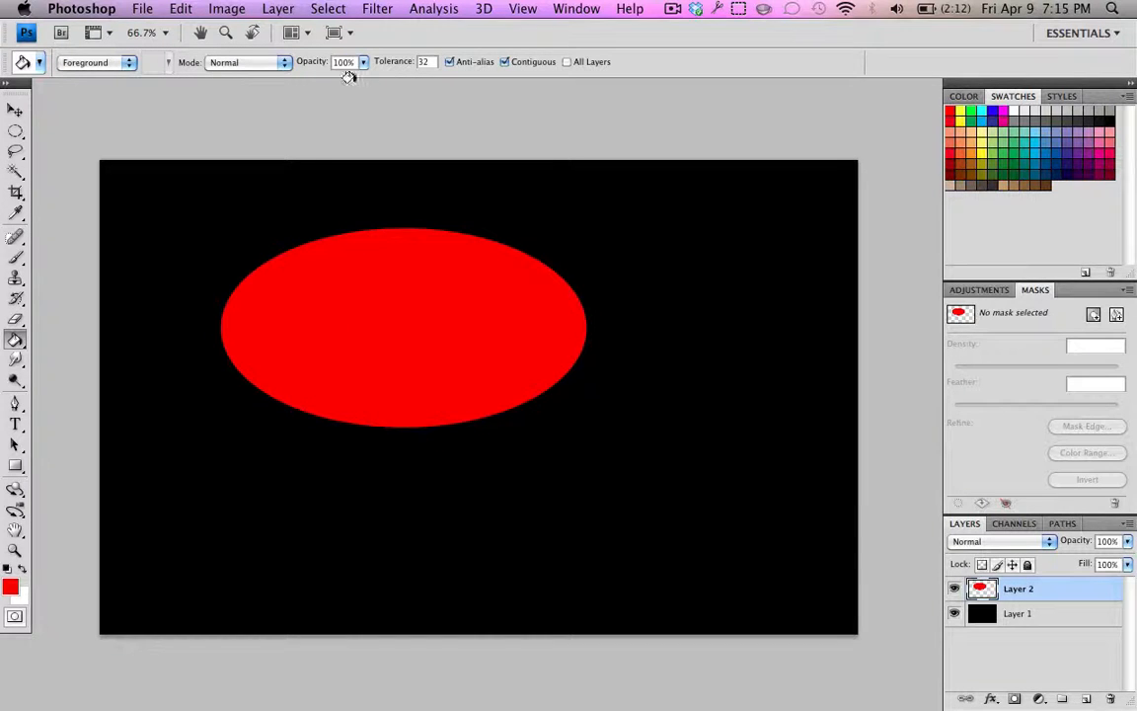
Step: Soften the red ellipse with a 100-pixel Gaussian Blur
click(377, 8)
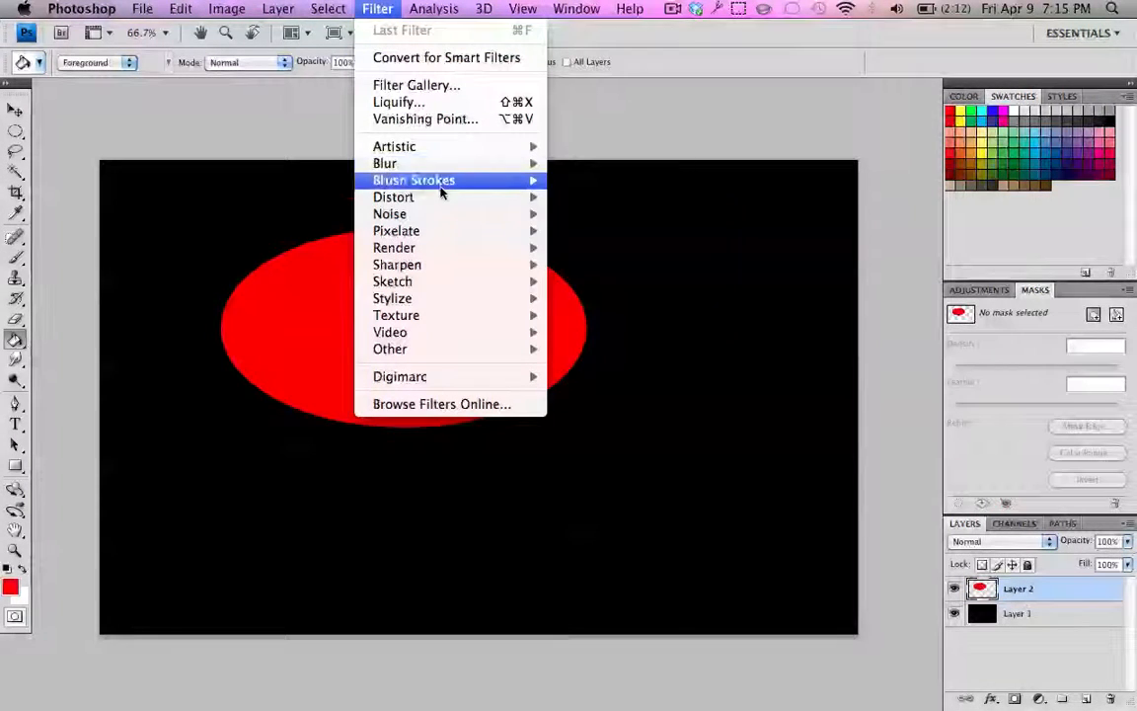
mouse_move(385, 163)
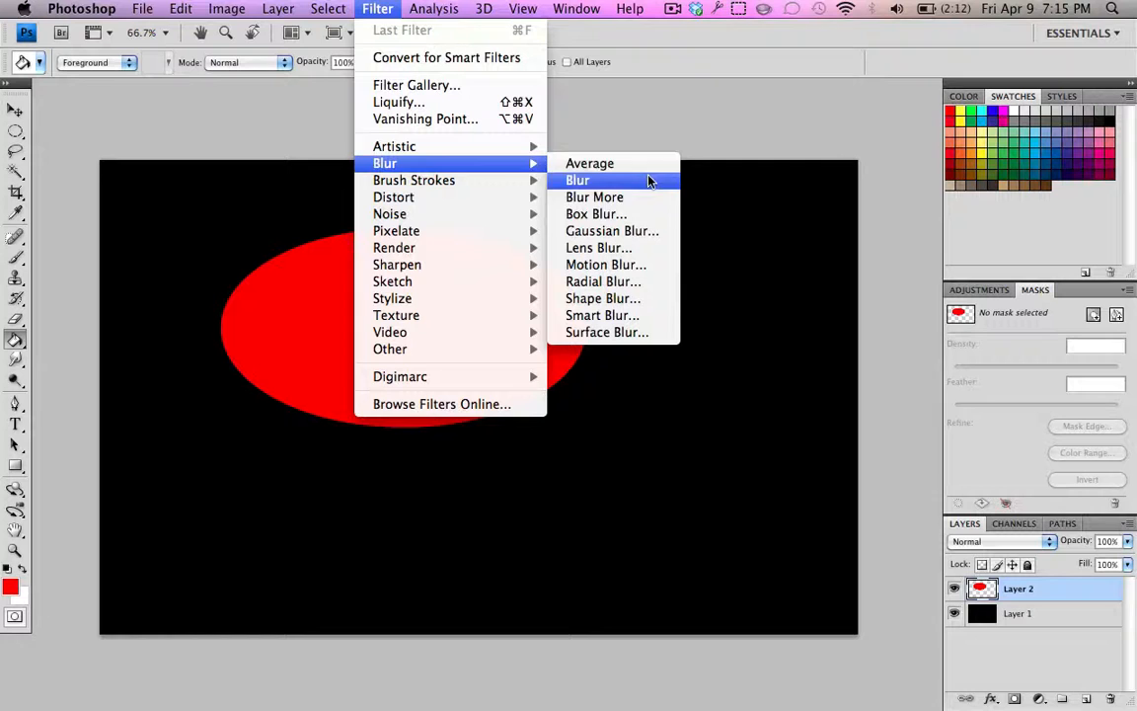
click(612, 230)
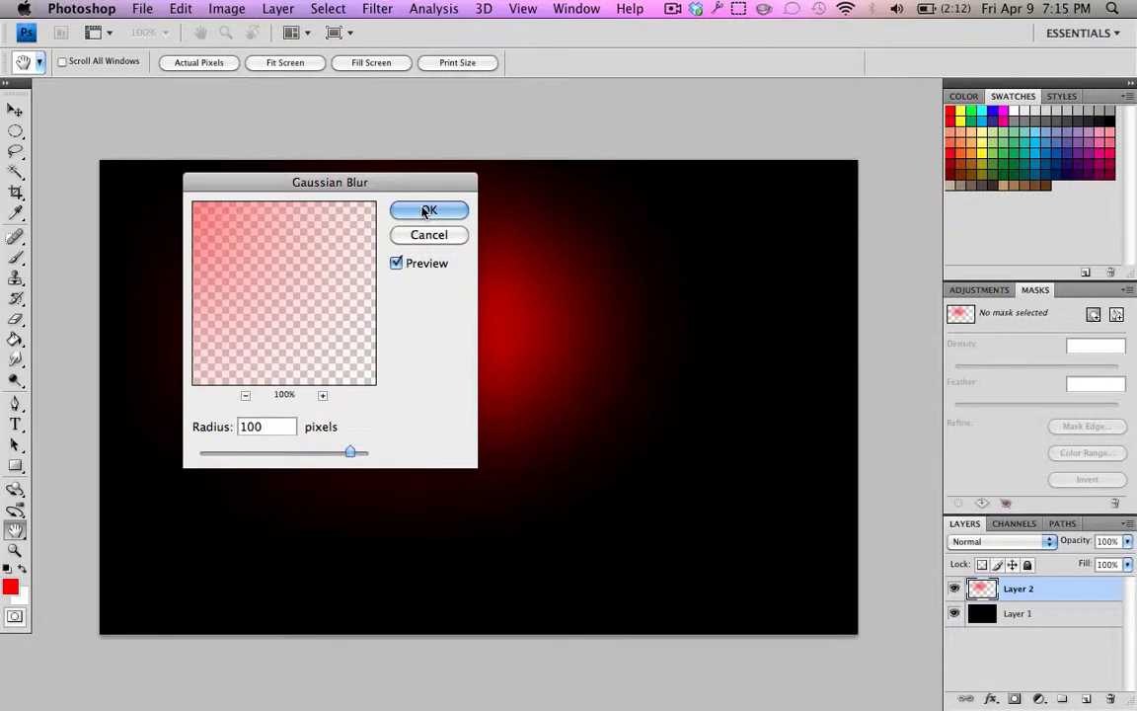
click(429, 210)
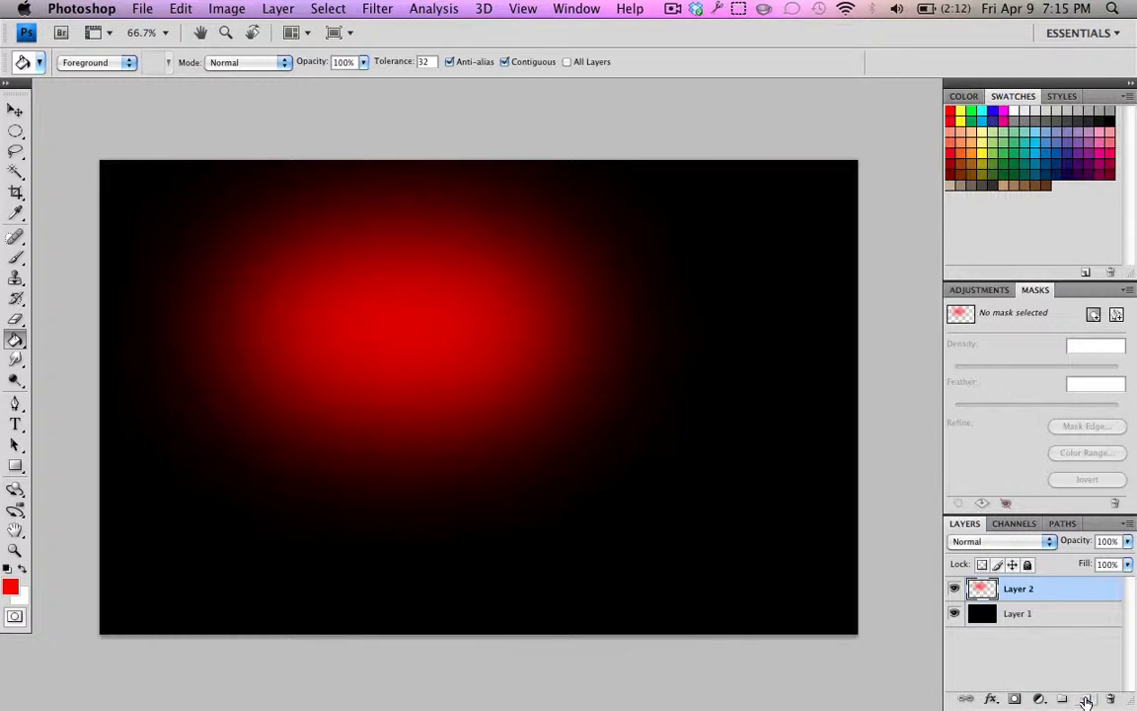
Step: On a new layer, select a tall ellipse on the right and pick bright green
click(1086, 699)
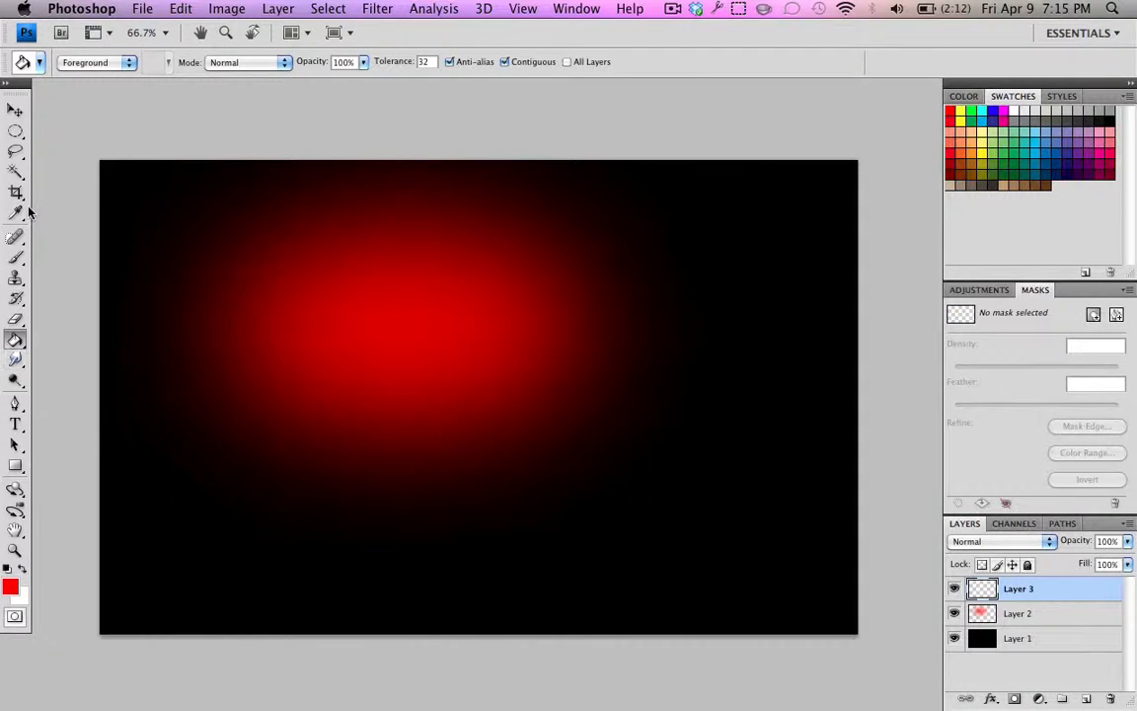
click(16, 131)
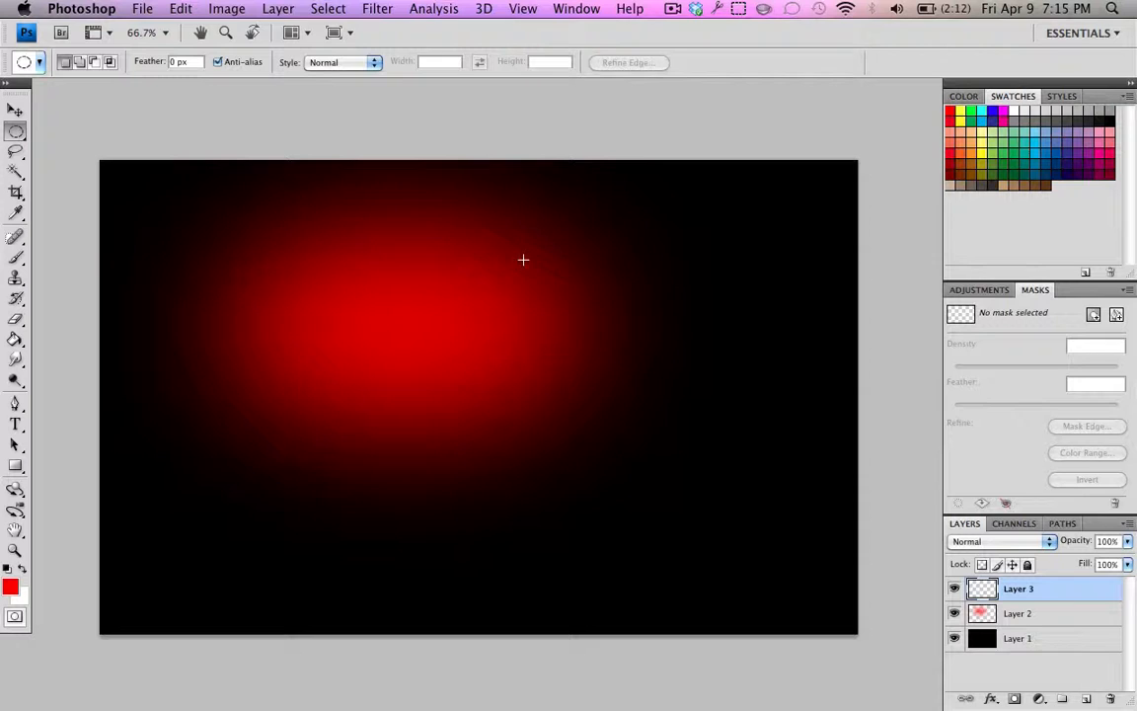
drag(523, 259, 750, 576)
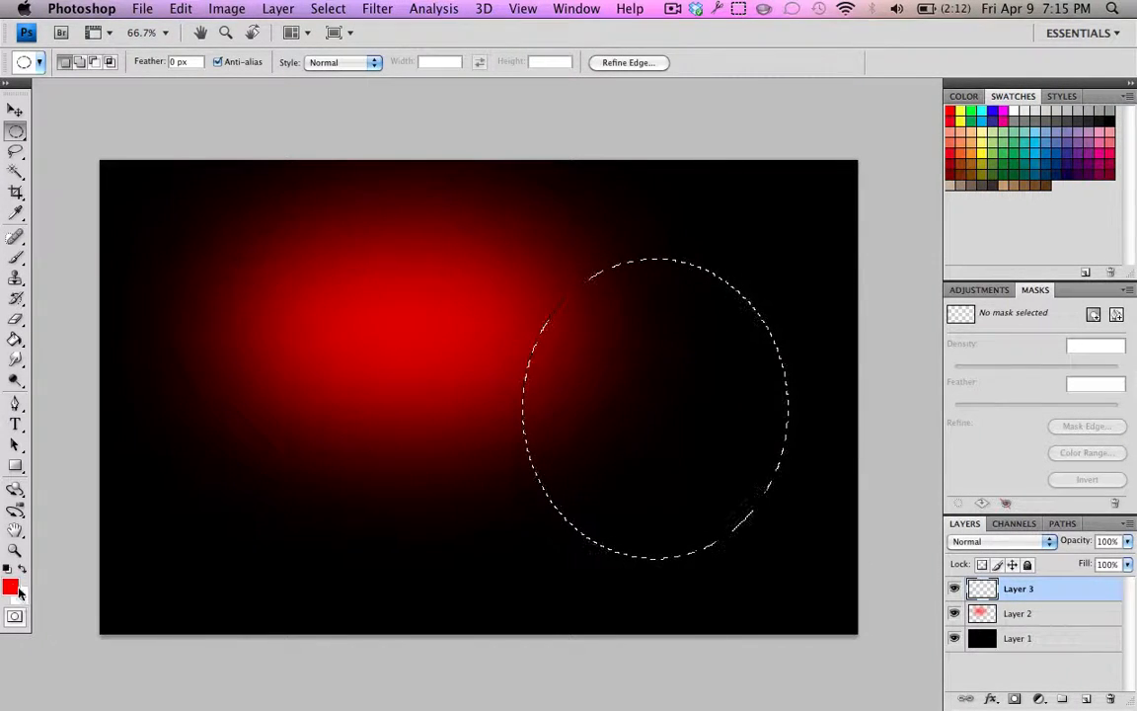
click(11, 586)
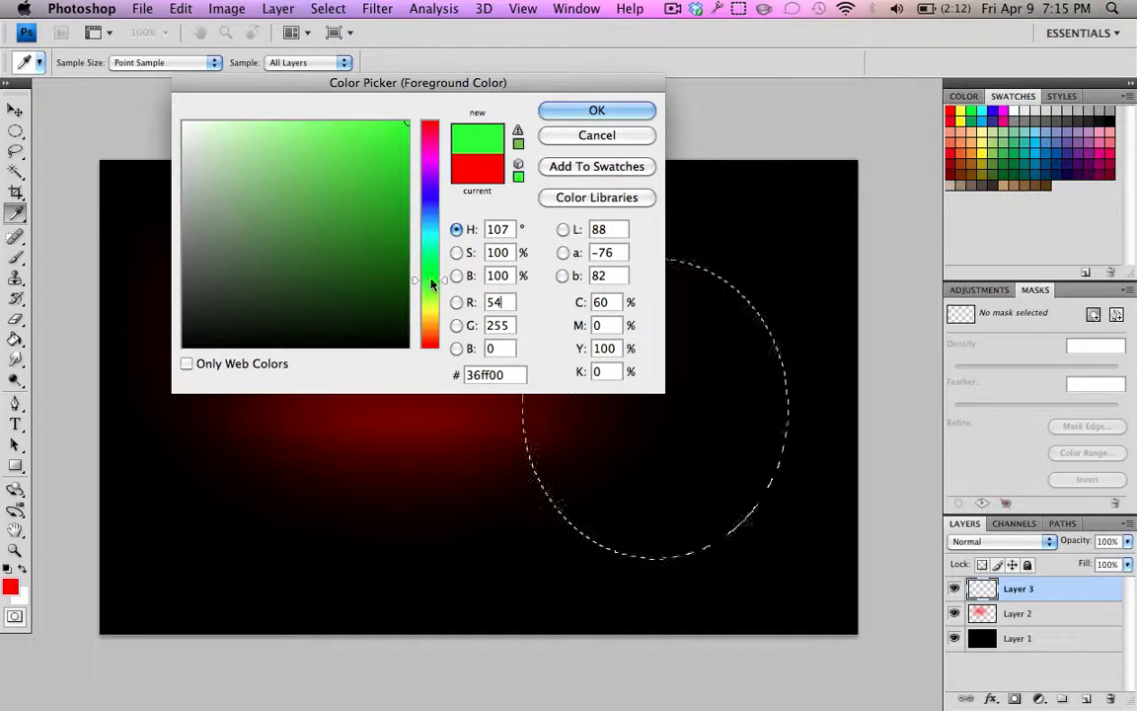
click(596, 110)
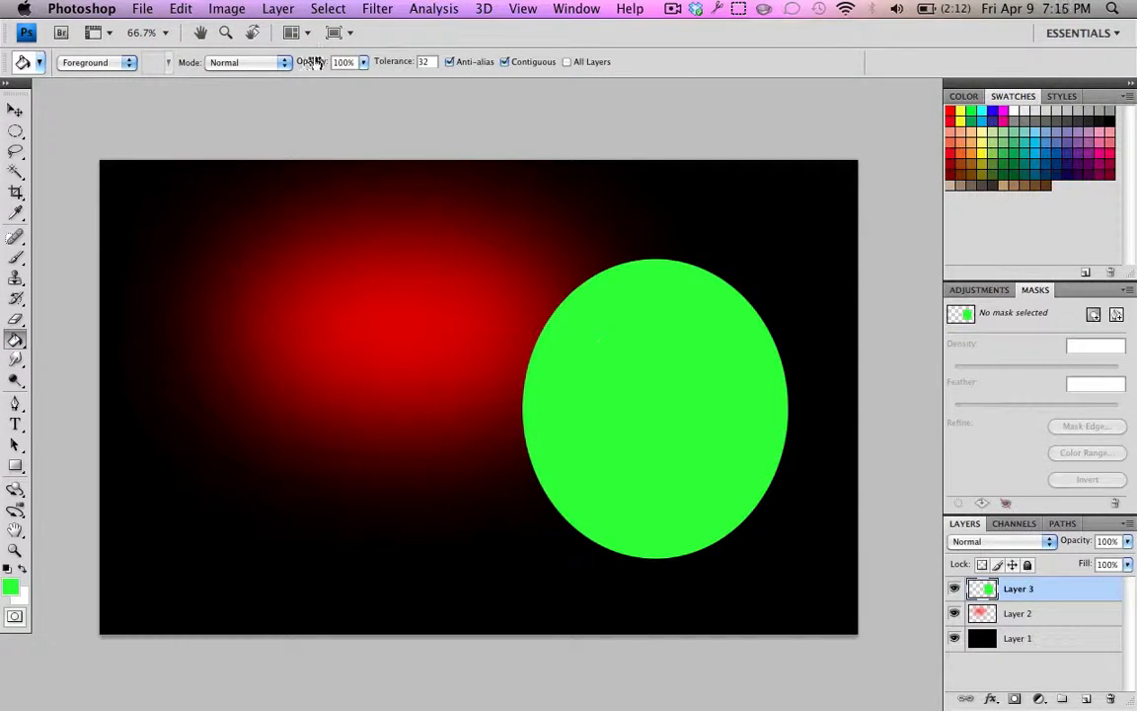
Step: Apply a Gaussian Blur of about 250 pixels to the green ellipse
click(377, 8)
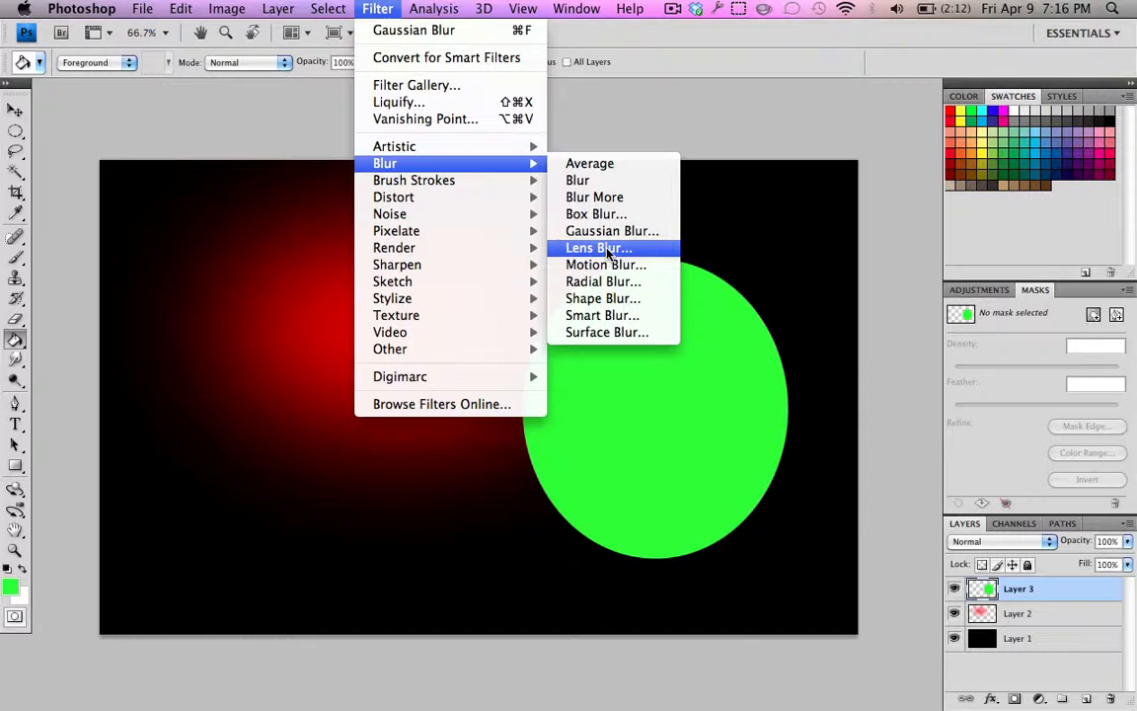
click(612, 230)
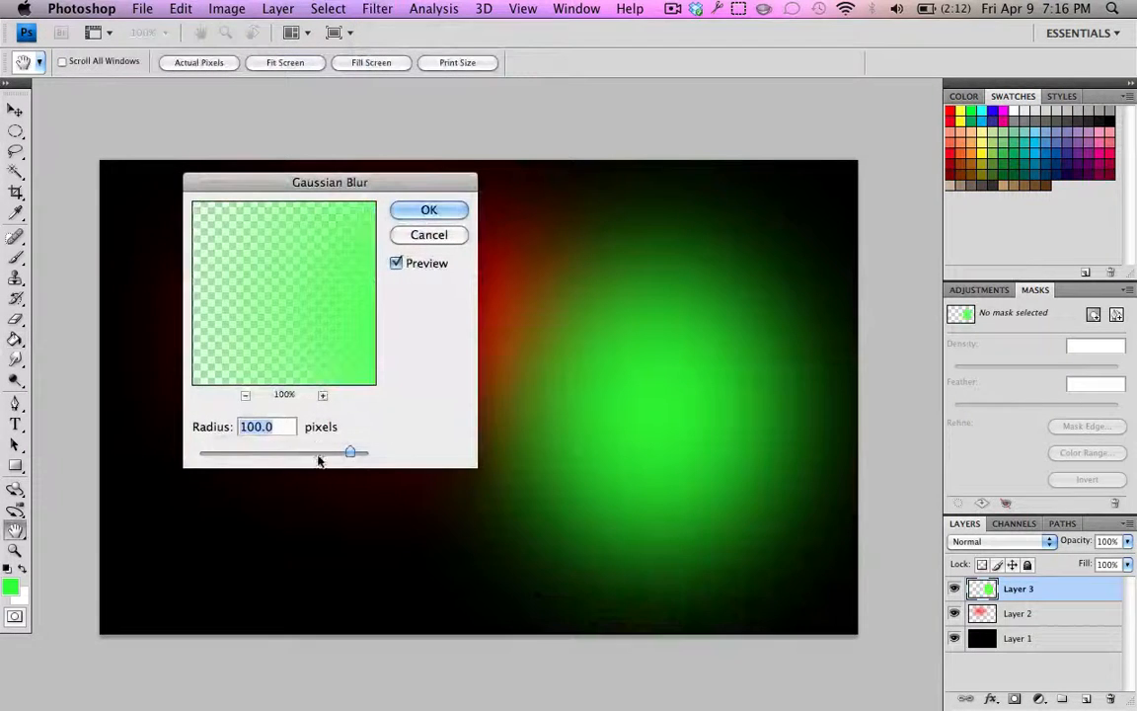
drag(351, 452, 367, 452)
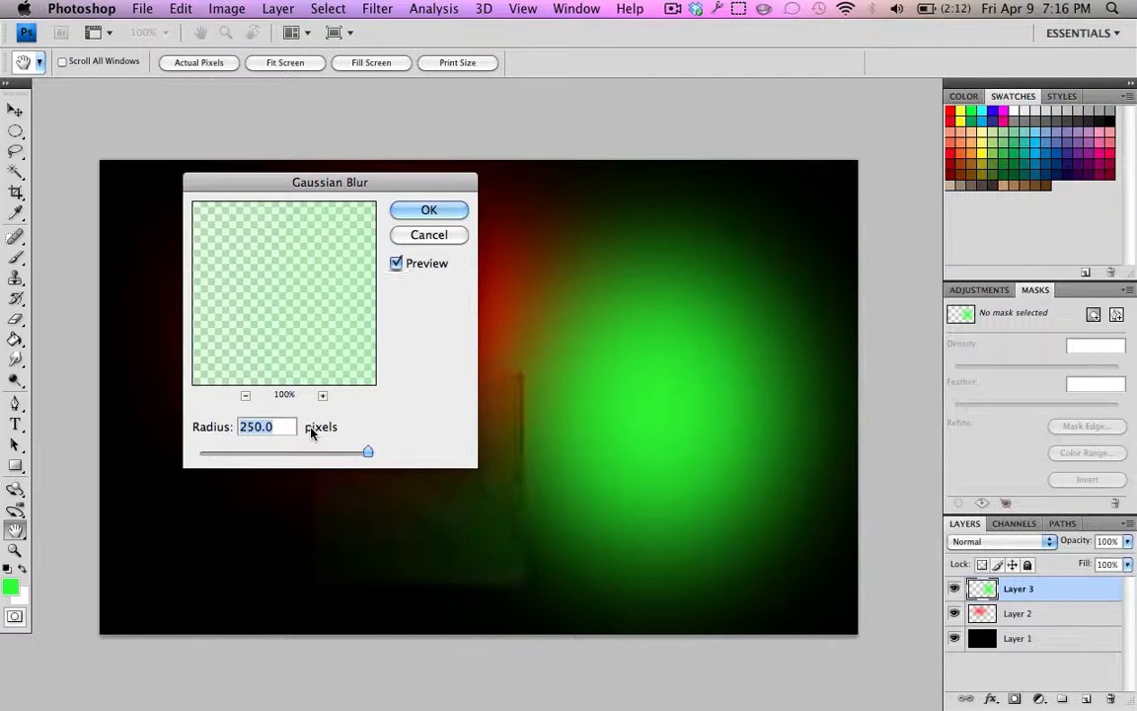
click(428, 210)
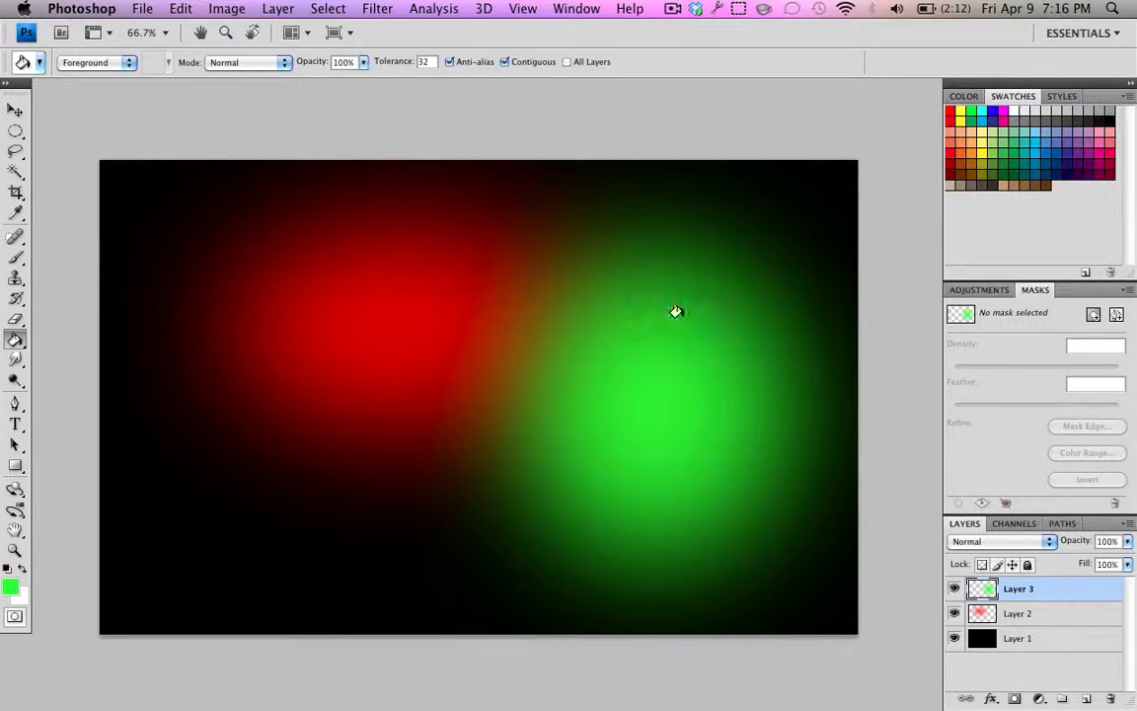
Step: Blur the green glow a second time with a smaller Gaussian Blur radius
click(377, 8)
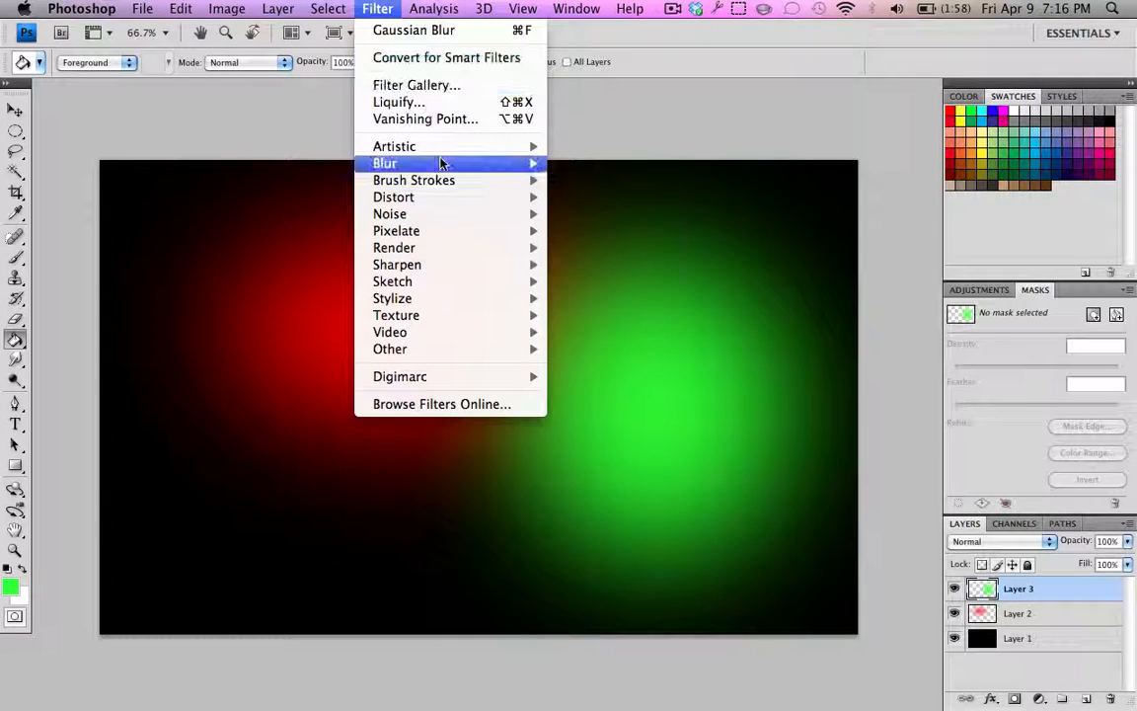
click(414, 30)
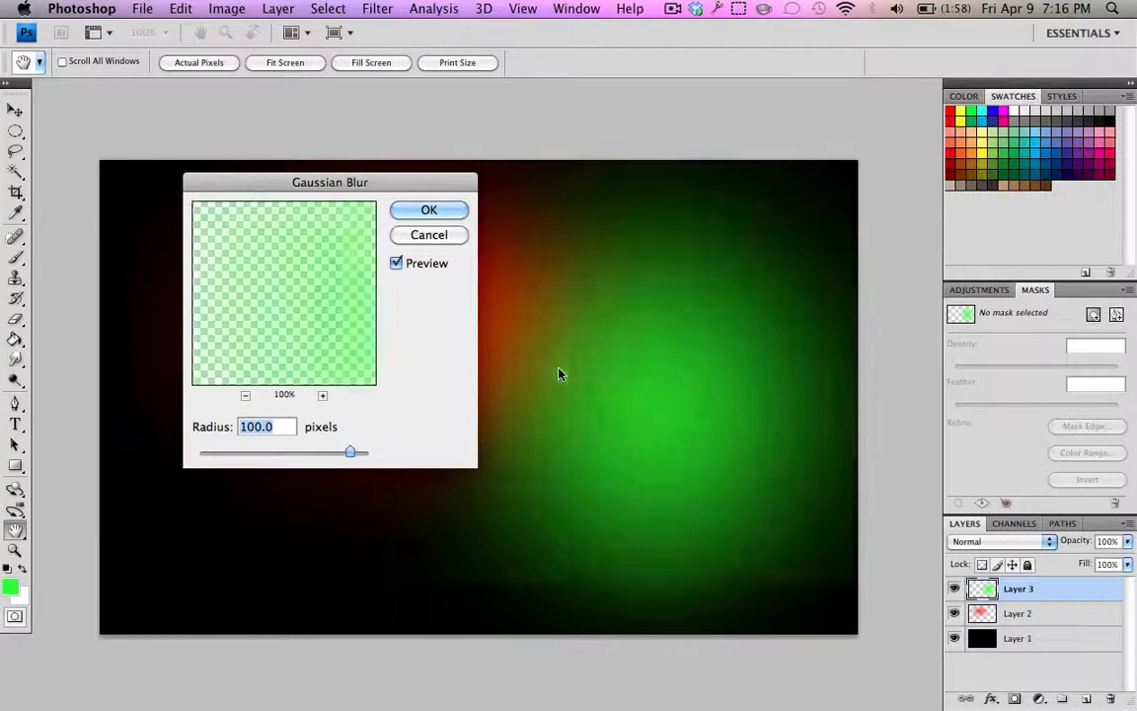
drag(349, 452, 310, 452)
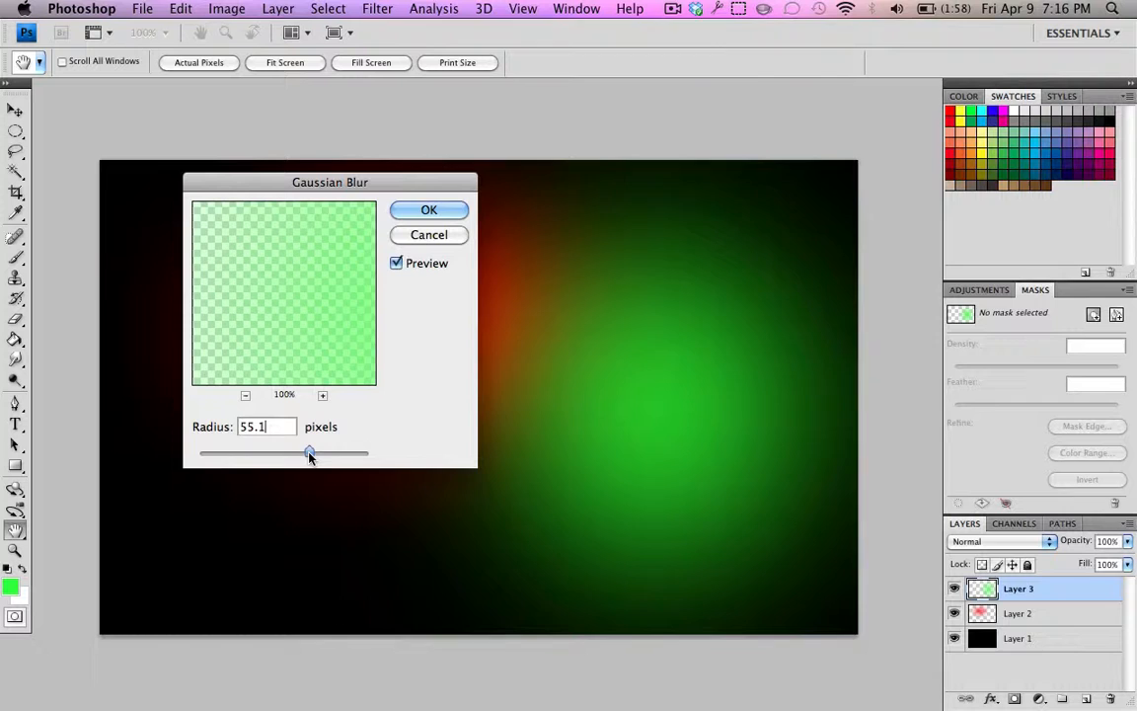
drag(310, 452, 336, 452)
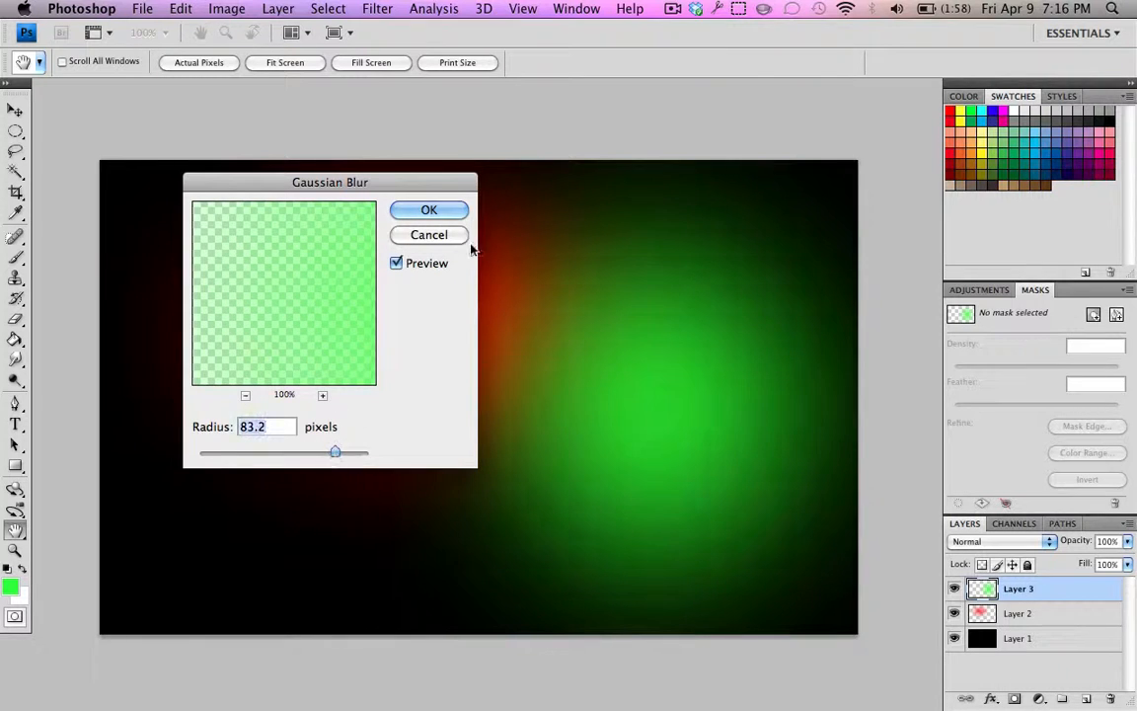
click(429, 209)
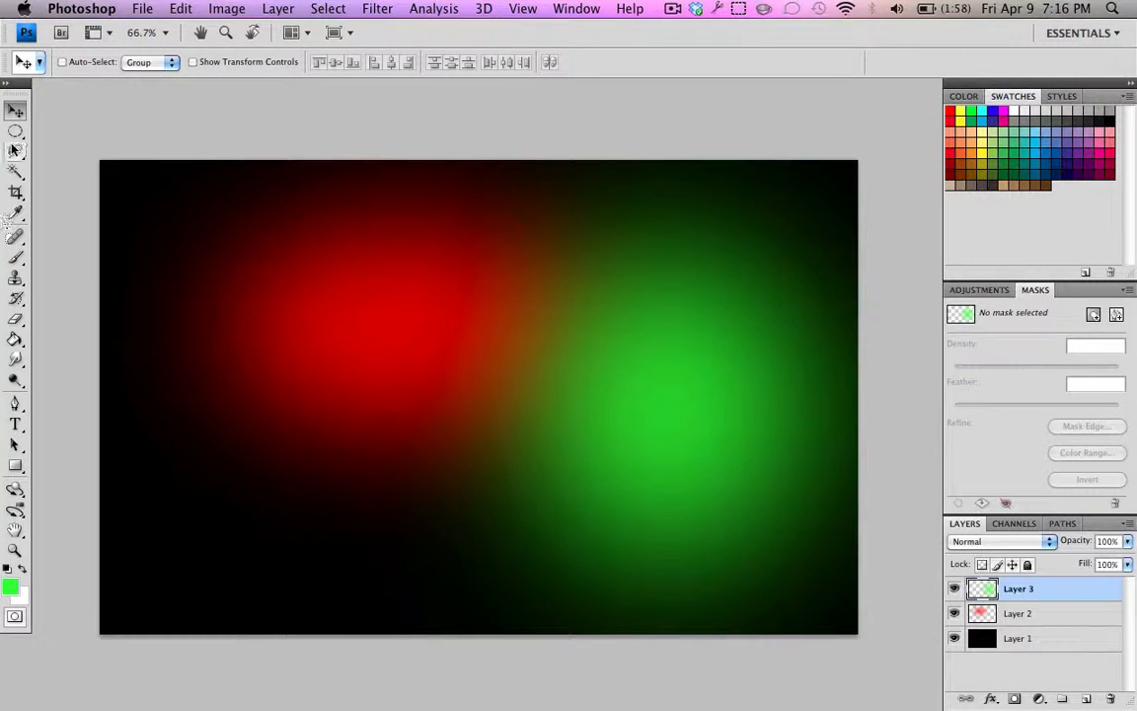
Step: Select an ellipse in the lower left and fill it with yellow on Layer 4
drag(277, 474, 523, 599)
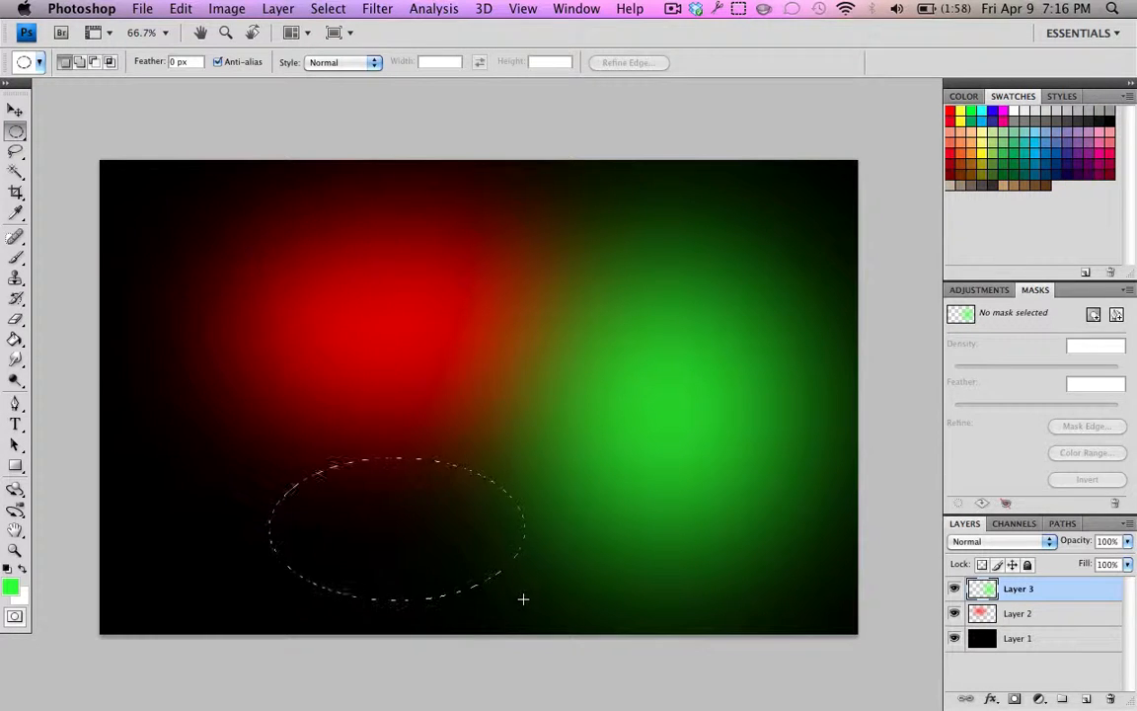
click(1086, 699)
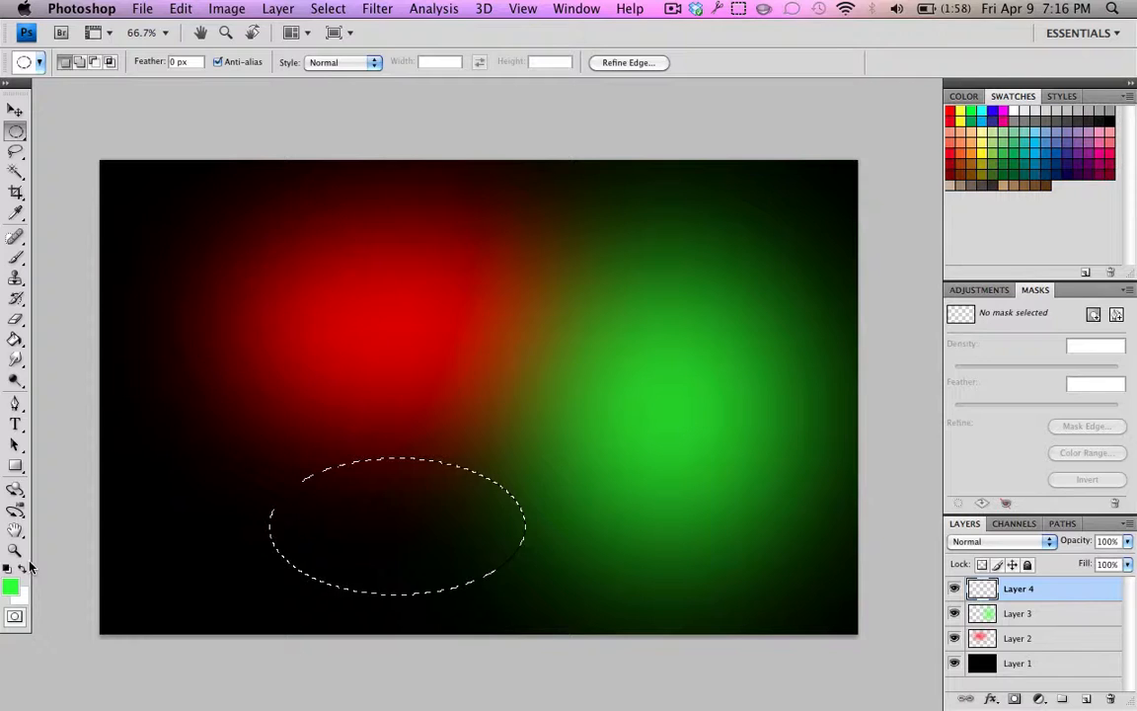
click(10, 586)
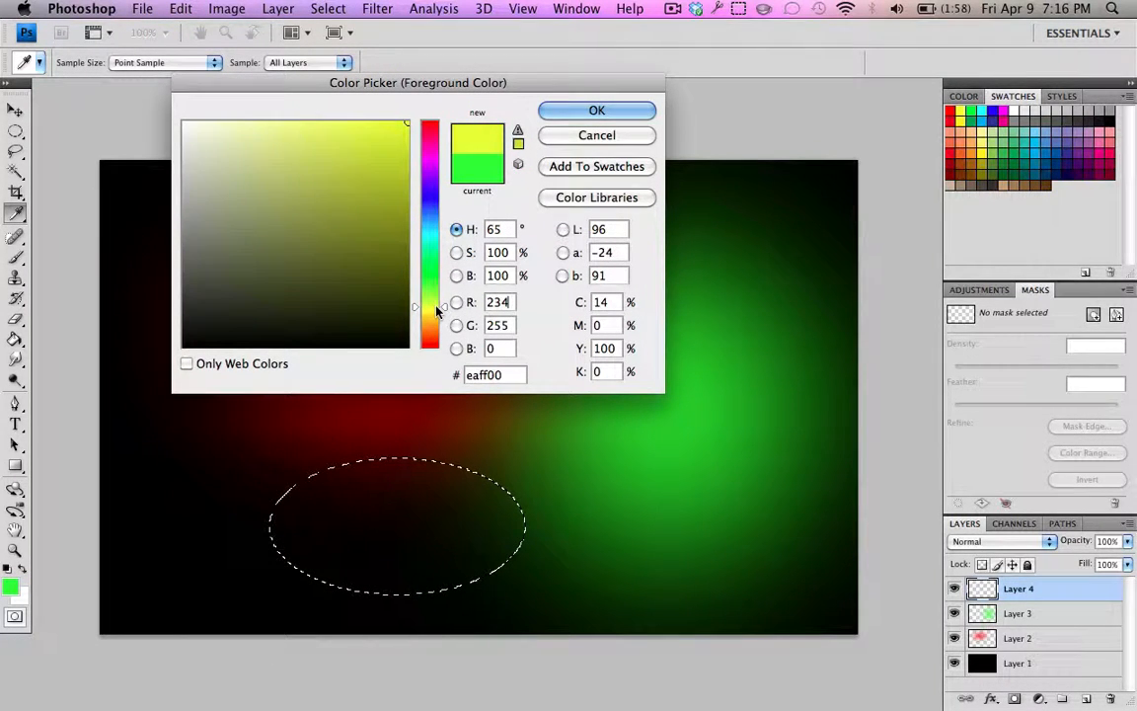
click(597, 110)
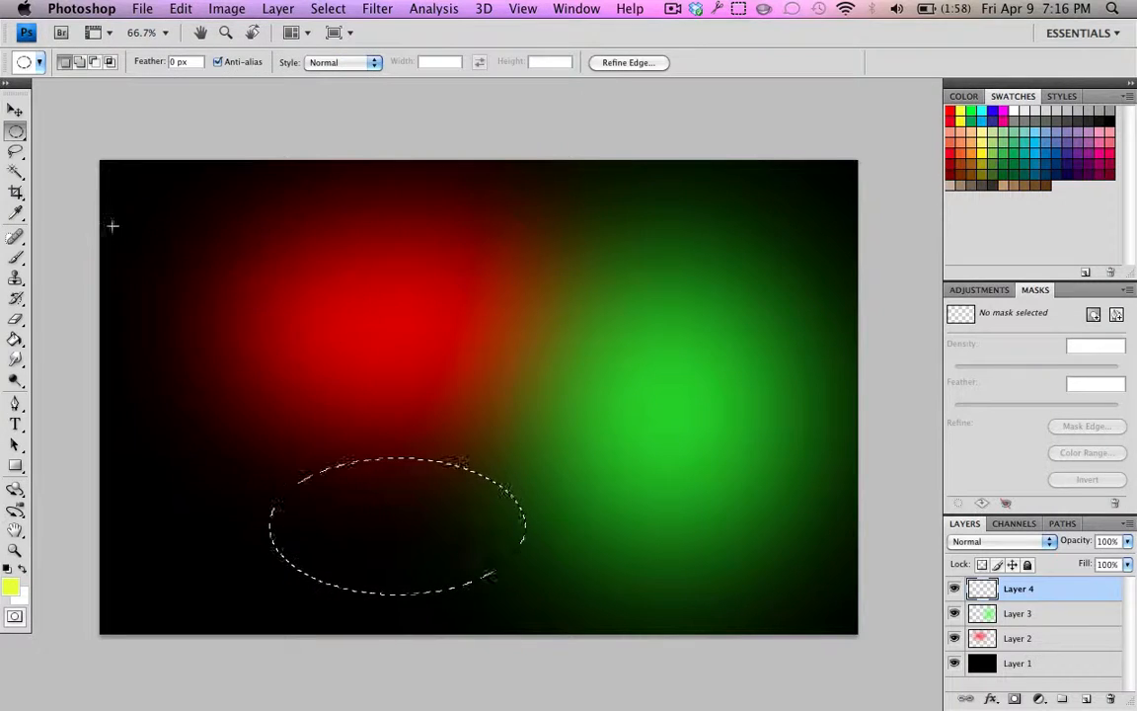
click(319, 533)
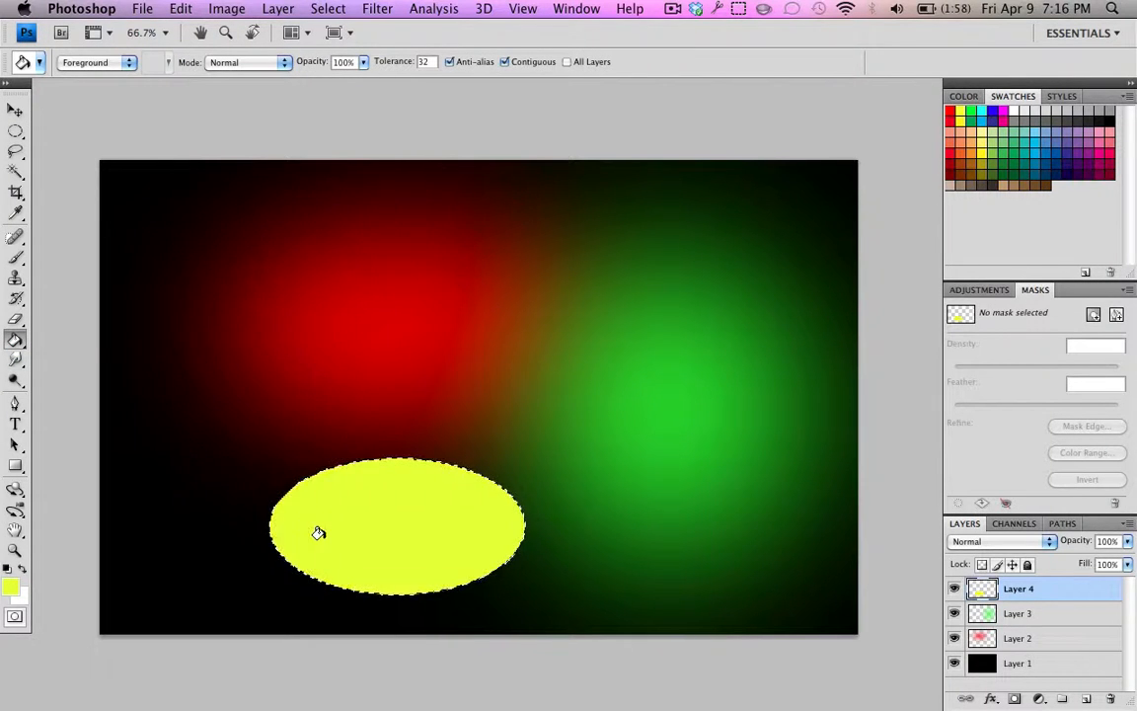
Step: Blur the yellow ellipse with Gaussian Blur and add empty Layer 5
click(377, 8)
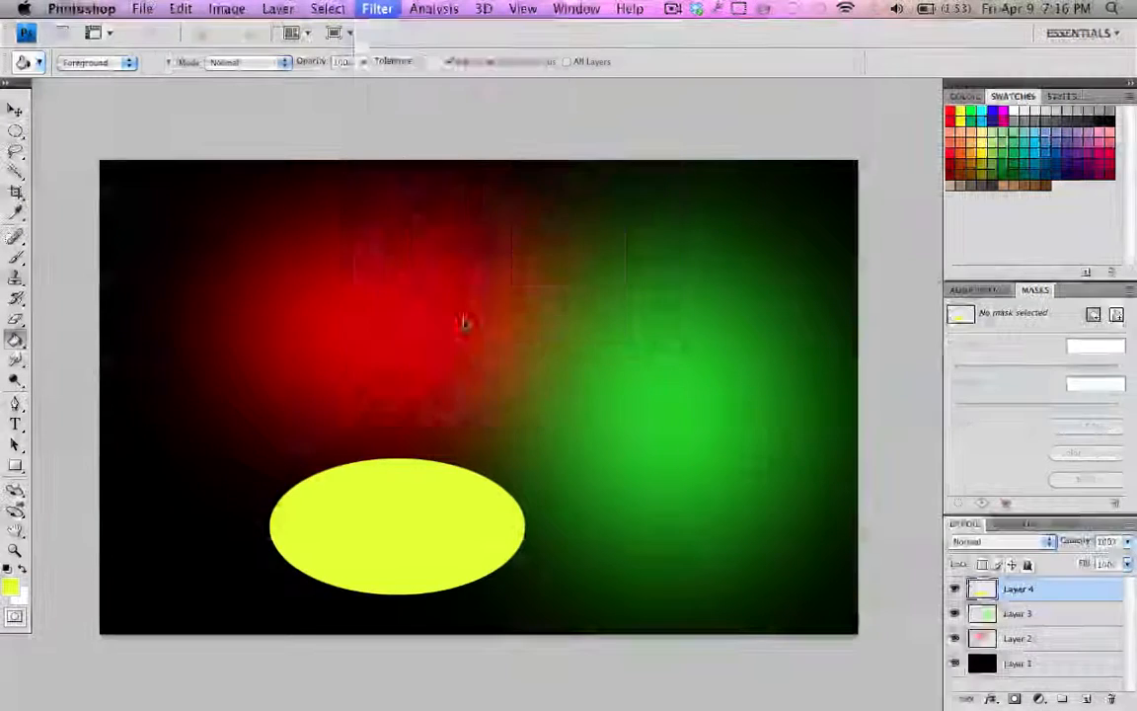
click(377, 8)
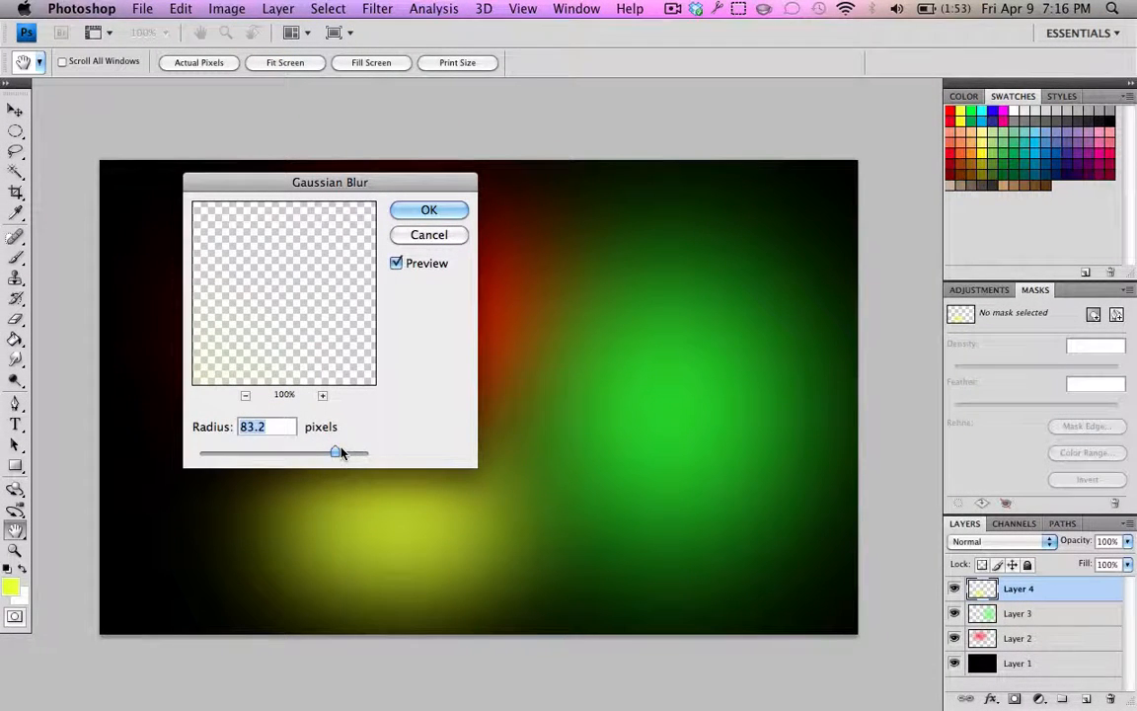
click(429, 210)
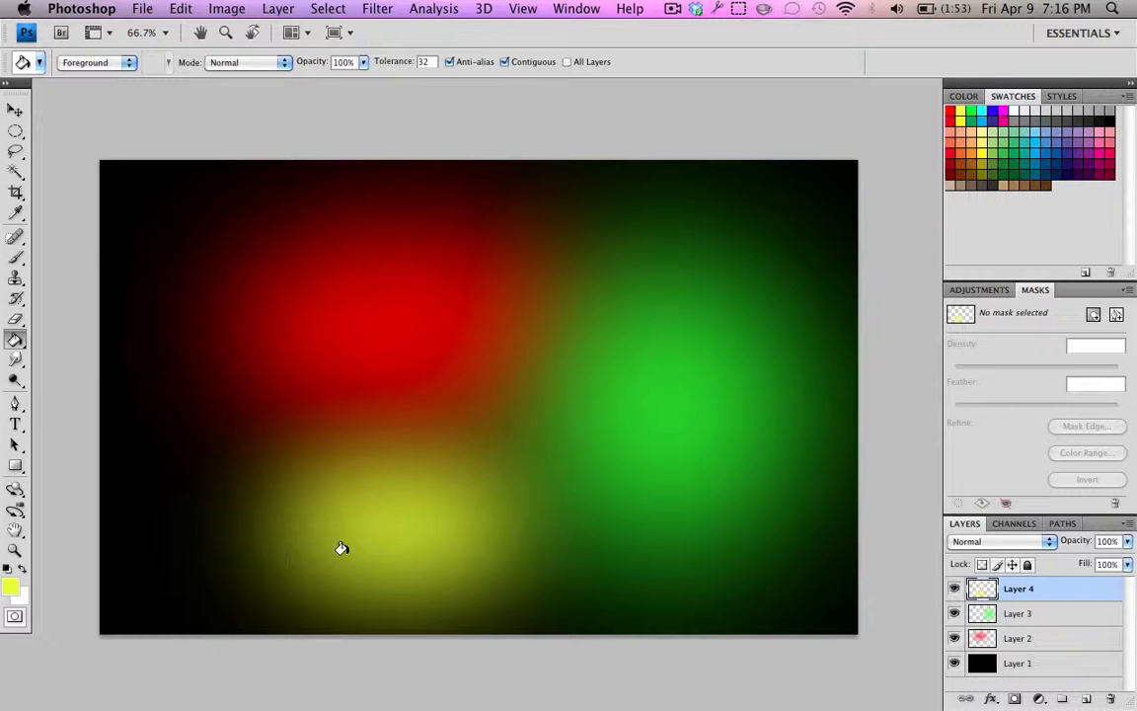
mouse_move(84, 128)
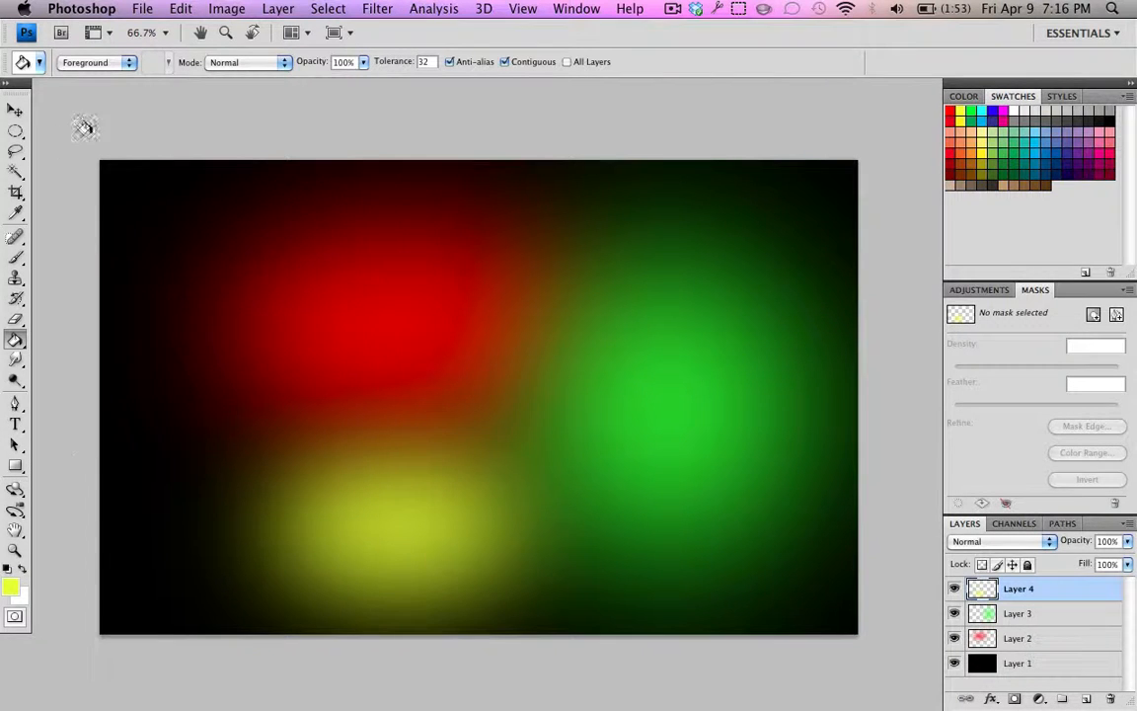
click(15, 109)
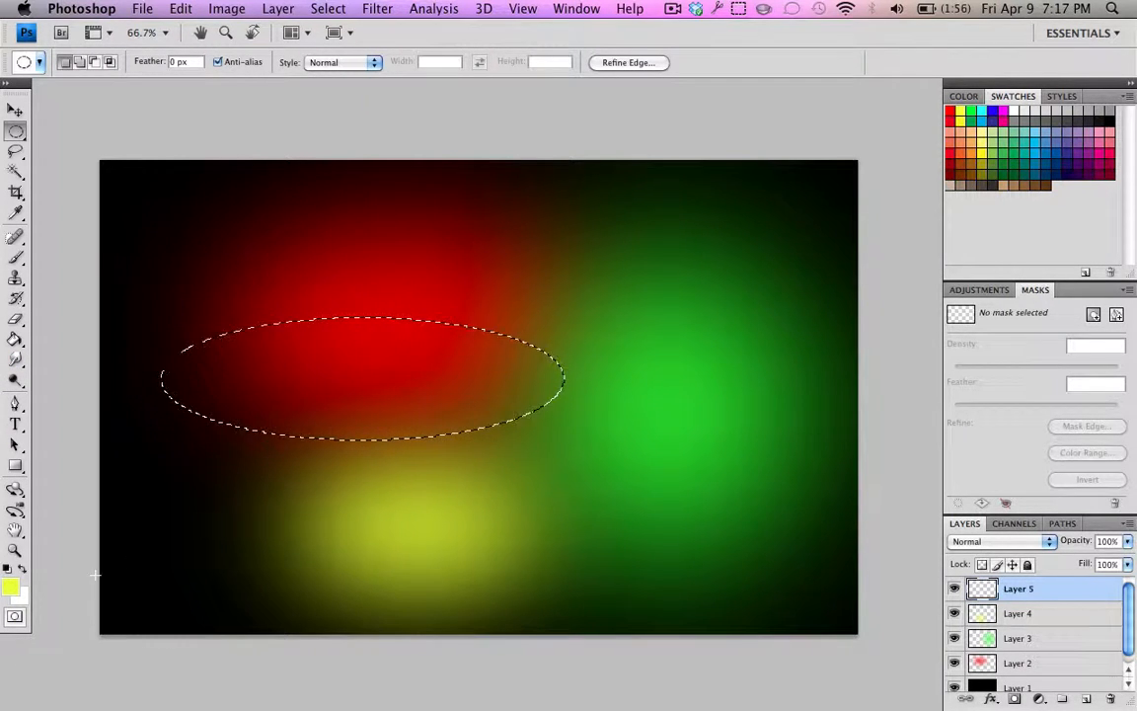
Step: Fill the selection with purple c000ff and soften it with an 83.2-pixel Gaussian Blur
click(11, 585)
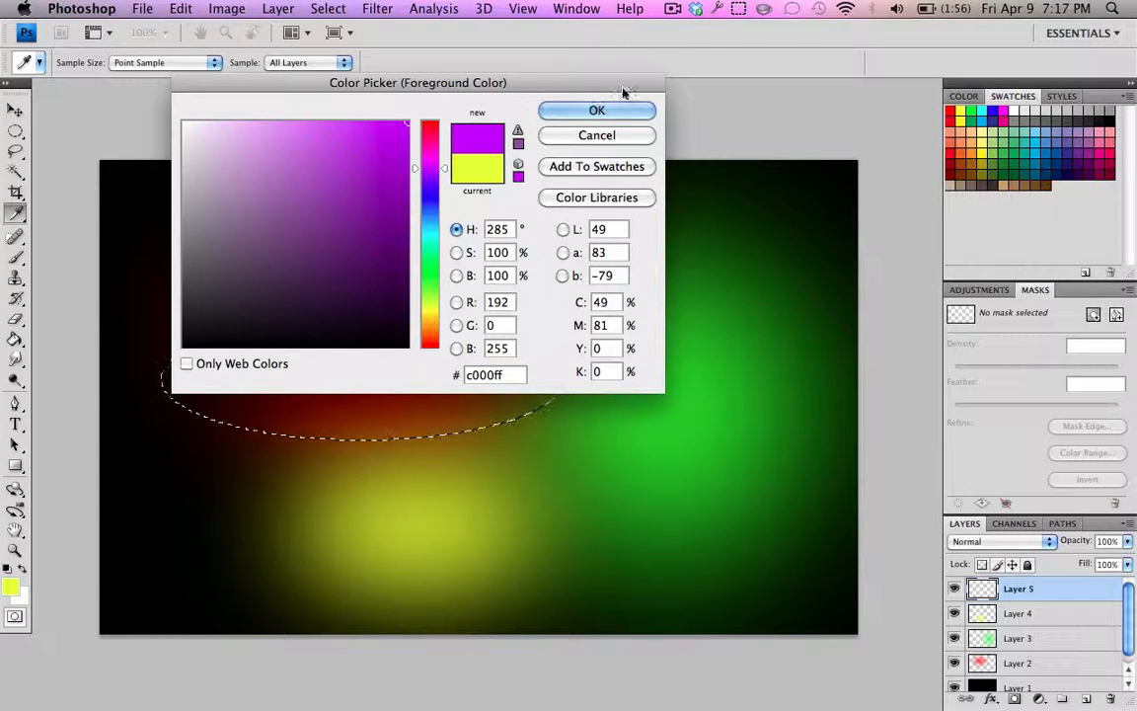
click(597, 109)
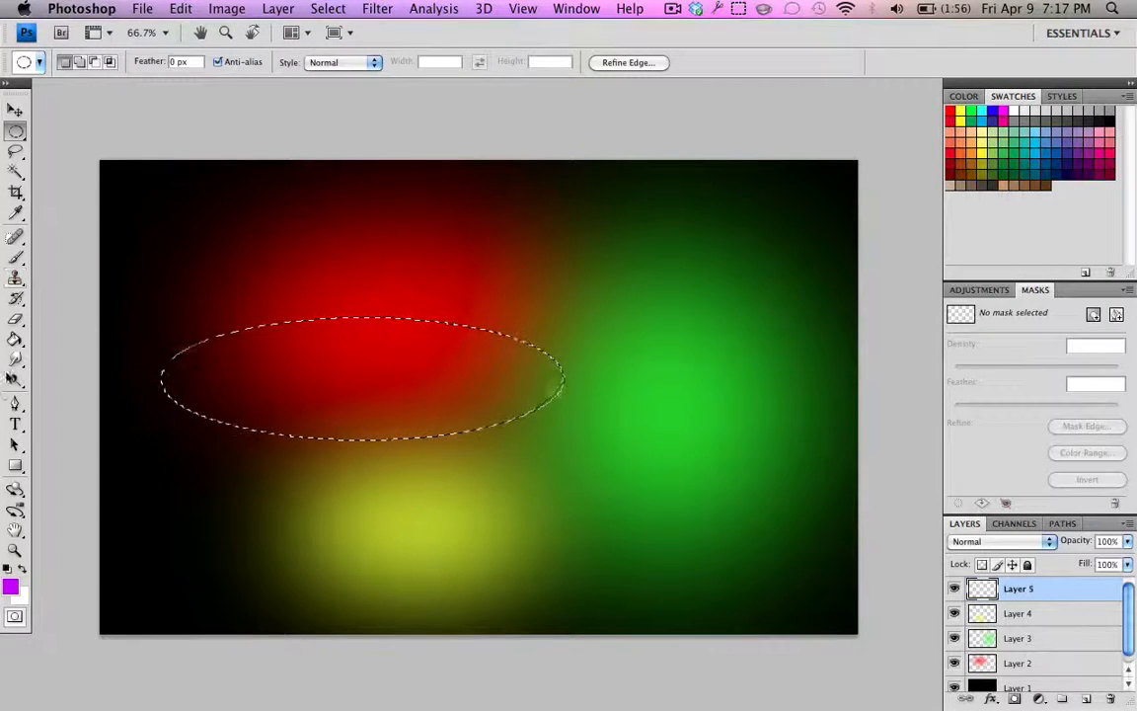
click(289, 339)
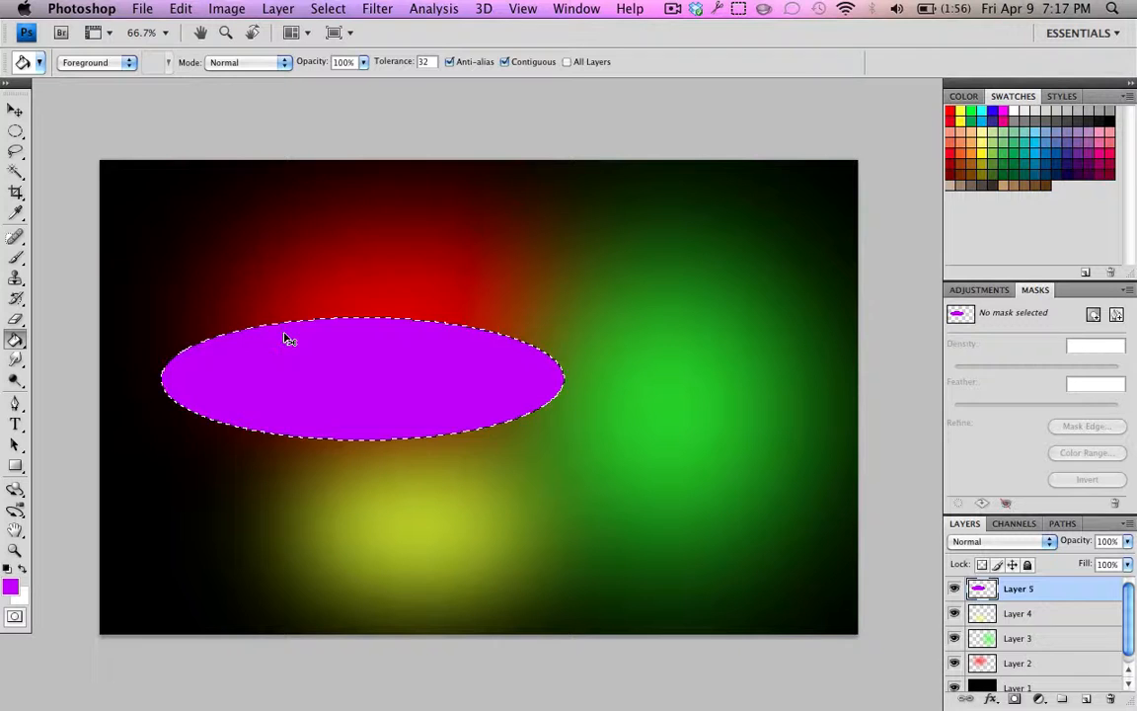
click(377, 8)
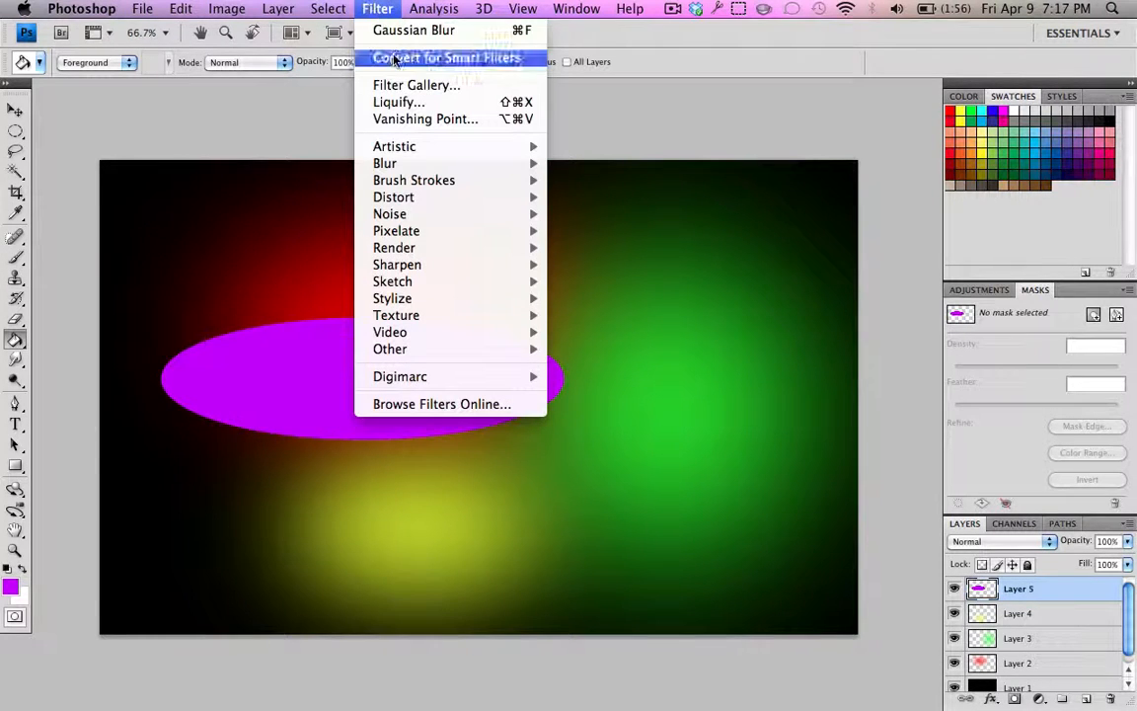
mouse_move(385, 163)
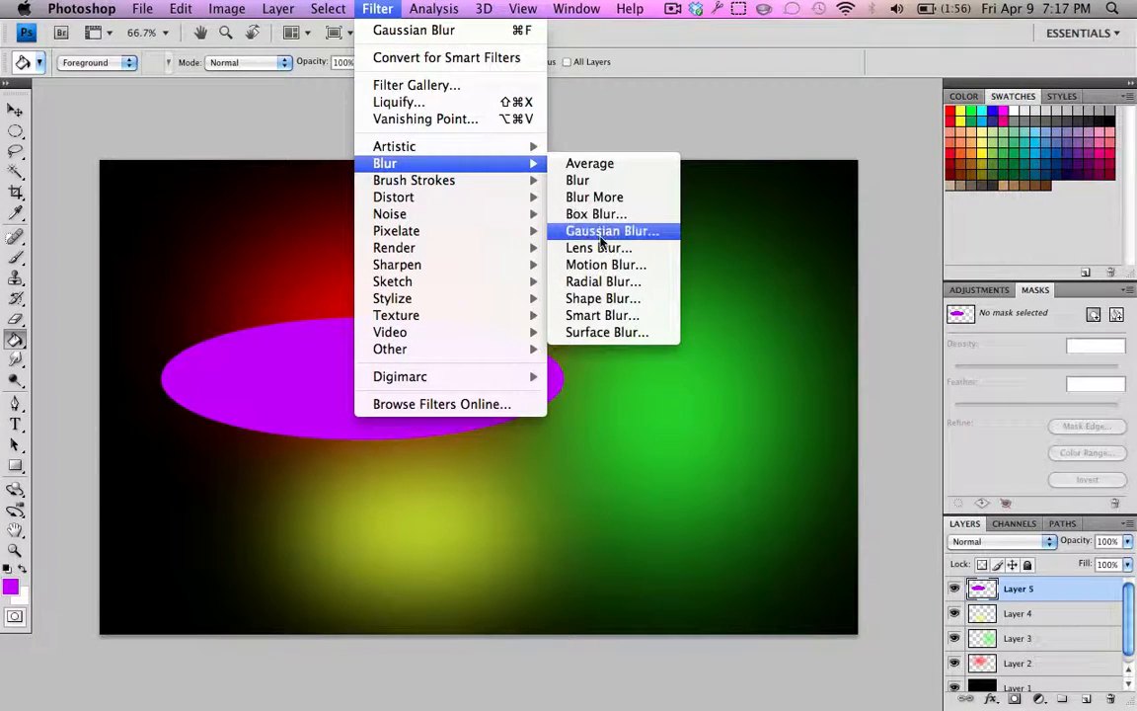
click(612, 230)
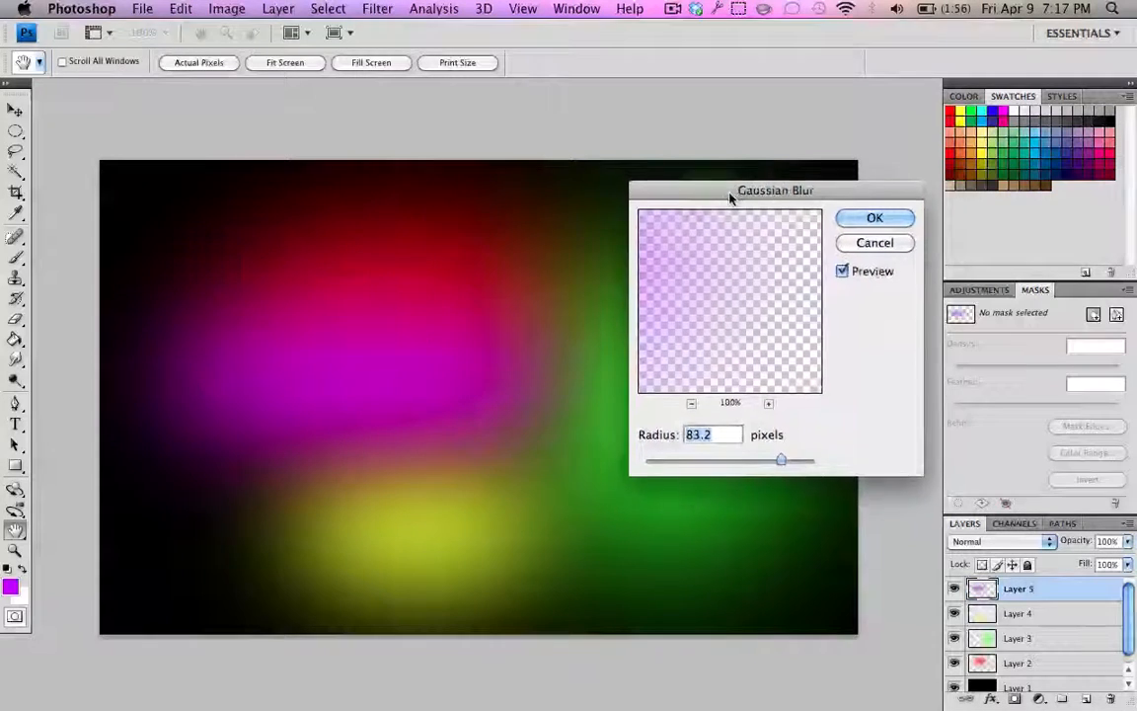
drag(775, 189, 753, 239)
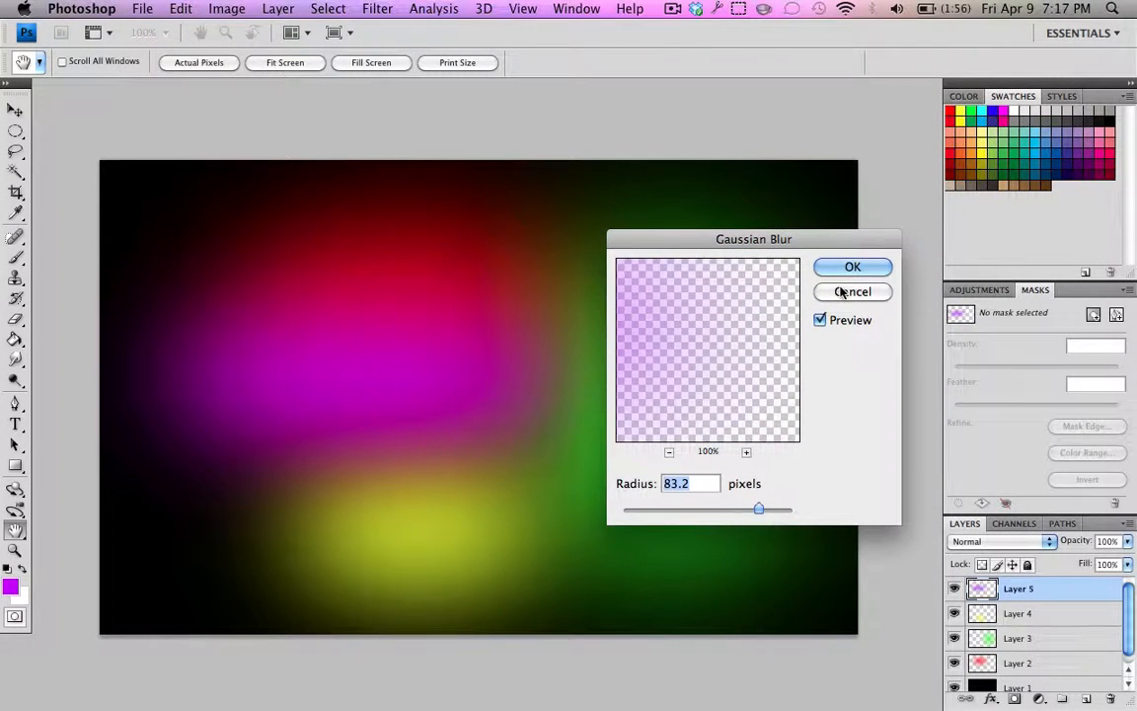
click(852, 267)
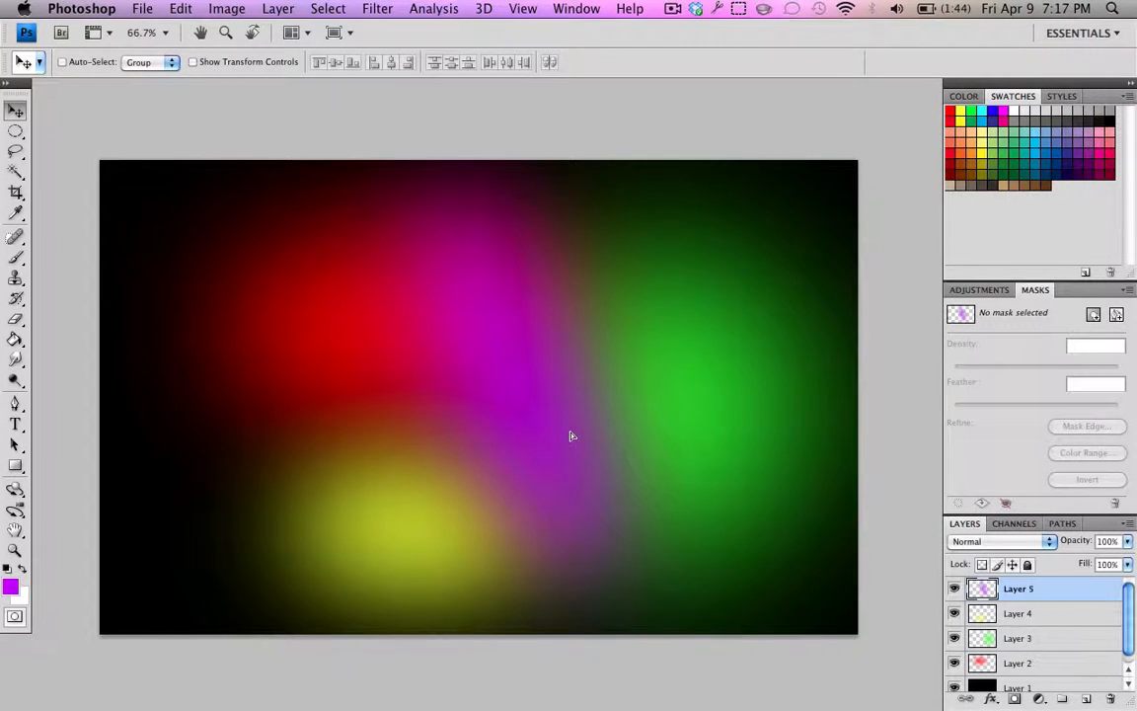
mouse_move(832, 396)
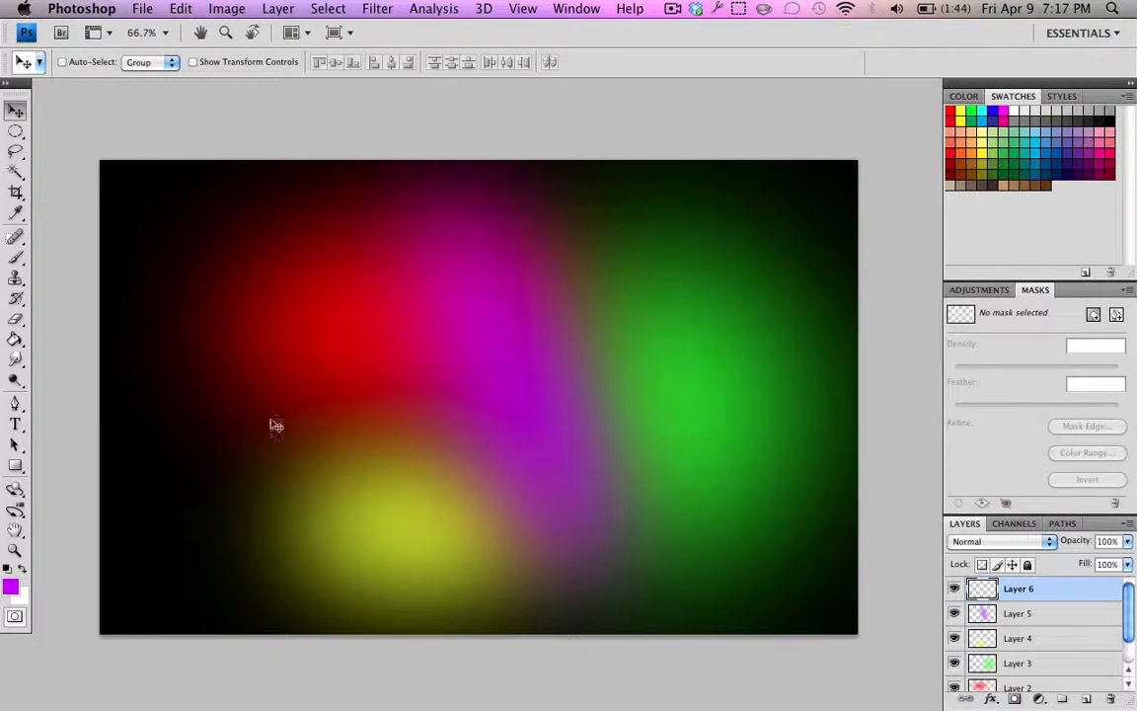
Step: Select an ellipse on the left side and pick cyan as the foreground colour
click(16, 130)
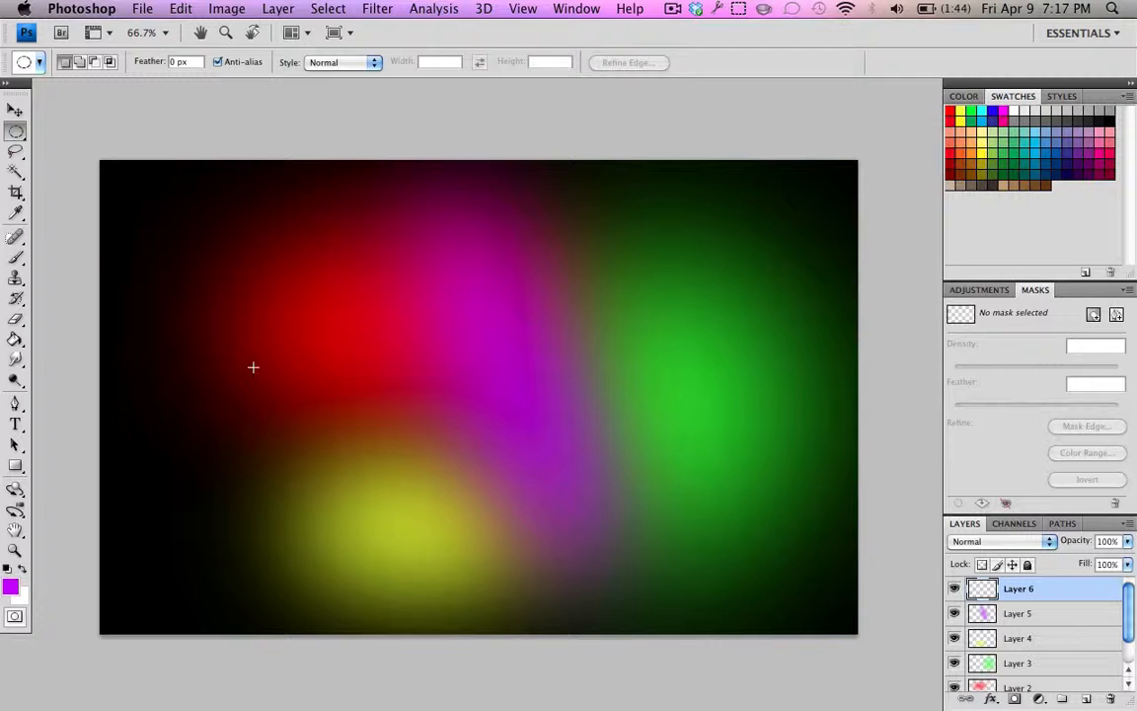
mouse_move(163, 407)
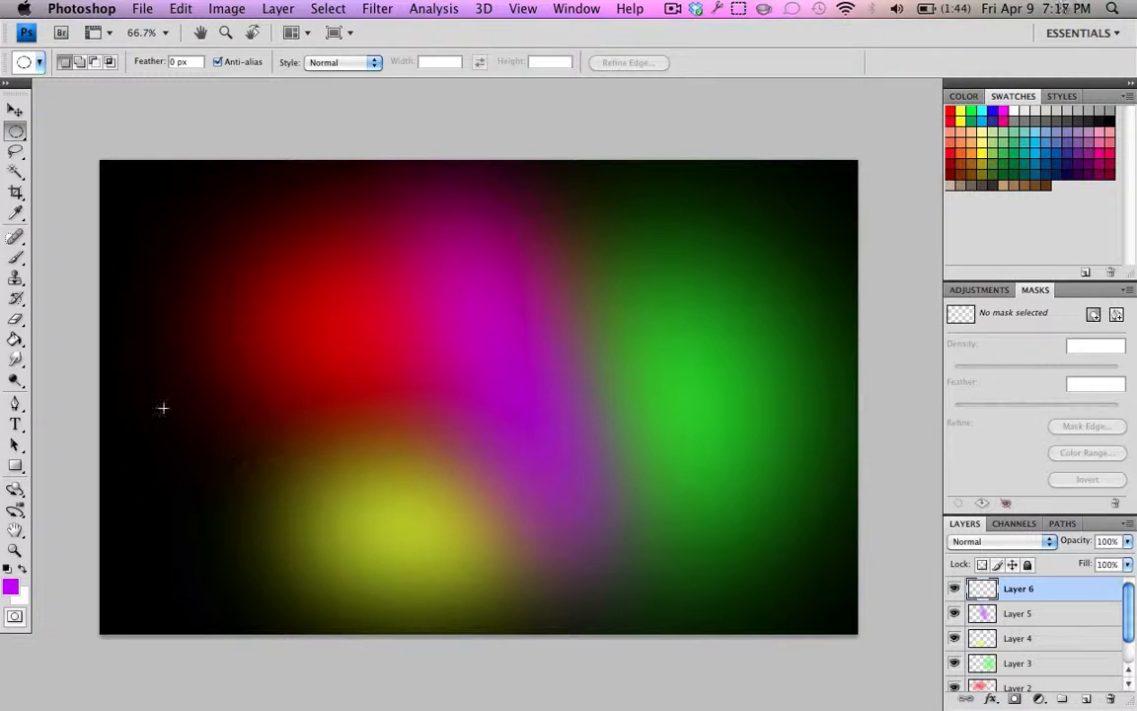
drag(163, 408, 365, 507)
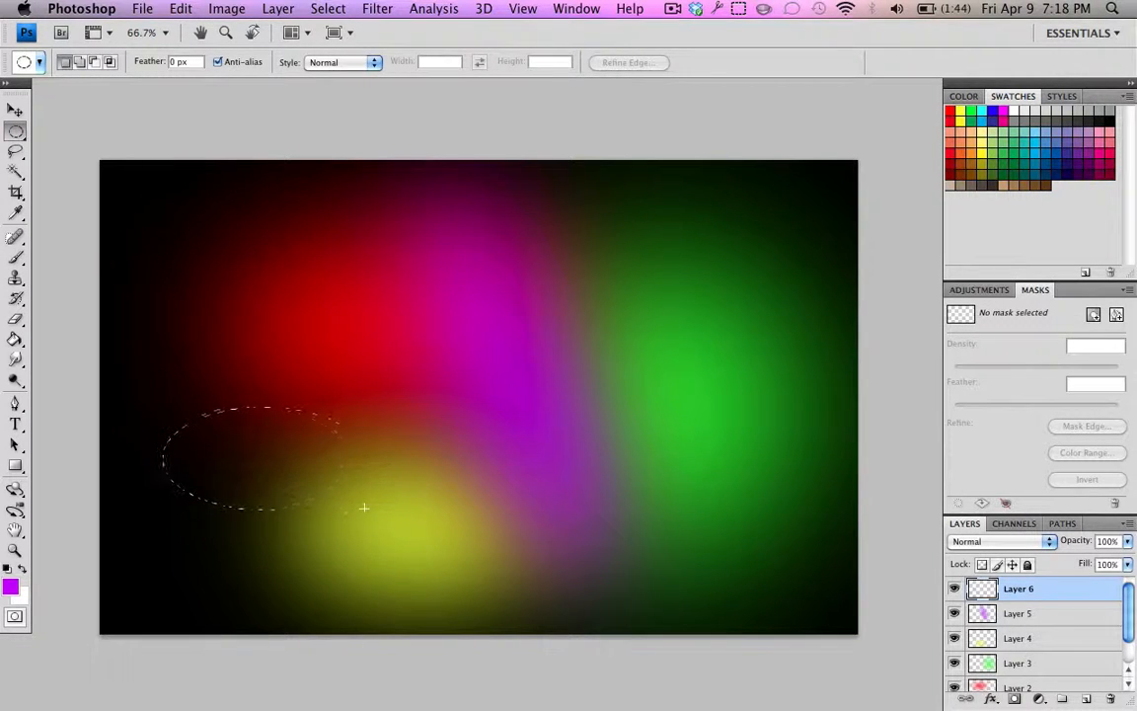
click(10, 584)
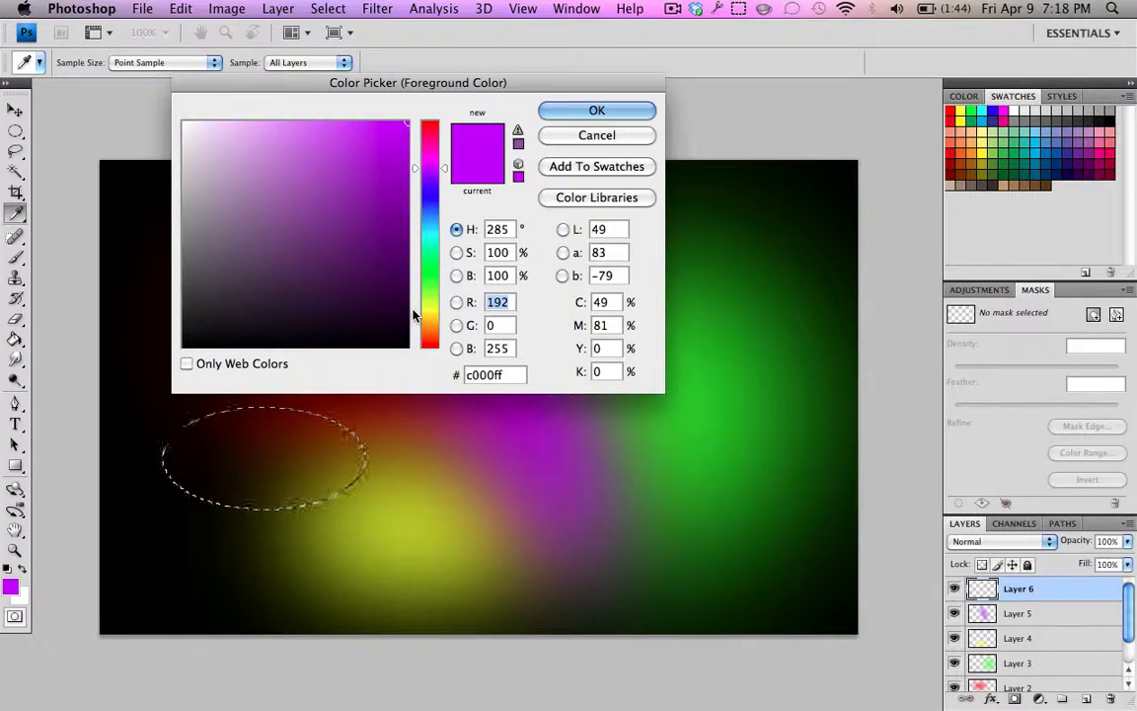
click(596, 109)
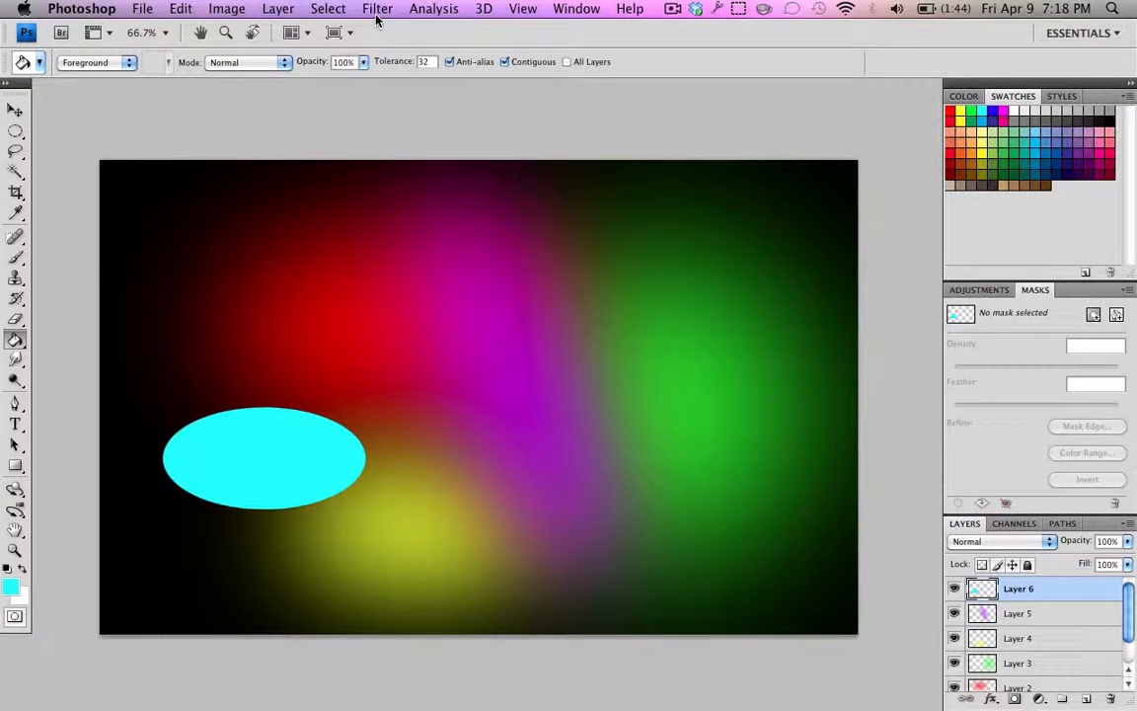
Step: Apply a Gaussian Blur of about 66.7 pixels to the cyan ellipse
click(377, 8)
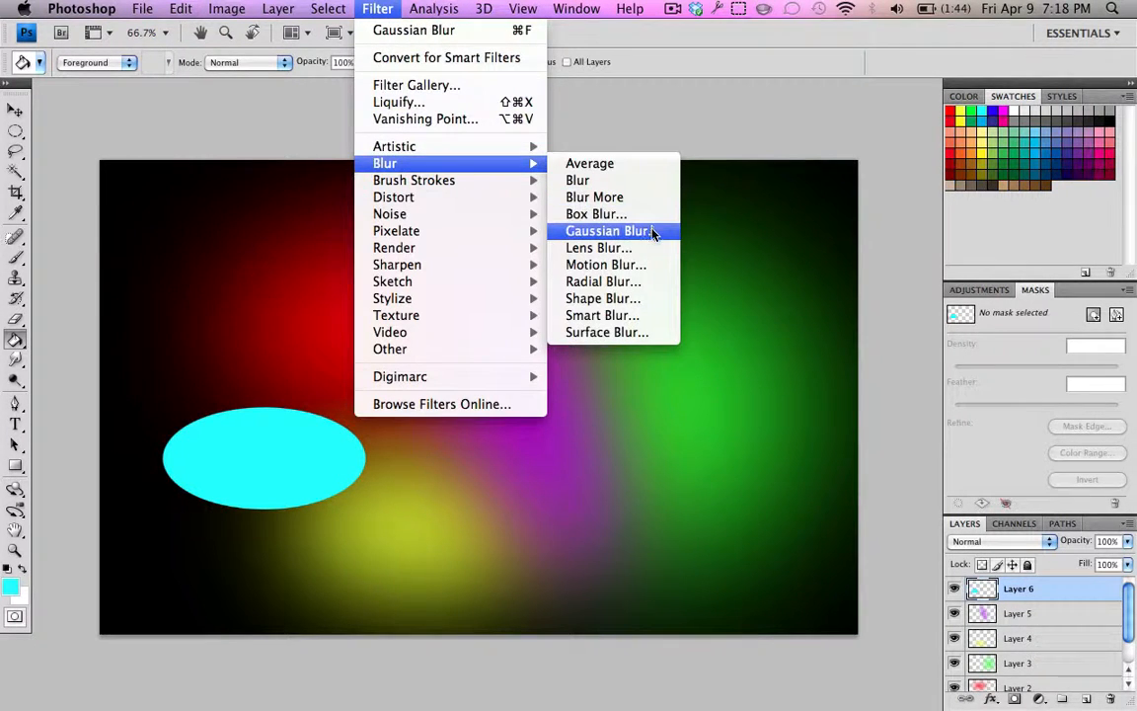
click(609, 230)
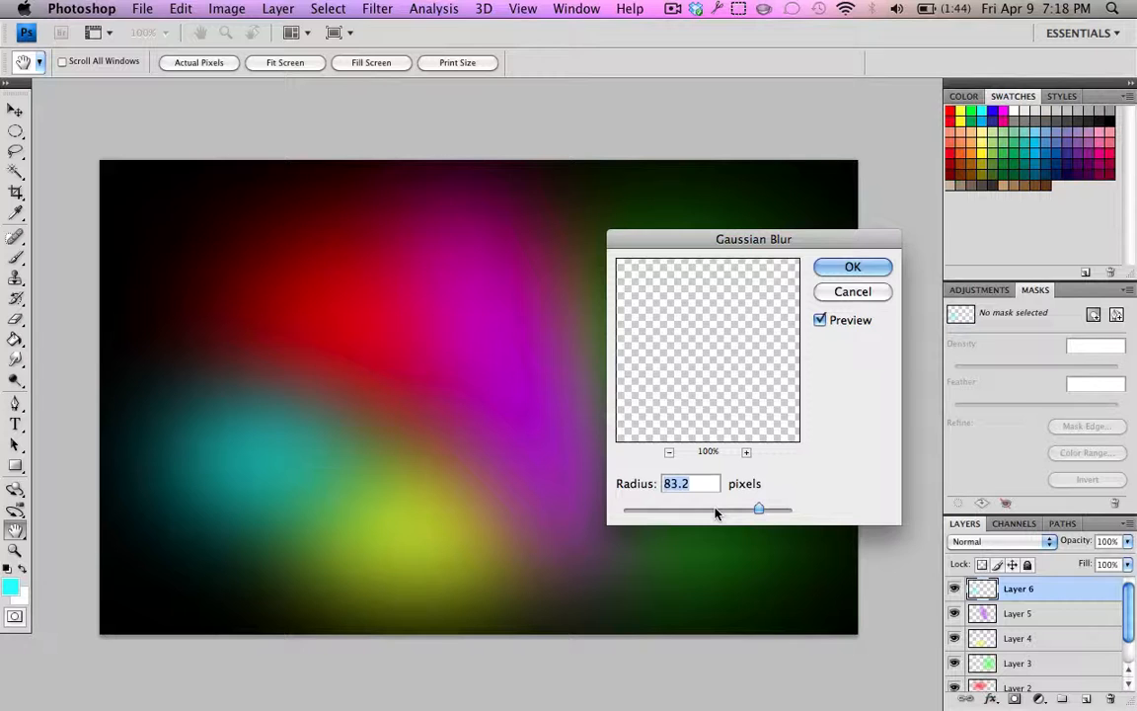
drag(758, 508, 735, 507)
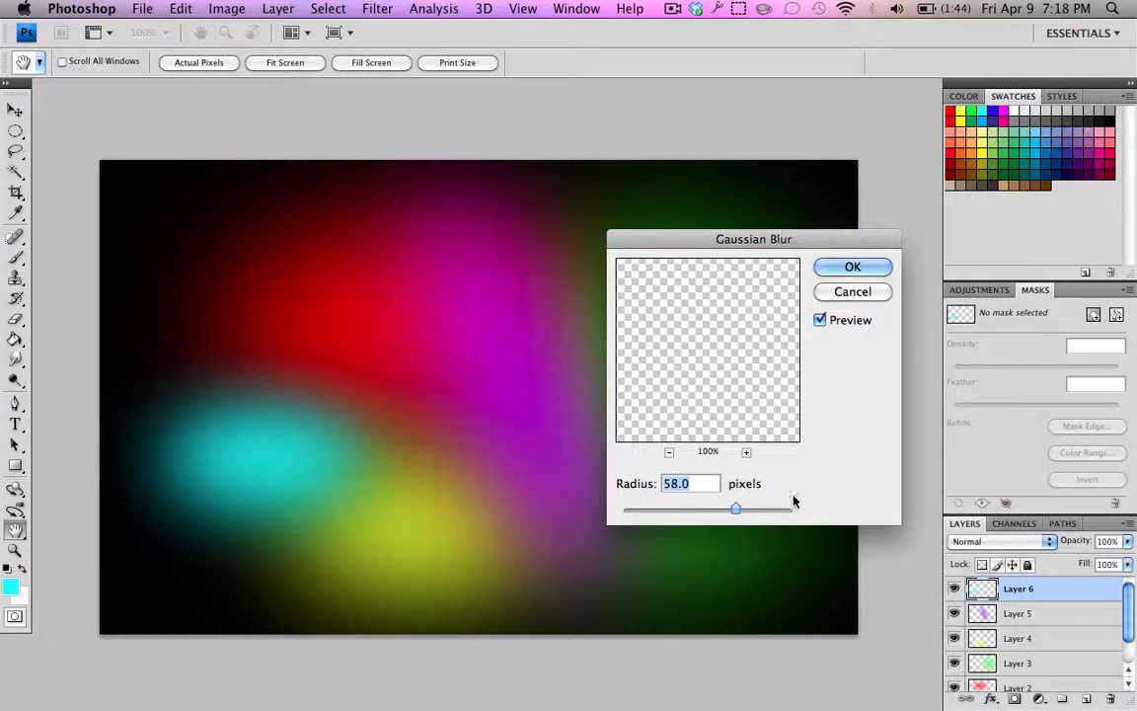
drag(735, 507, 743, 507)
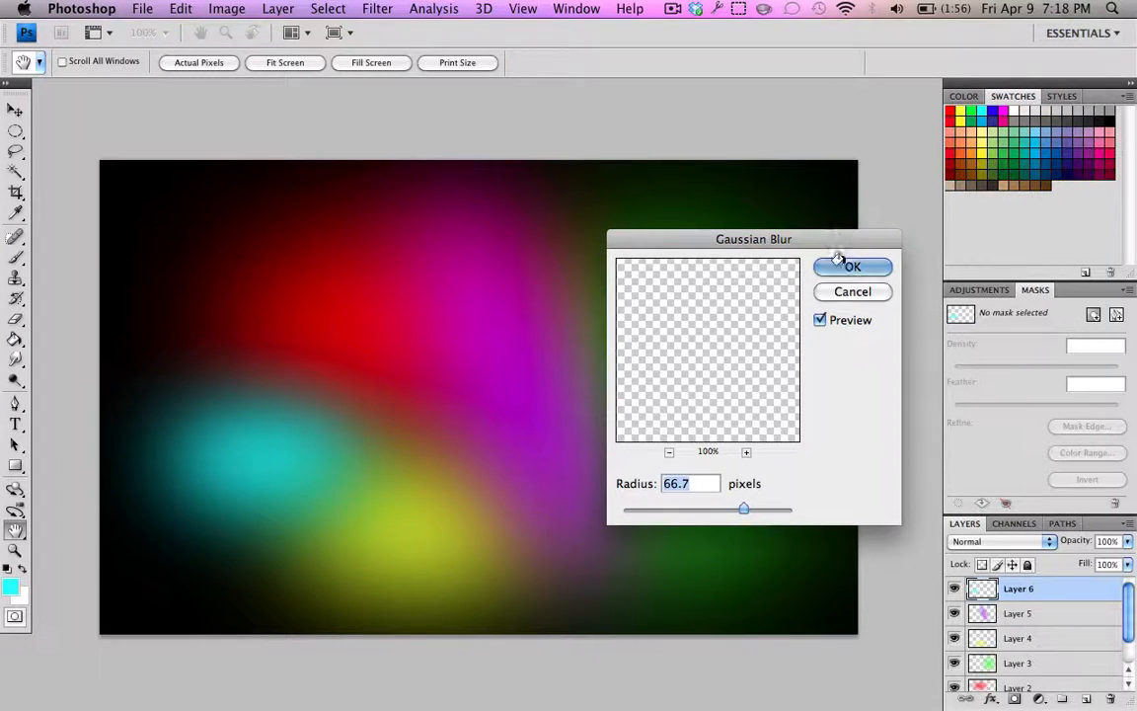
click(852, 265)
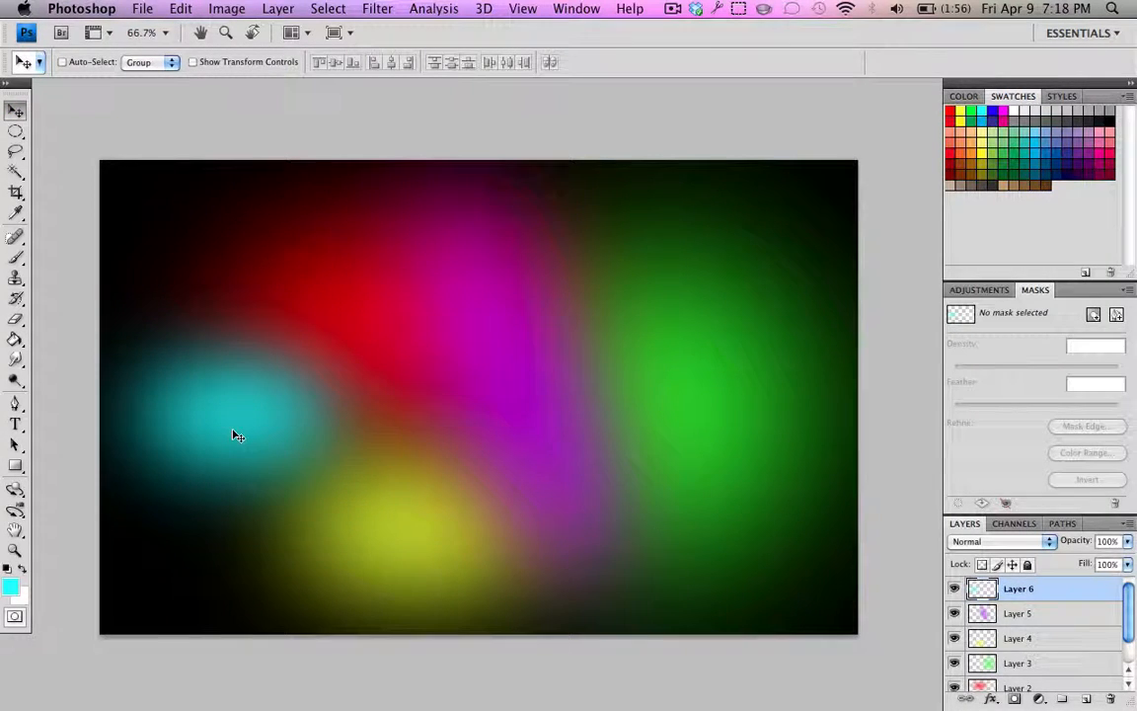
mouse_move(775, 583)
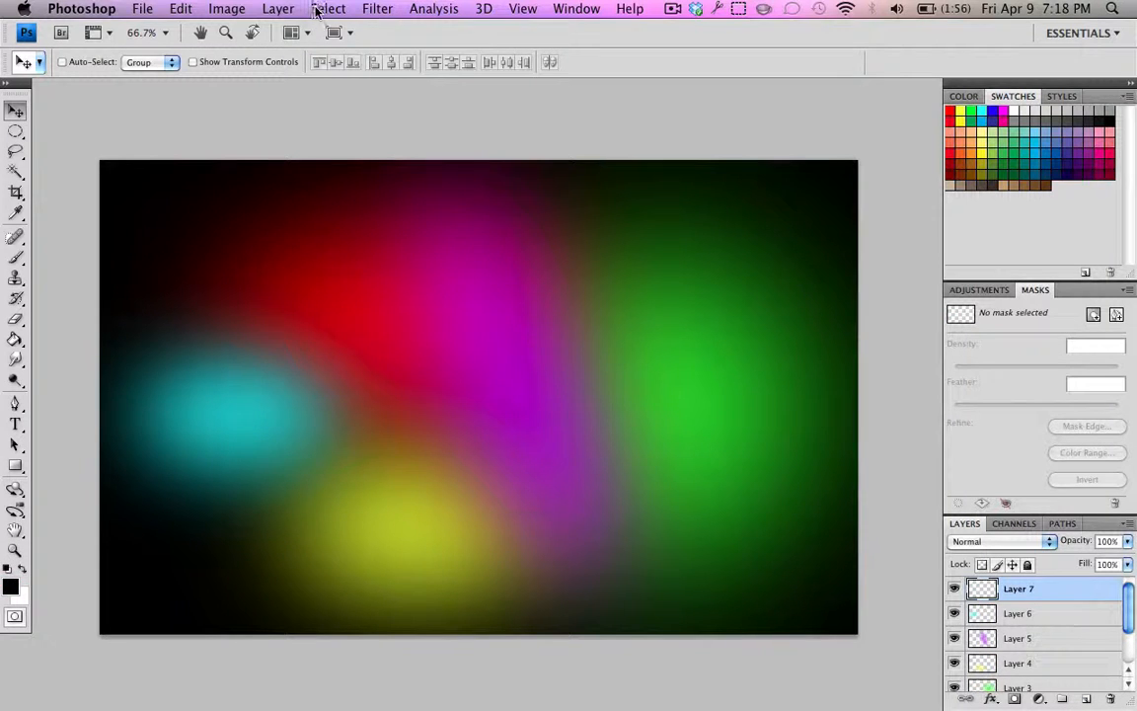
Step: Apply Motion Blur at angle 0 and distance 999 pixels to the clouds layer
click(377, 7)
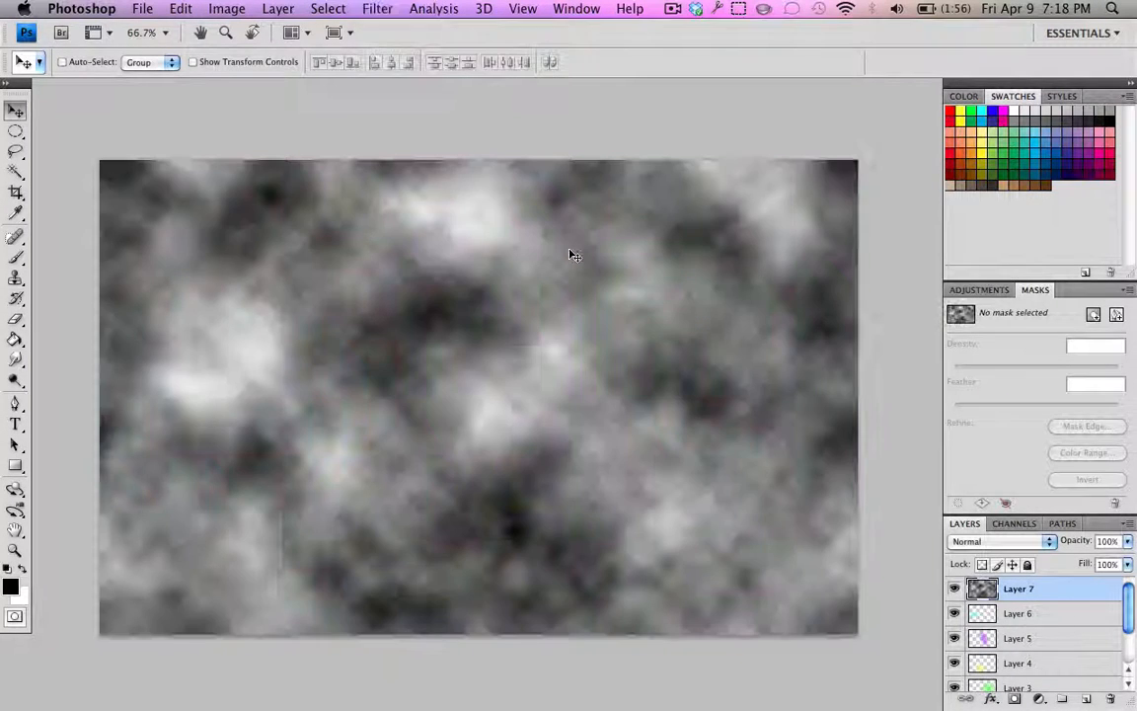
click(377, 8)
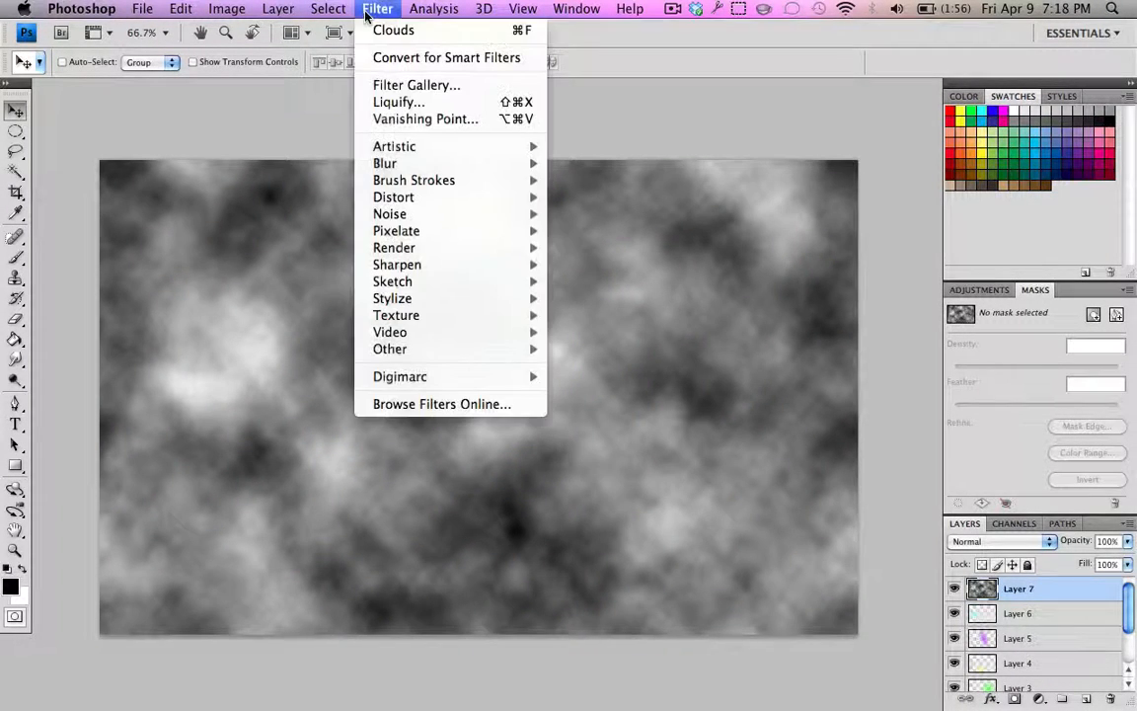
mouse_move(385, 163)
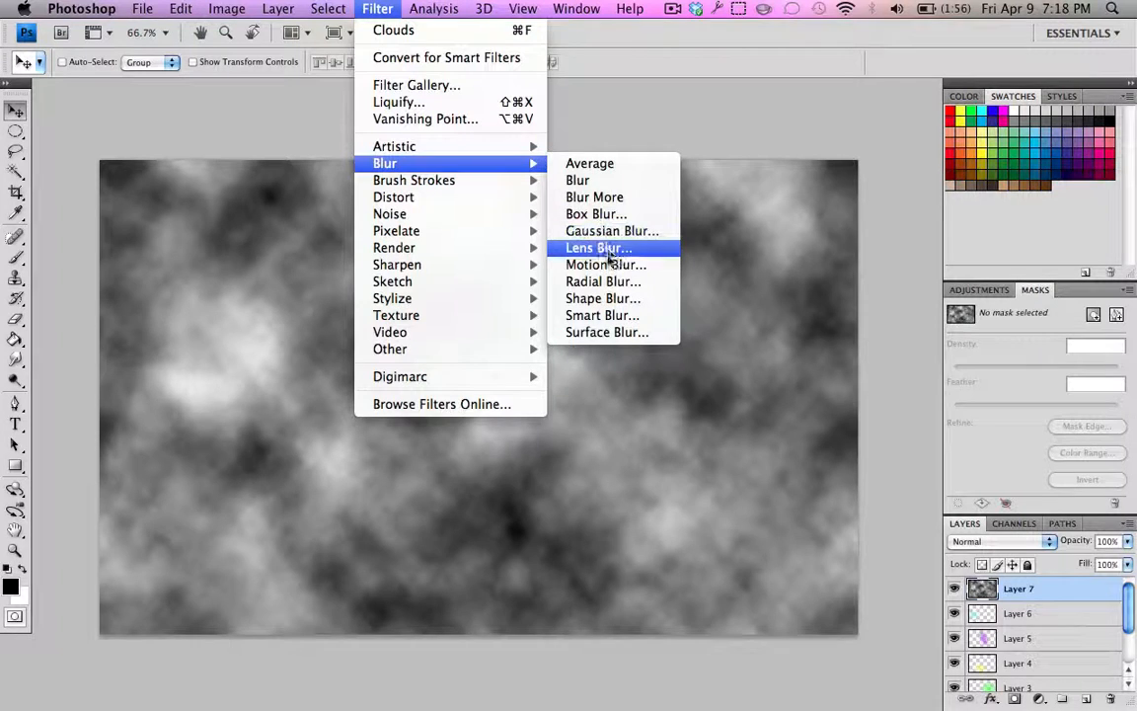
click(605, 264)
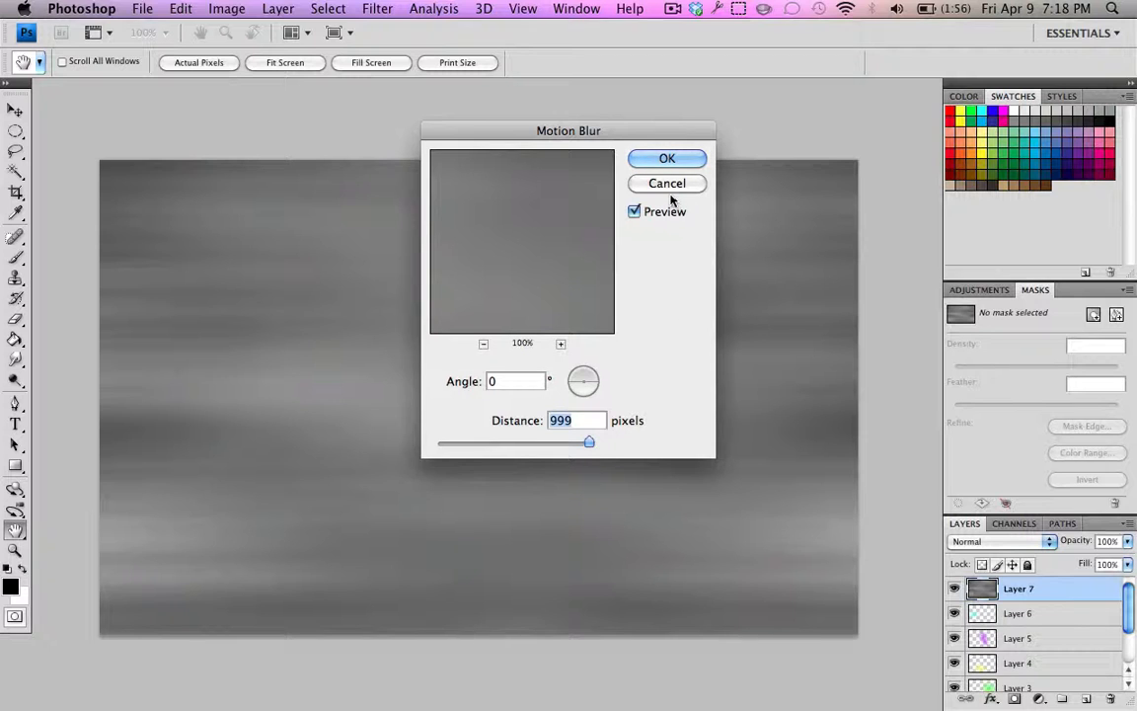
click(667, 158)
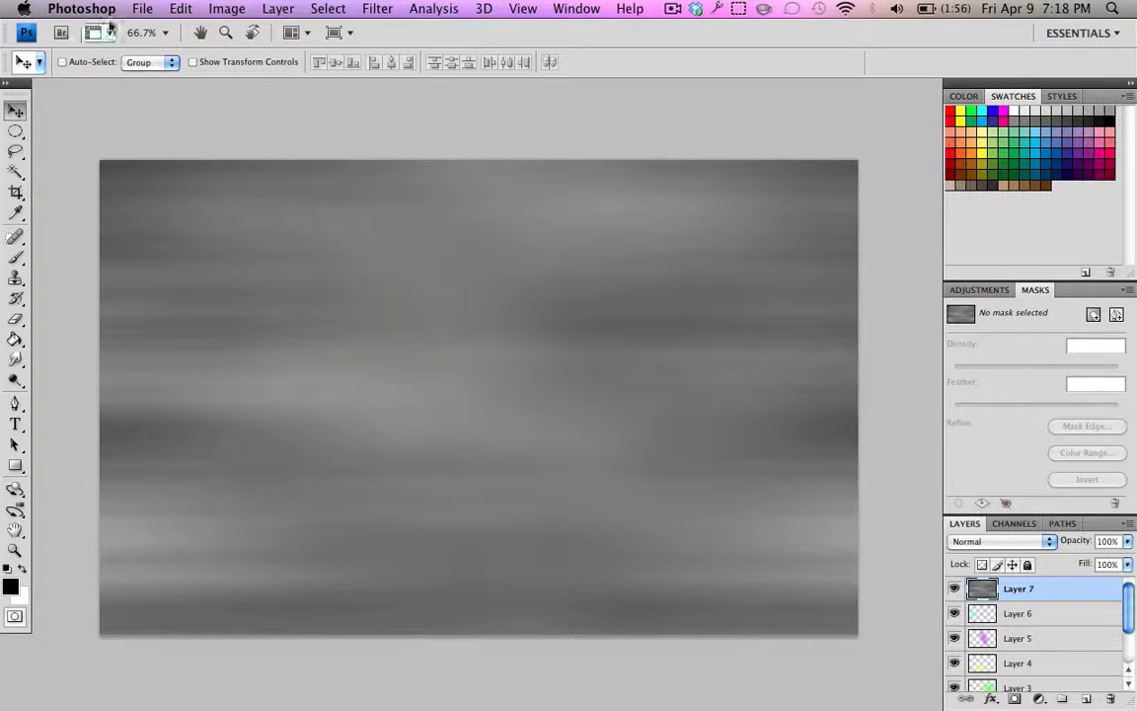
click(226, 8)
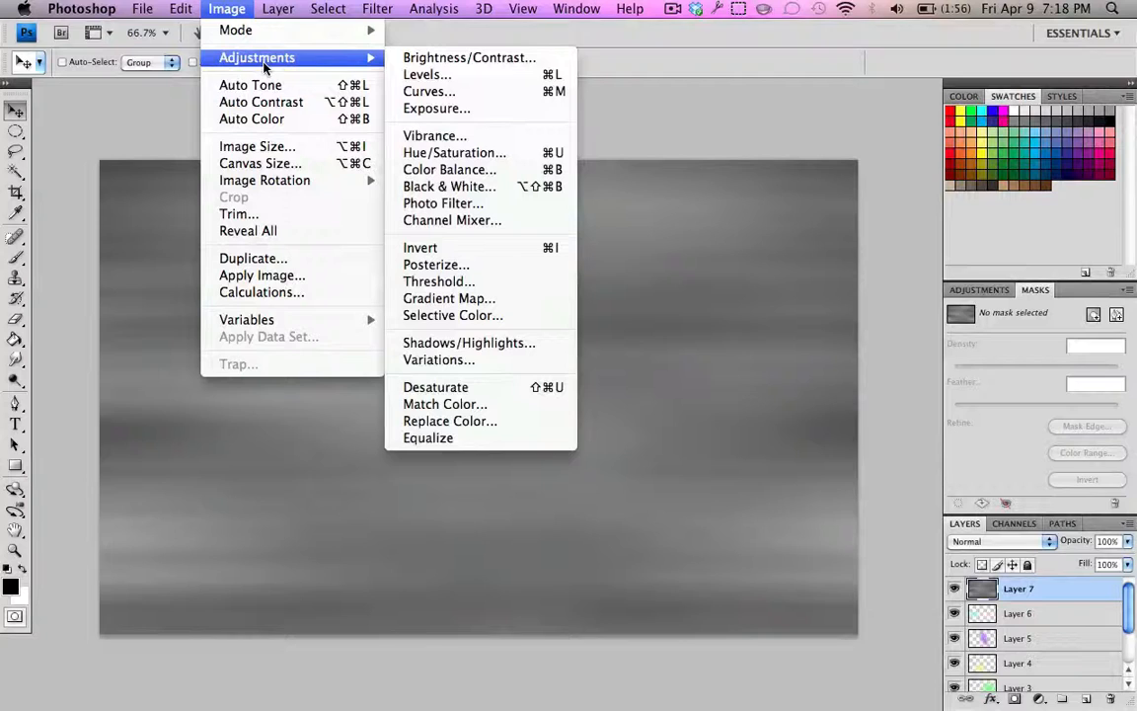
mouse_move(468, 57)
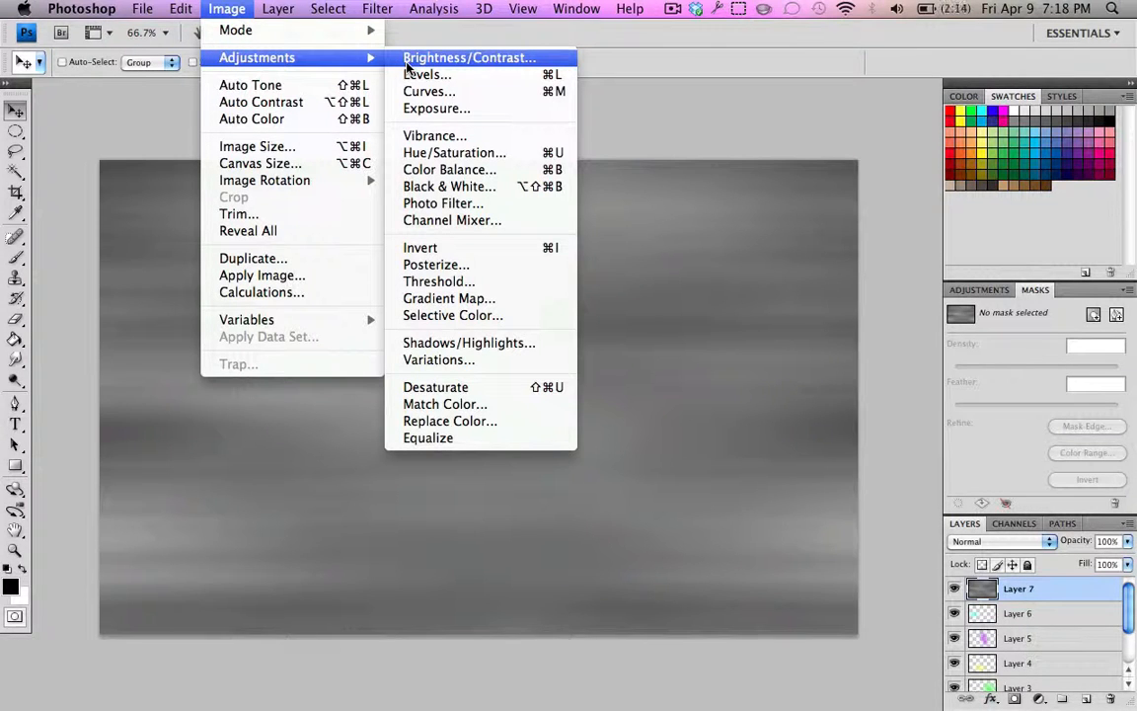
Step: Raise Layer 7's contrast to 100 using Brightness/Contrast
click(469, 57)
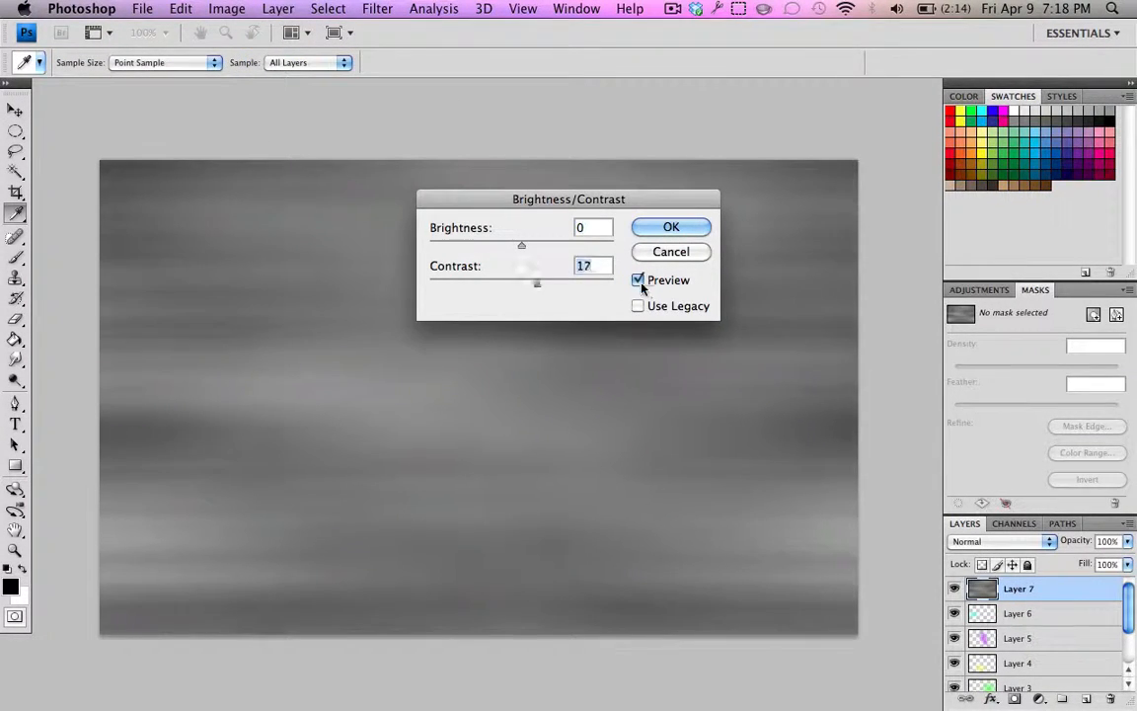
click(671, 226)
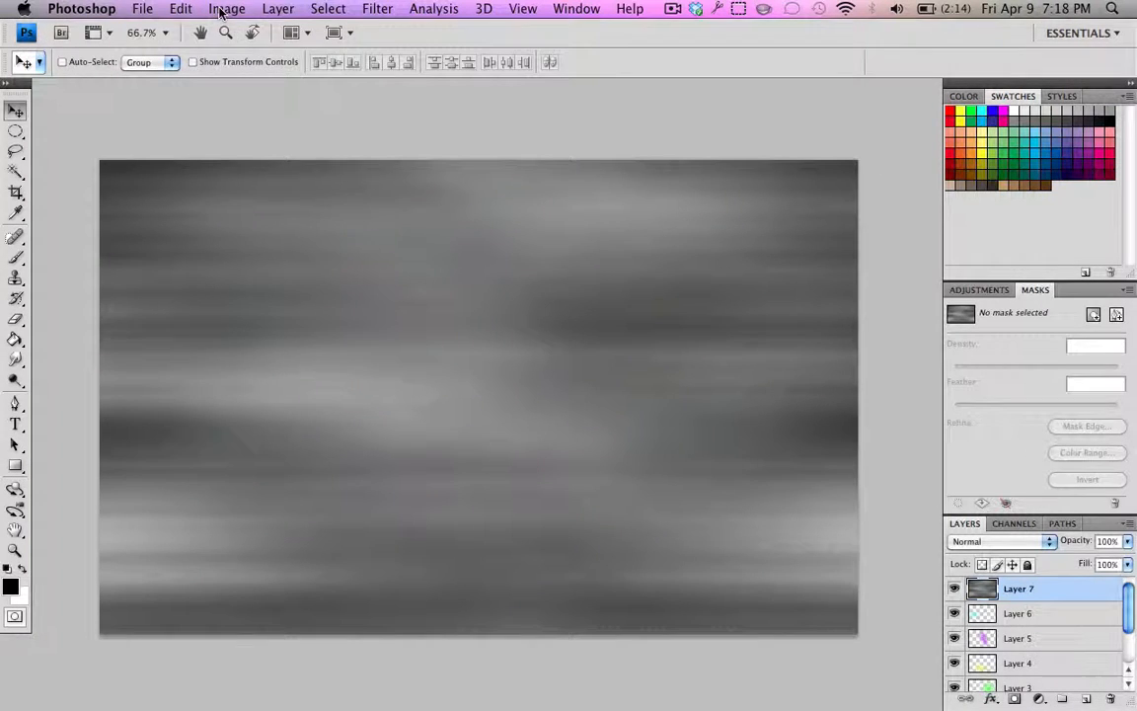
click(227, 8)
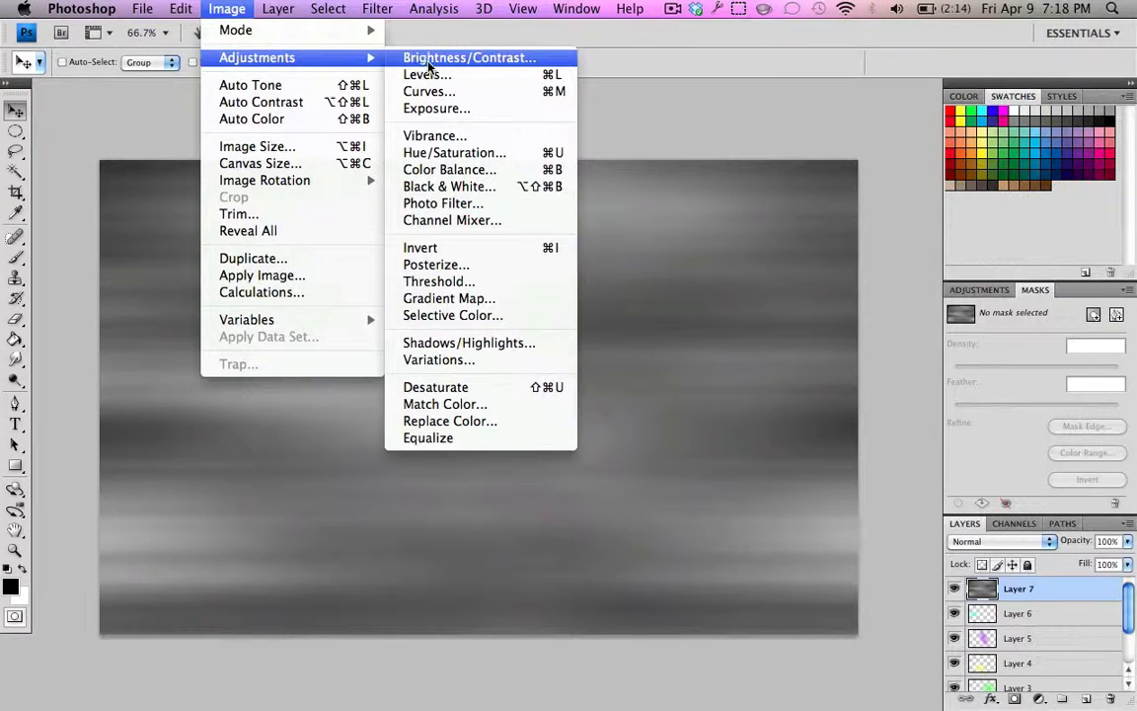
click(469, 57)
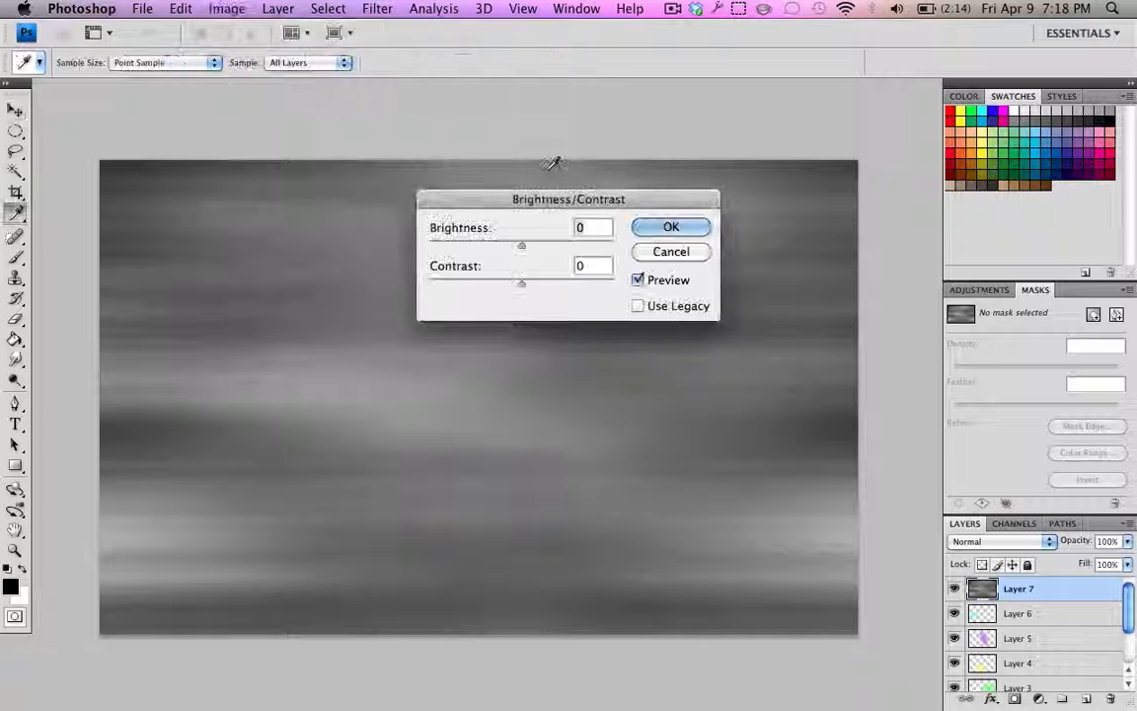
drag(521, 283, 612, 284)
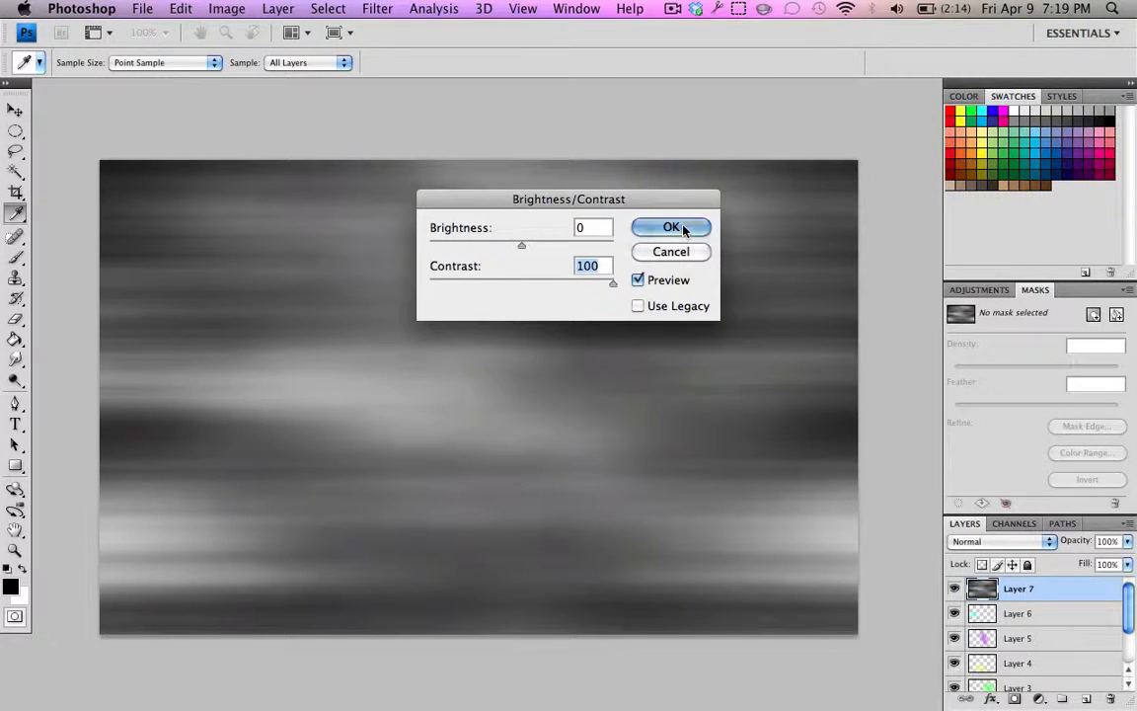
click(672, 227)
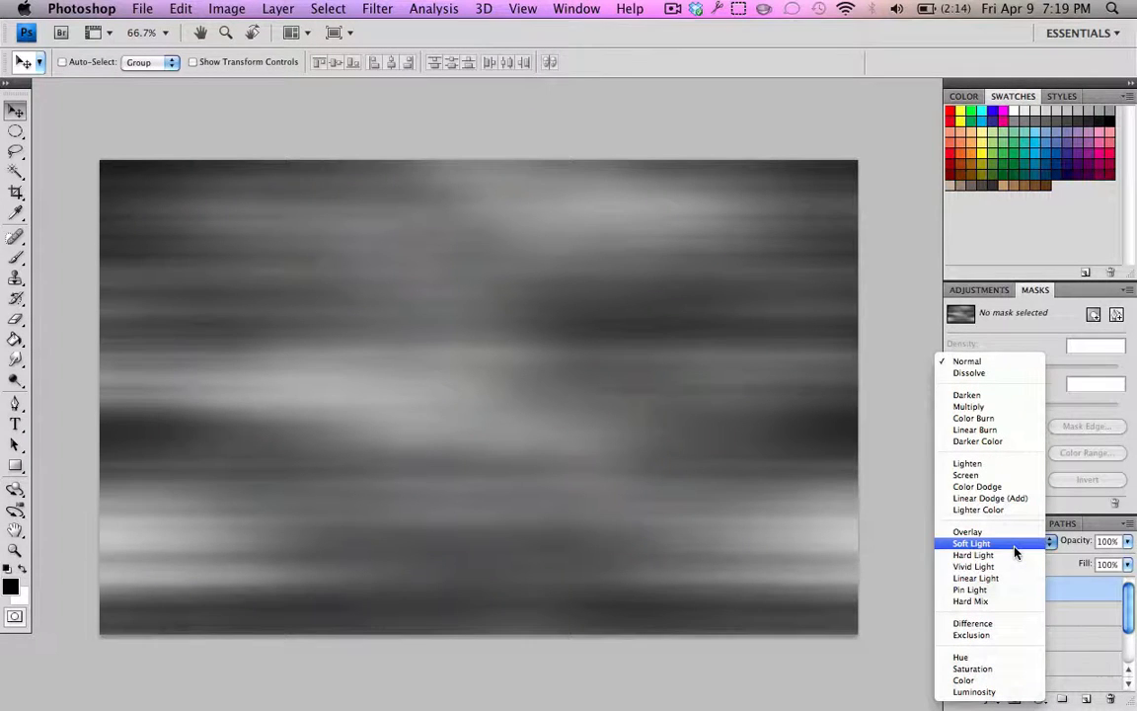
mouse_move(1007, 578)
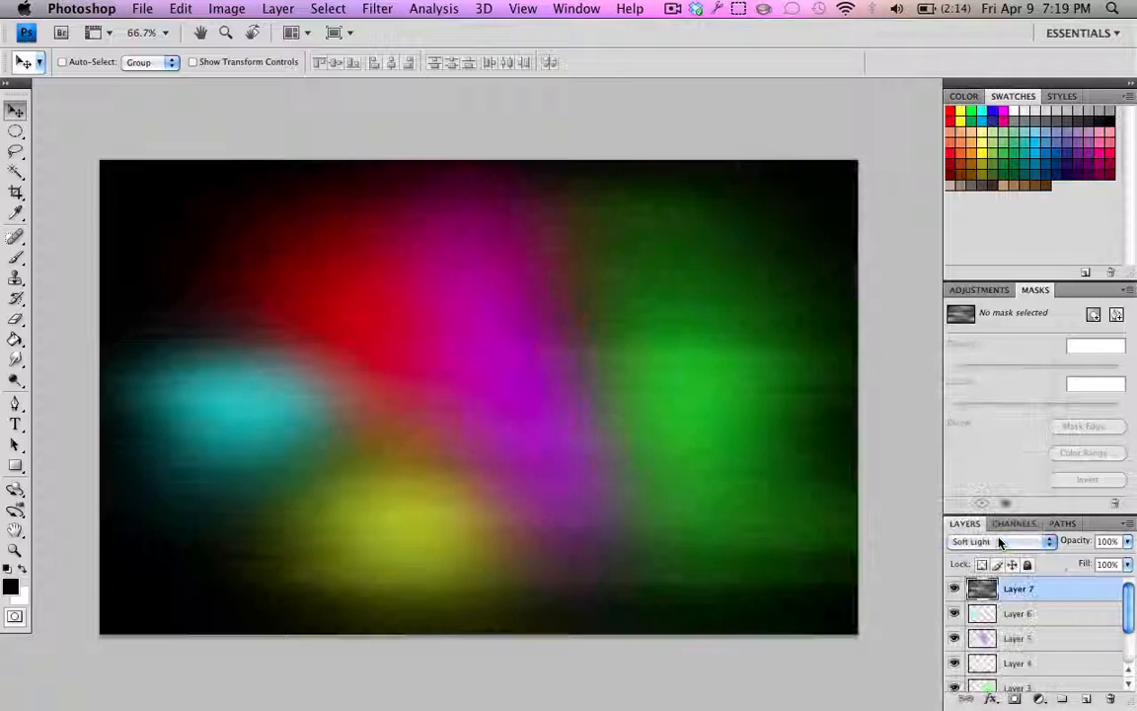
mouse_move(1000, 541)
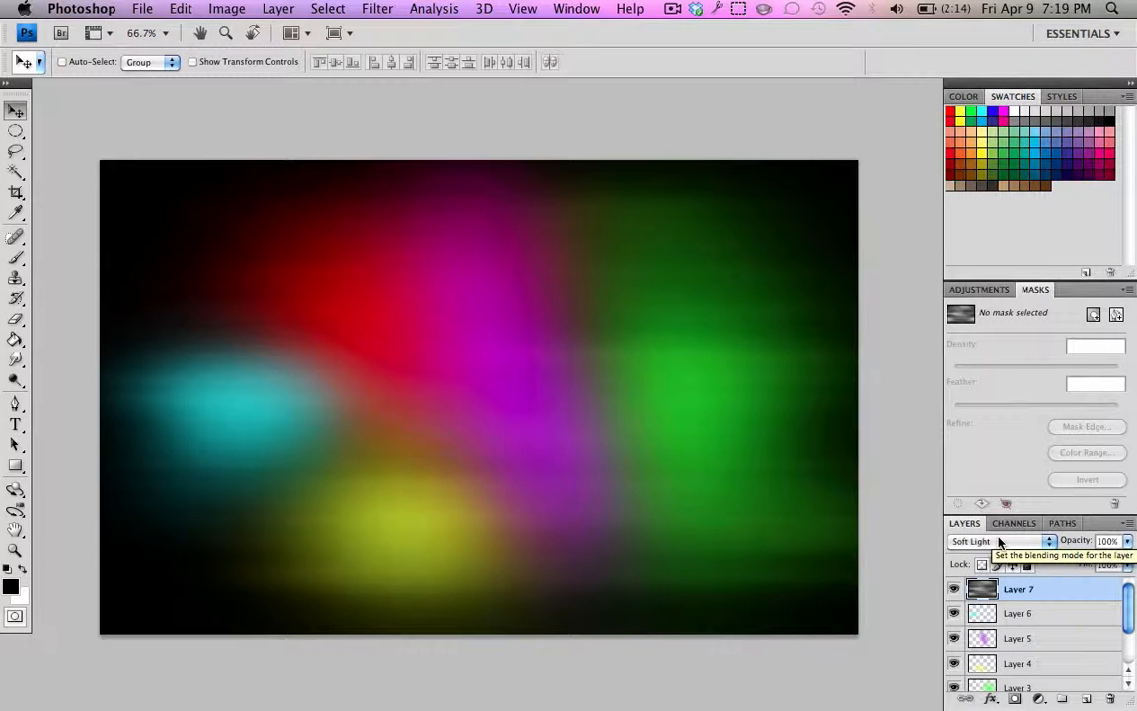
Step: Try Vivid Light and Soft Light blend modes on Layer 7, settling on Overlay
click(997, 541)
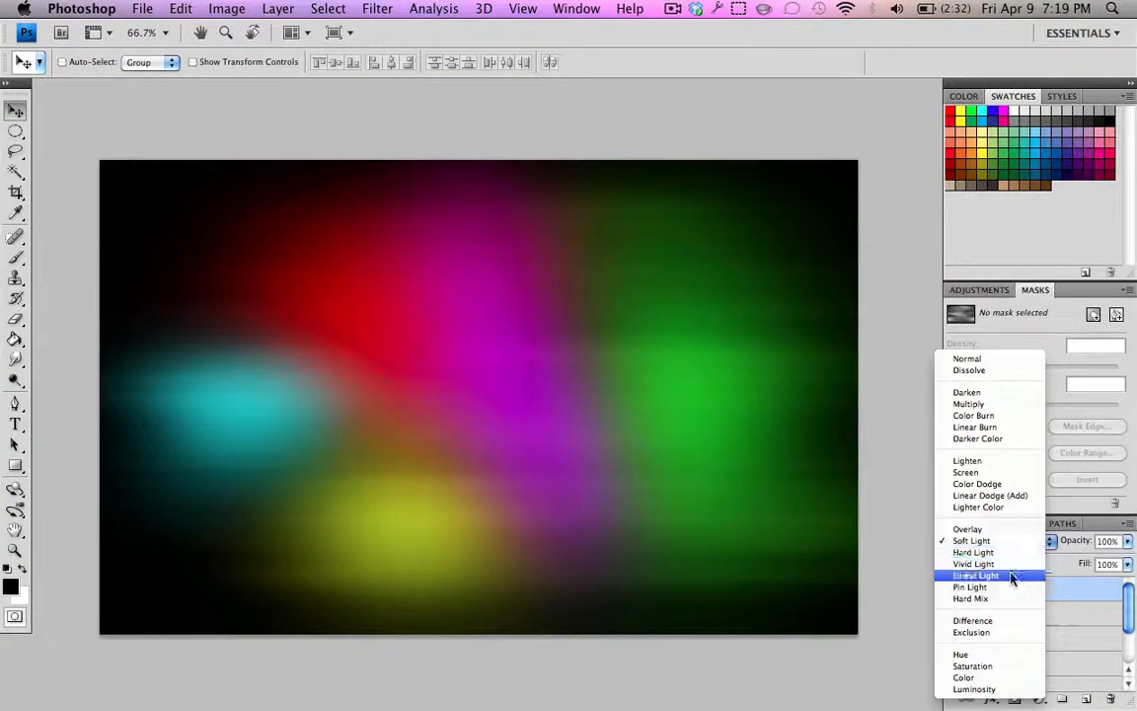
click(973, 564)
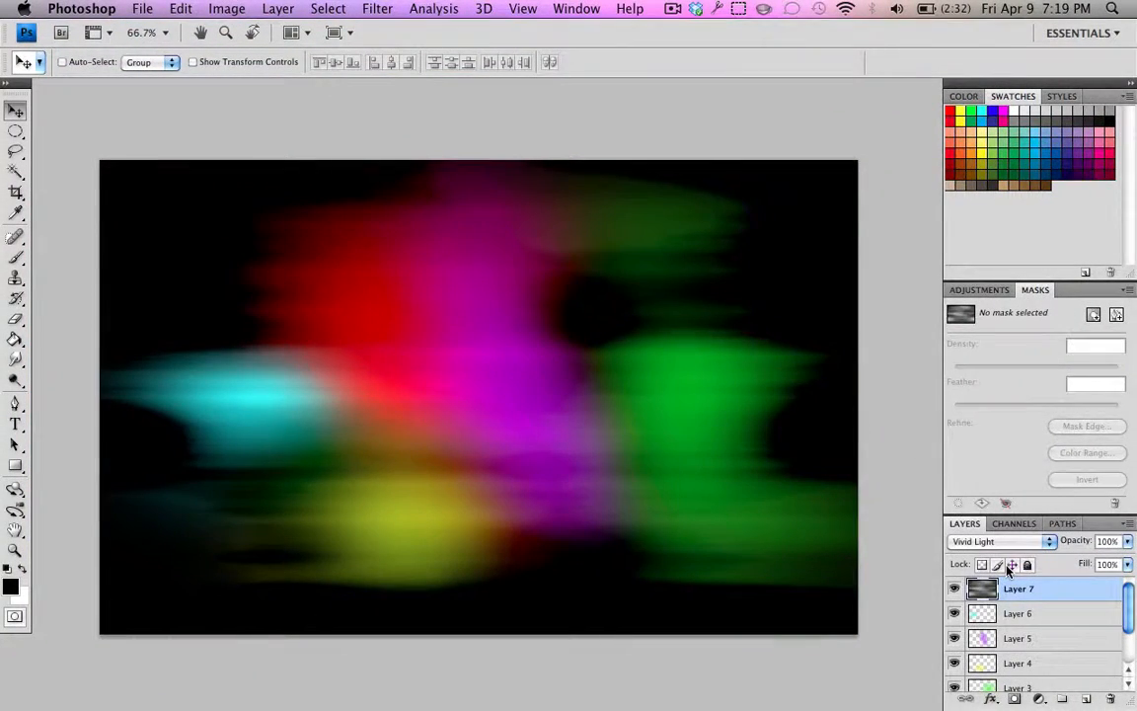
mouse_move(1011, 563)
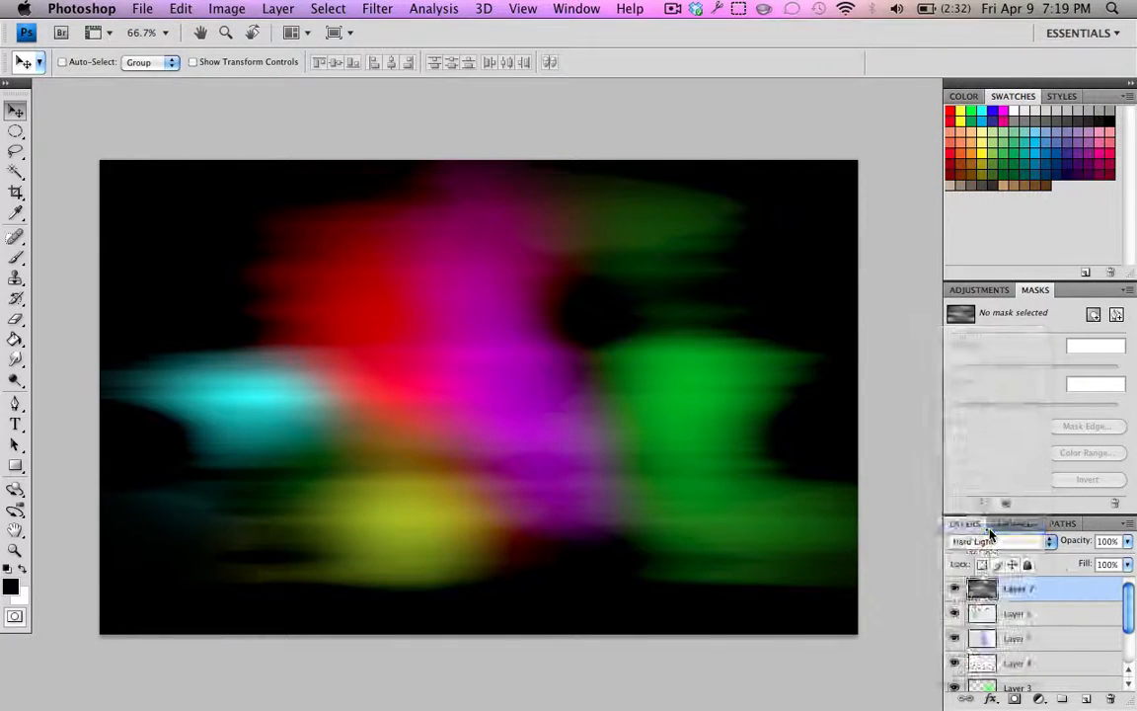
click(997, 540)
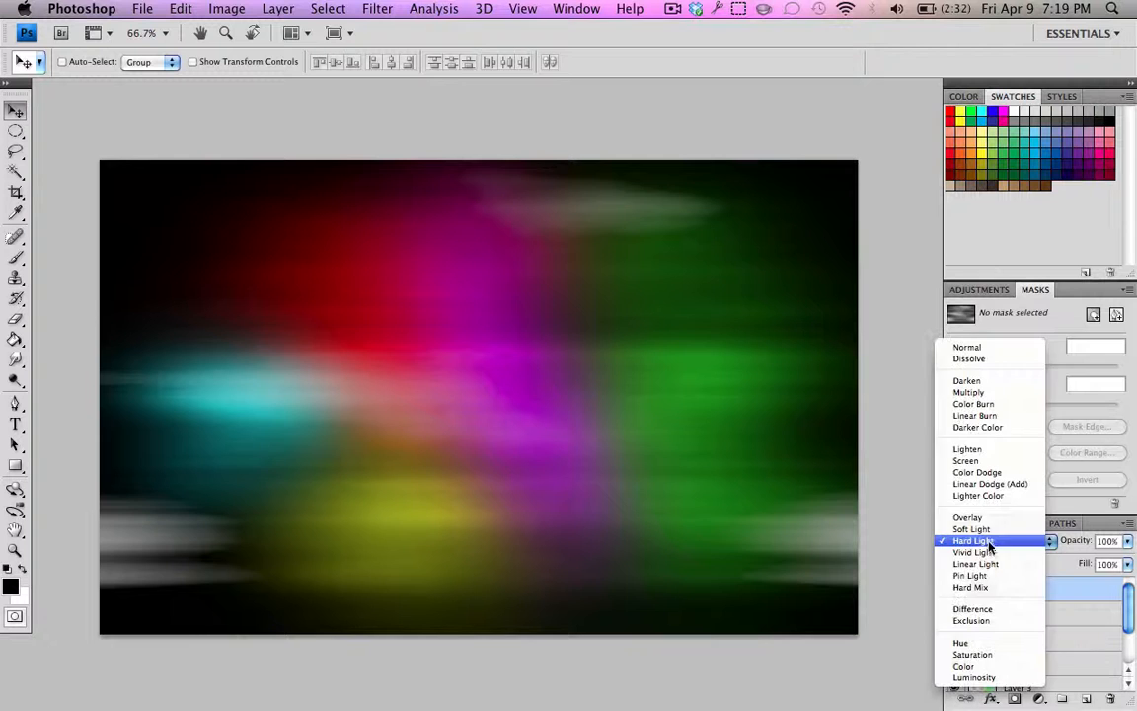
mouse_move(992, 529)
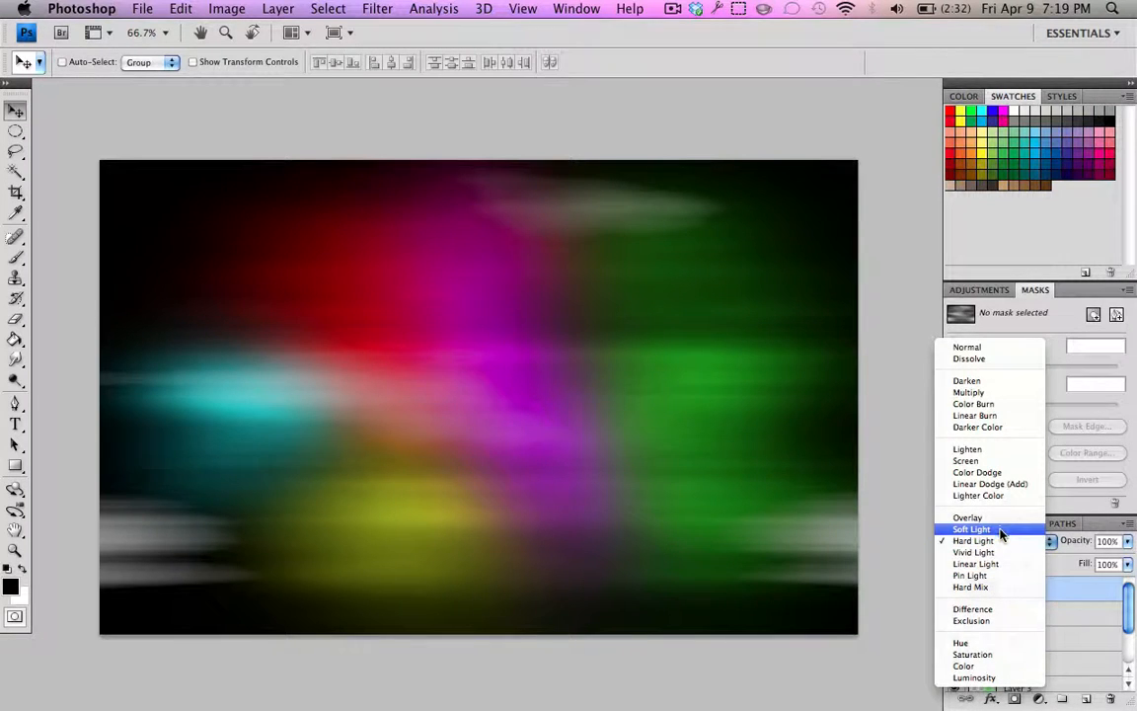
click(971, 529)
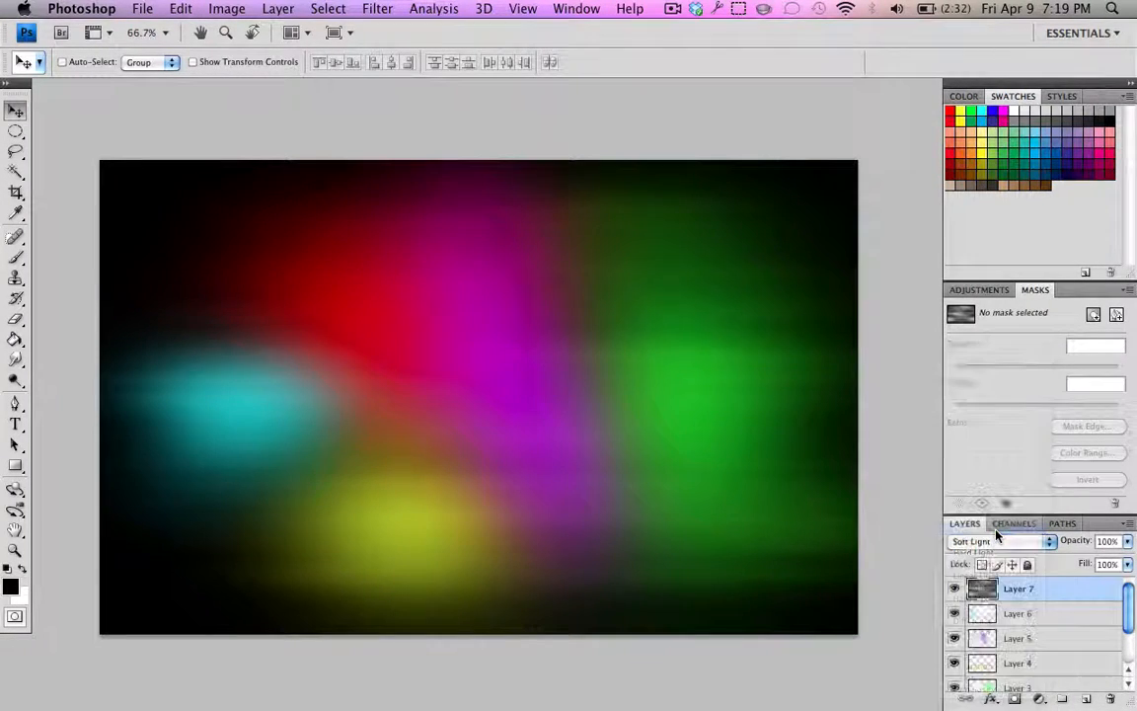
click(997, 540)
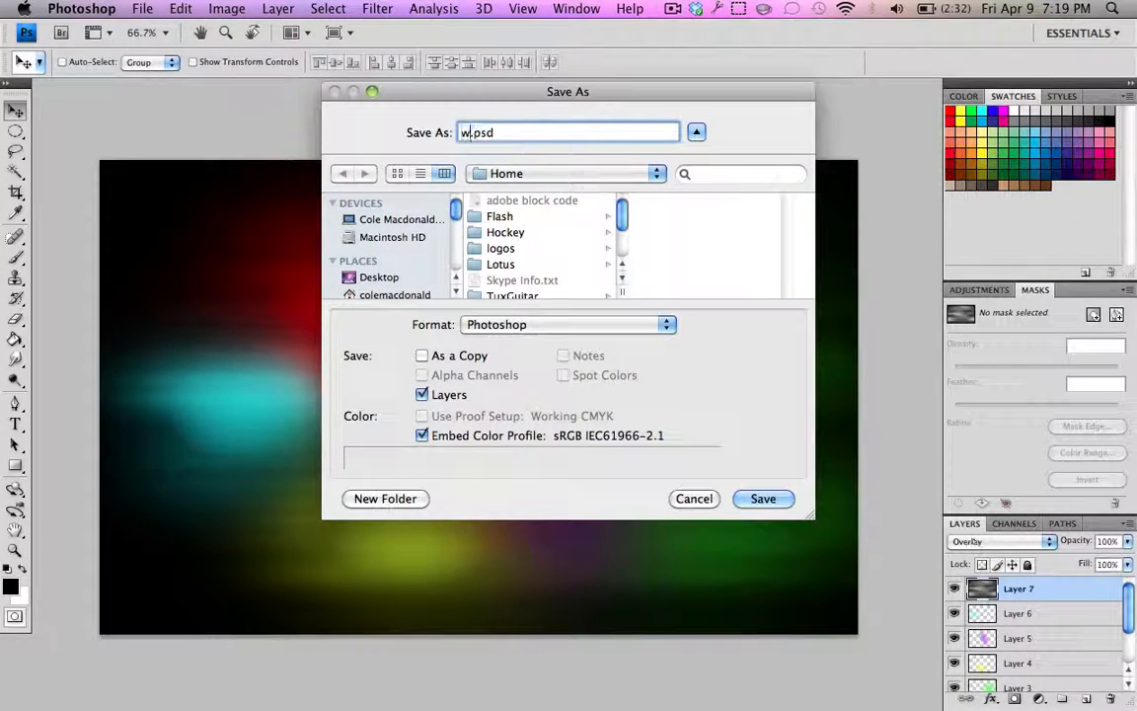
Step: Save the wallpaper as 'wallpaper video.psd' in Home, accepting the Photoshop format options
text(allpaper video)
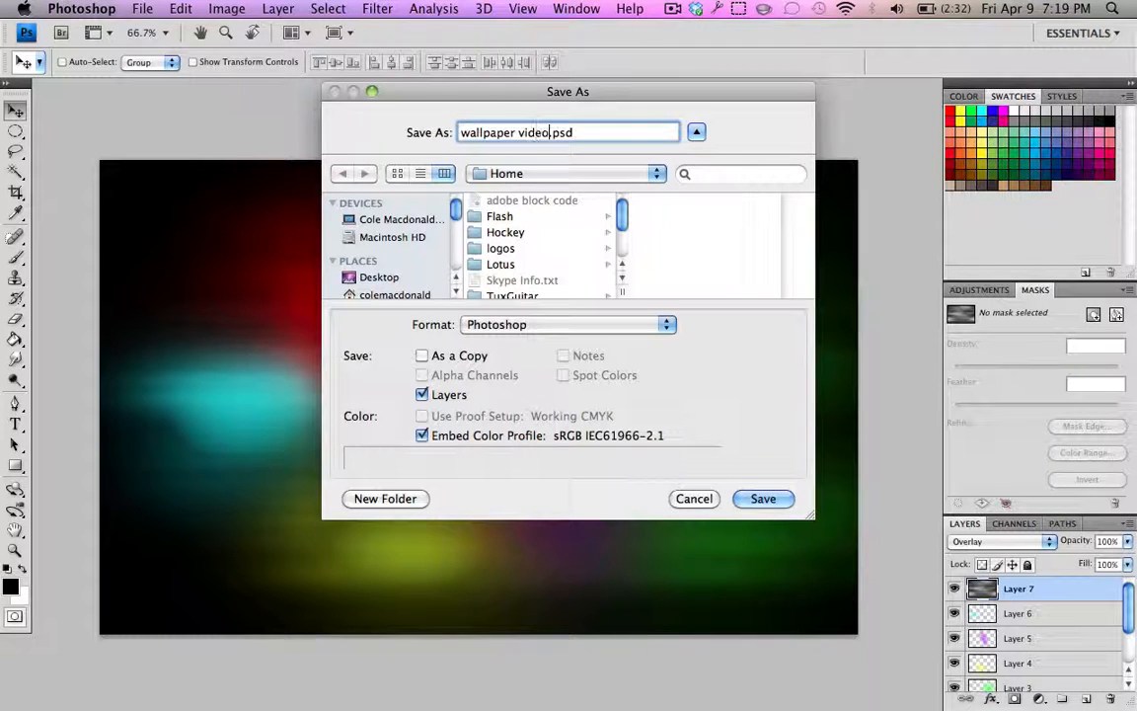
click(762, 497)
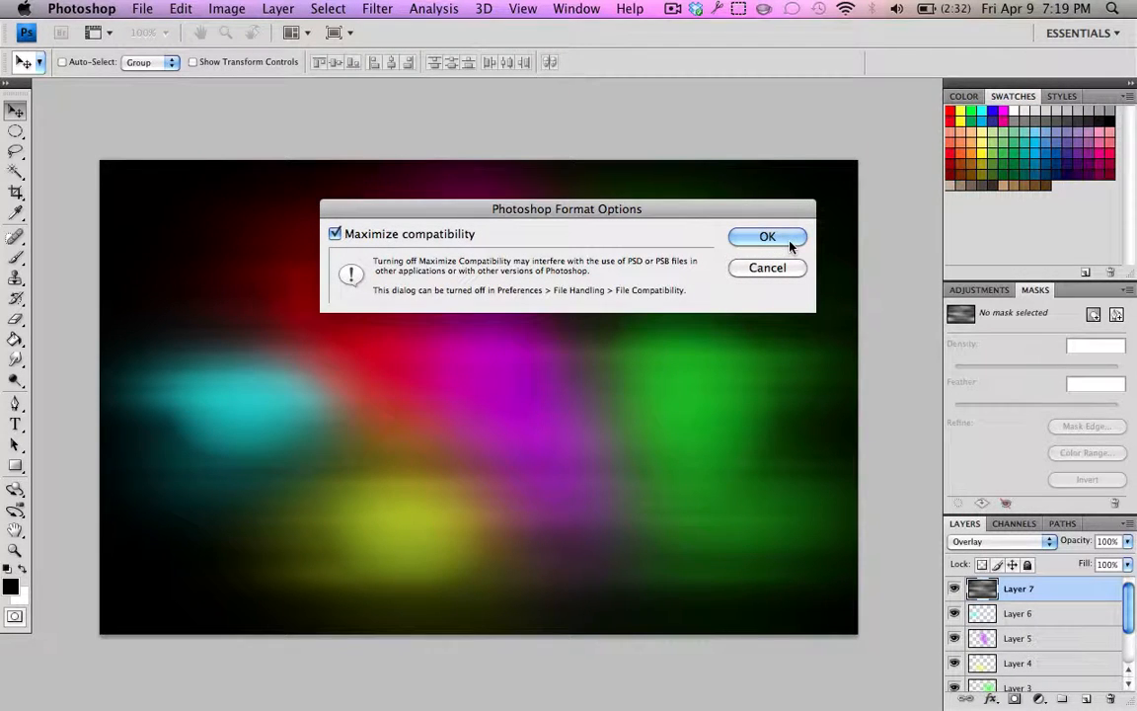
click(767, 236)
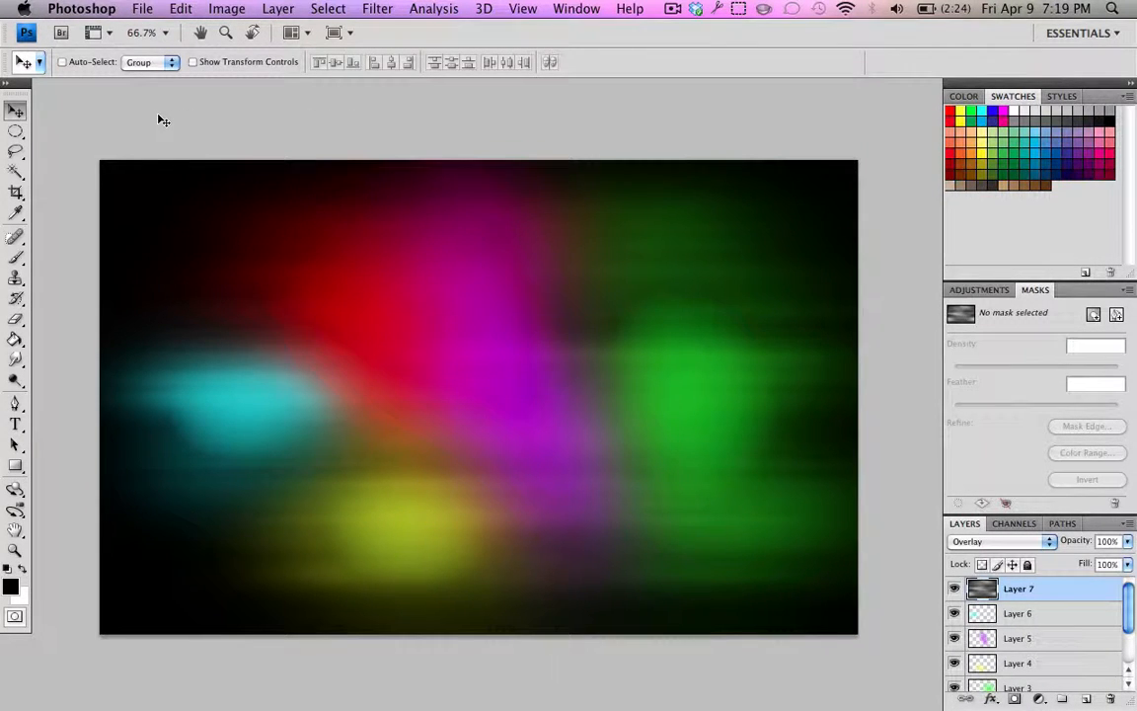
click(65, 87)
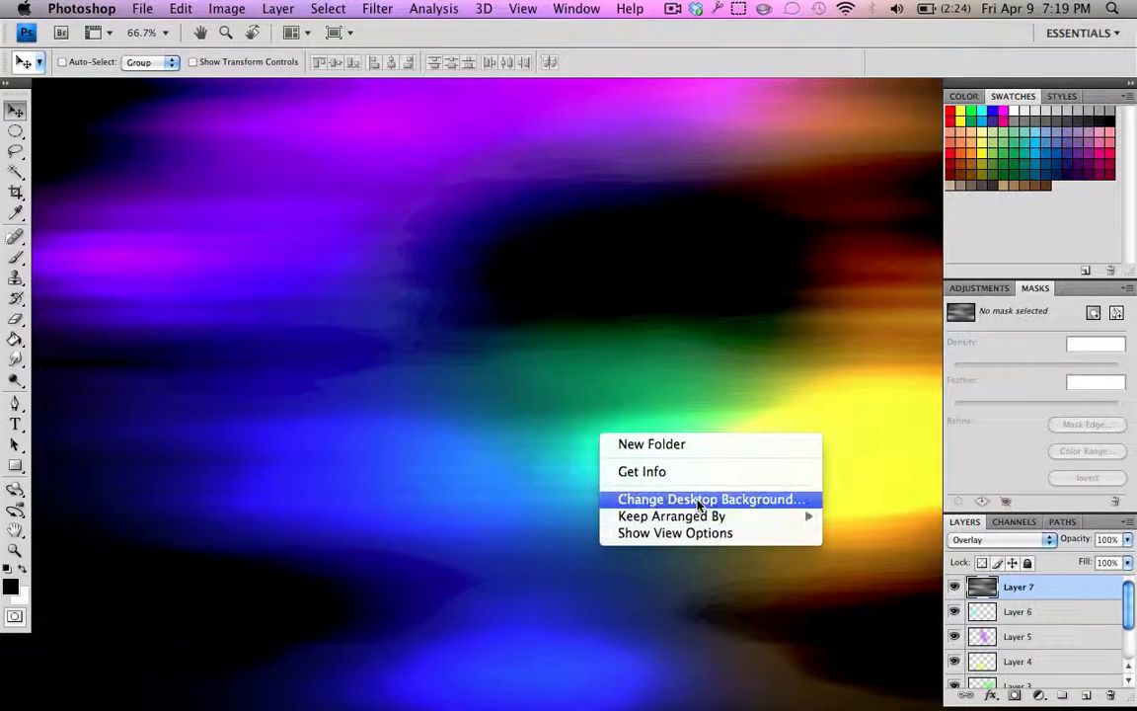
Step: Set 'wallpaper video.psd' as the desktop background, then close Finder and System Preferences
click(696, 505)
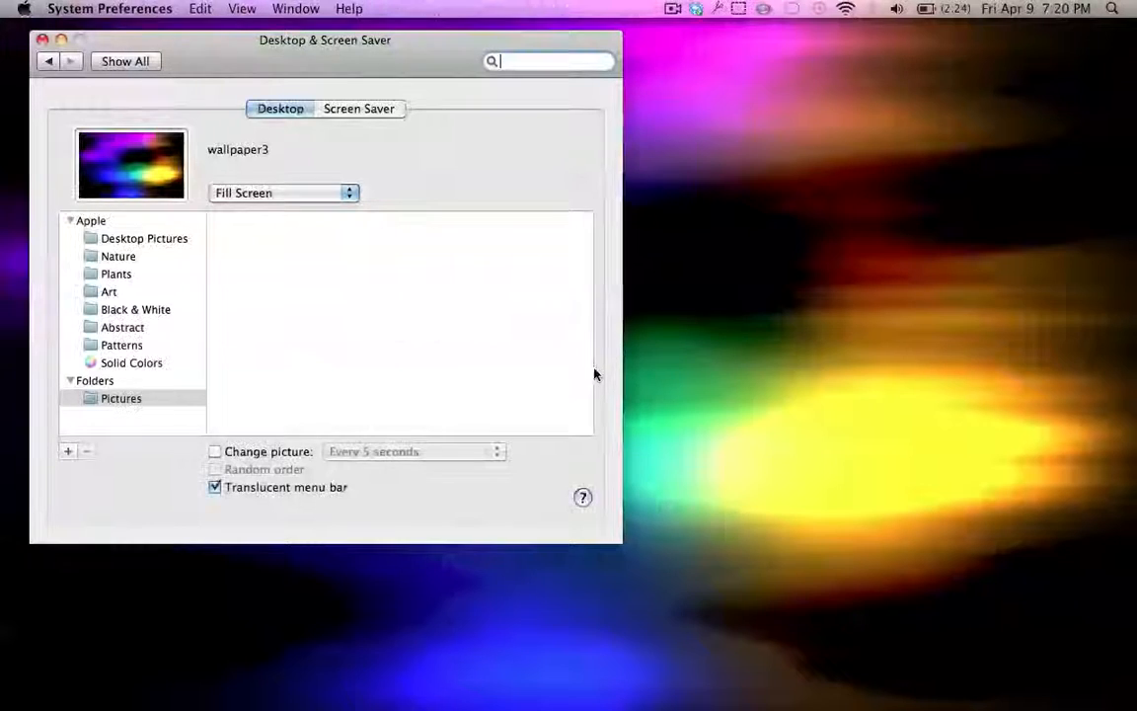
click(95, 397)
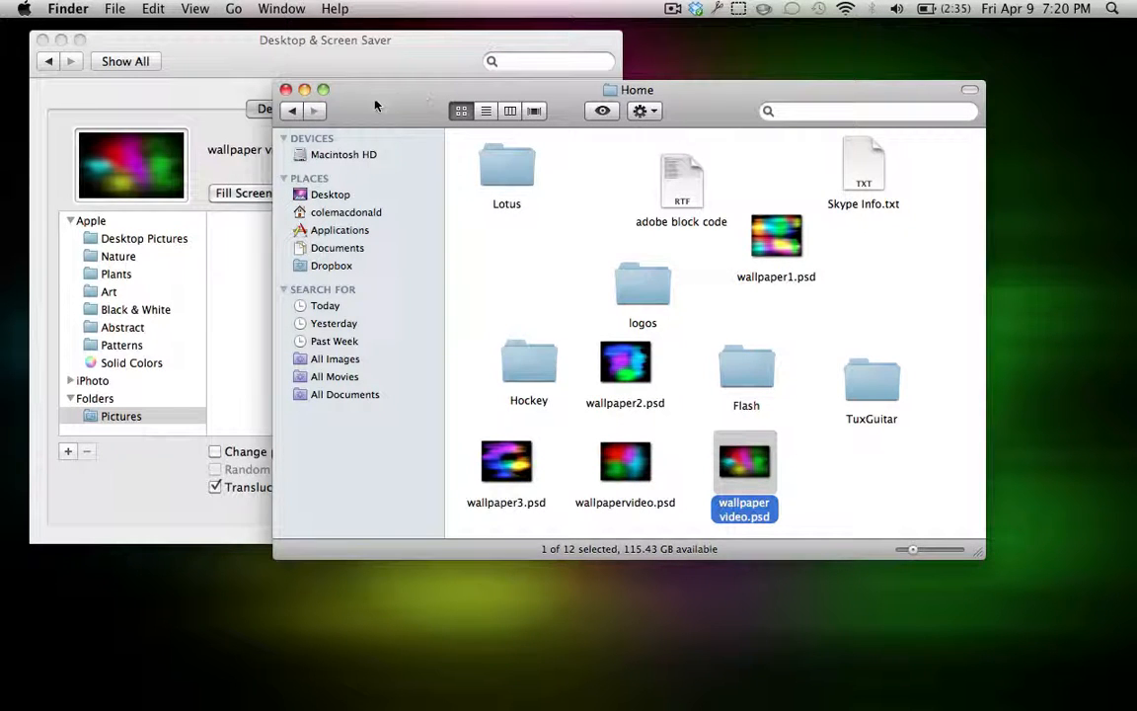
click(286, 90)
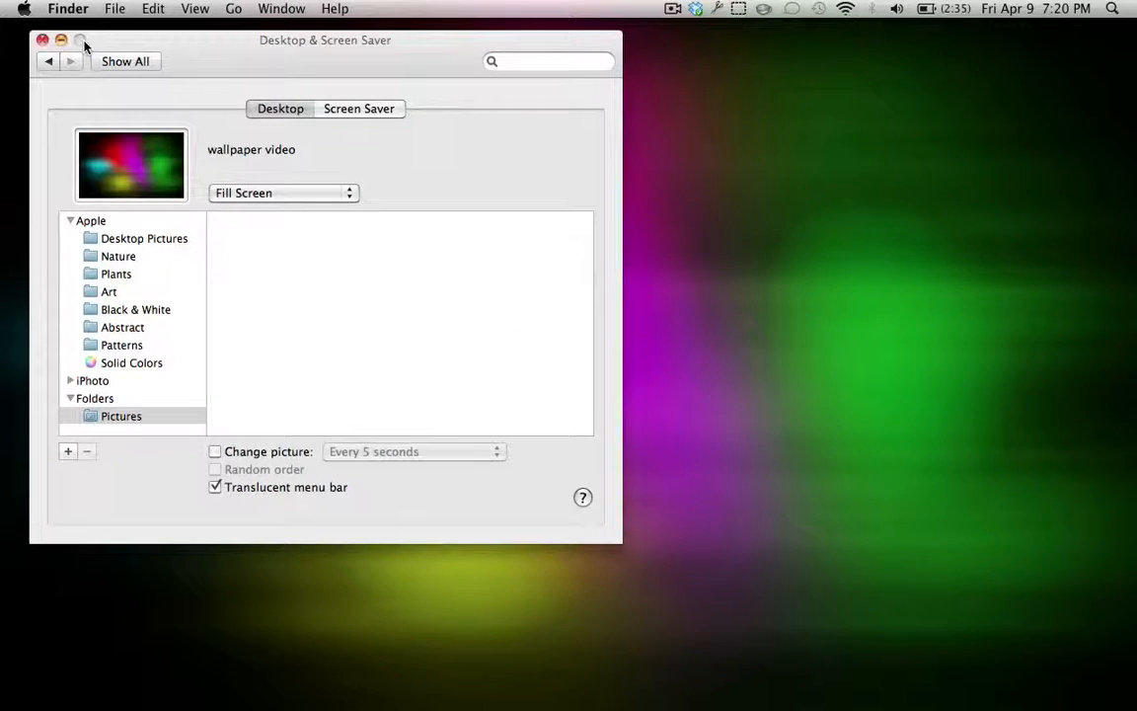
click(43, 39)
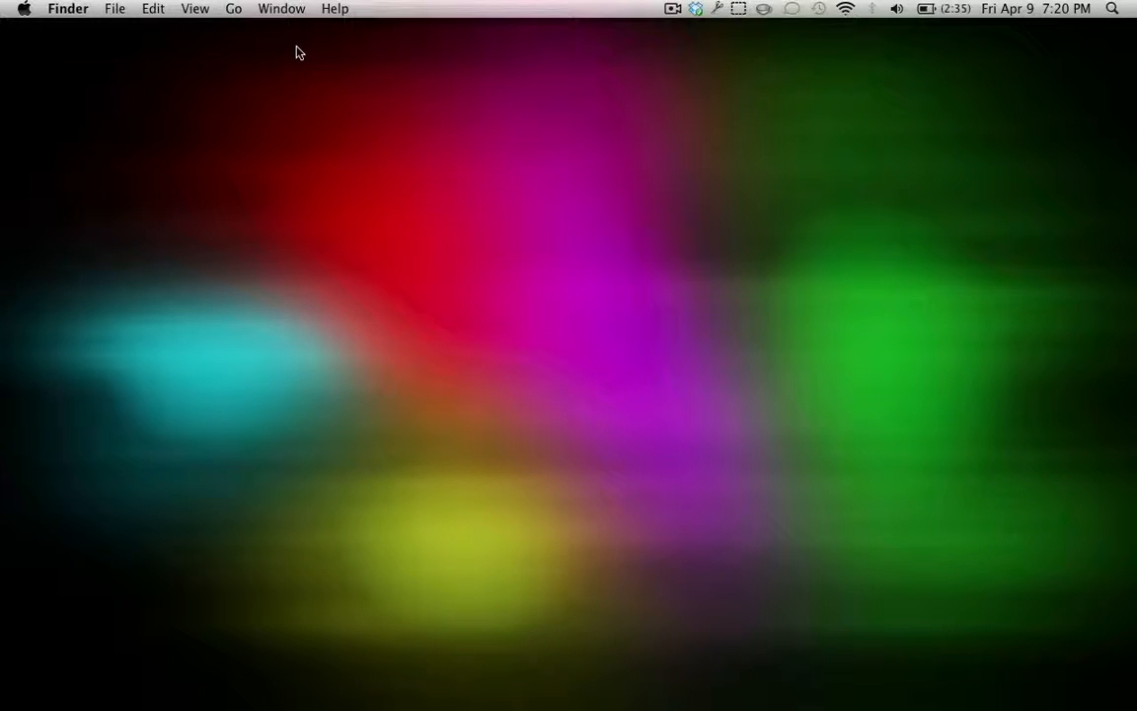